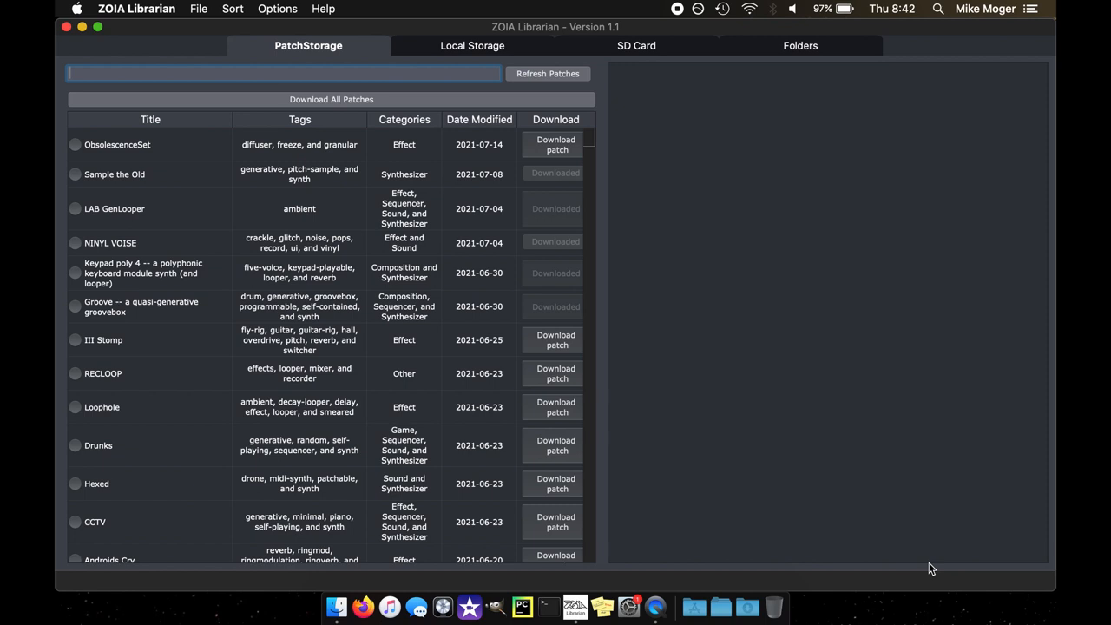
mouse_move(338, 99)
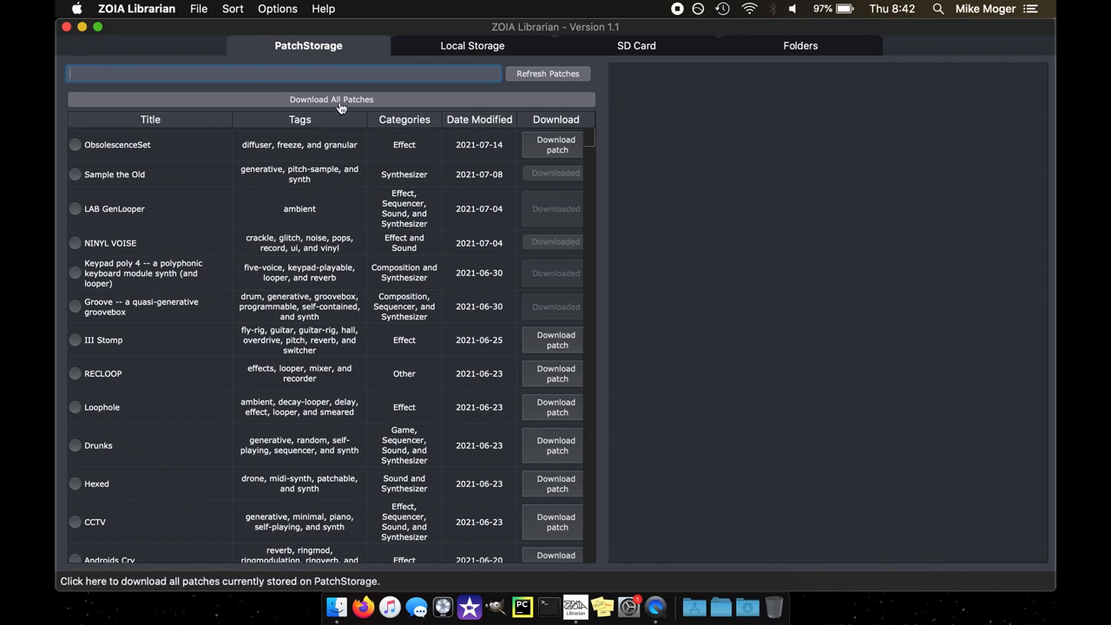
mouse_move(208, 33)
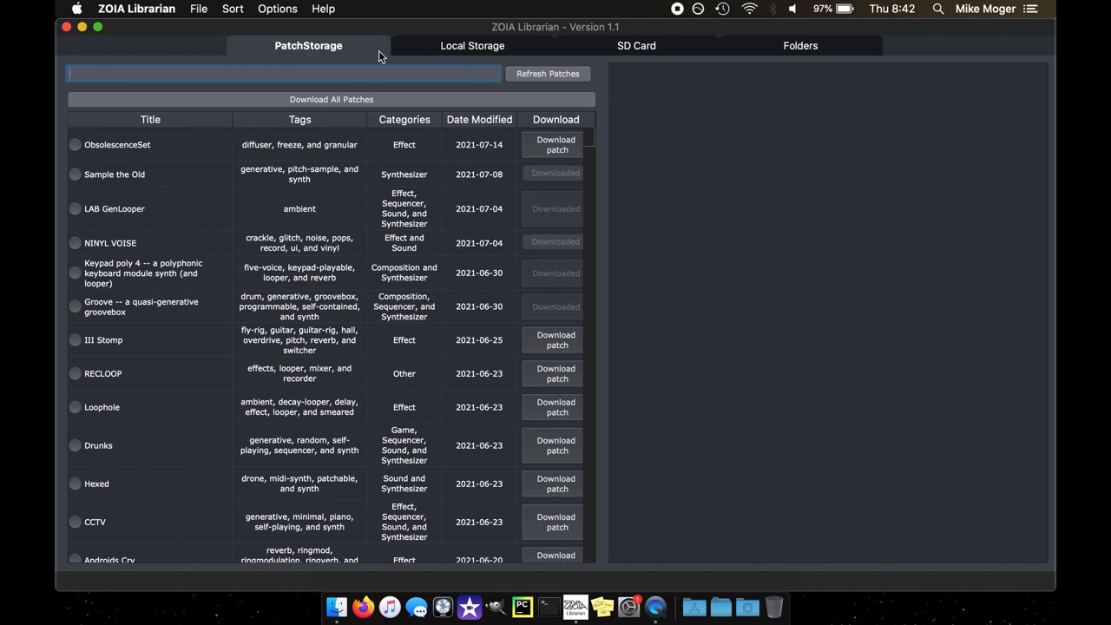
mouse_move(111, 44)
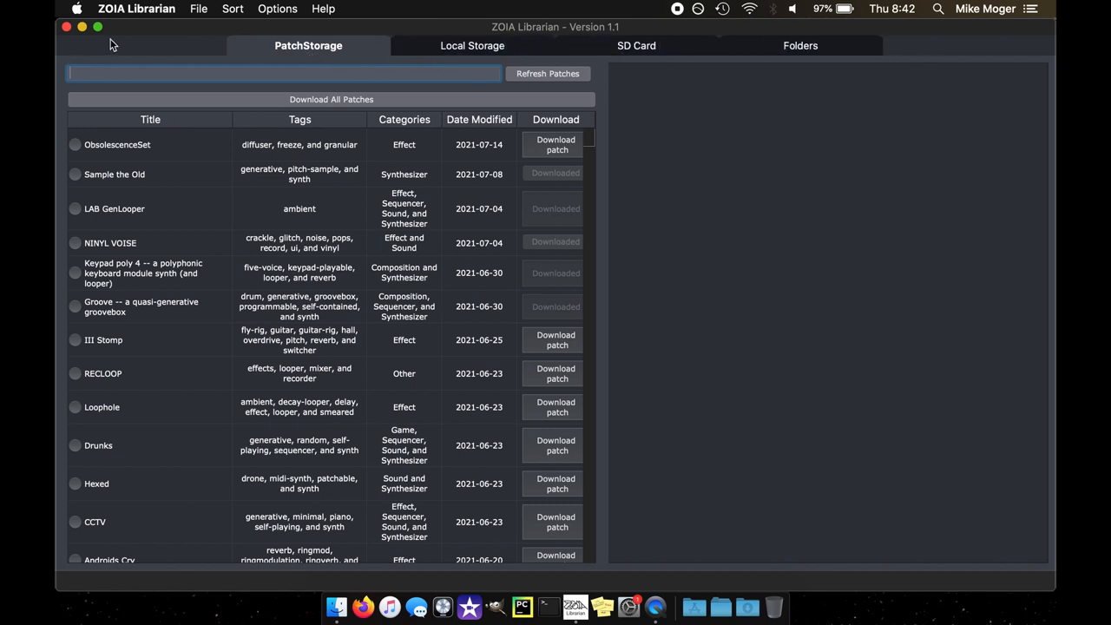
mouse_move(142, 35)
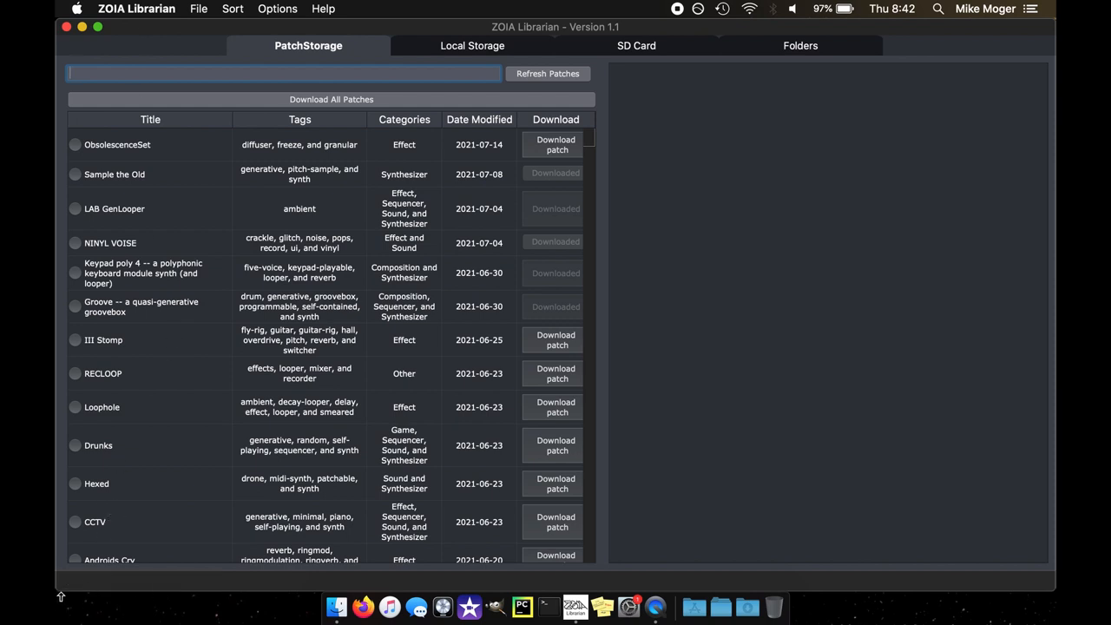
mouse_move(148, 571)
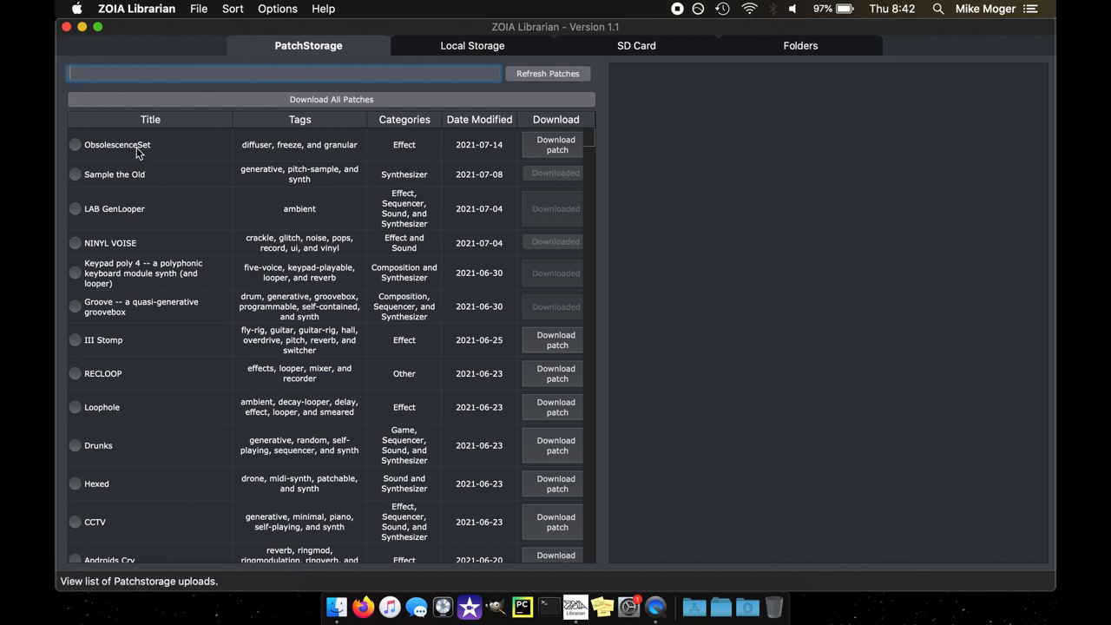
Select the ObsolescenceSet row to show its author, stats and patch notes
click(75, 144)
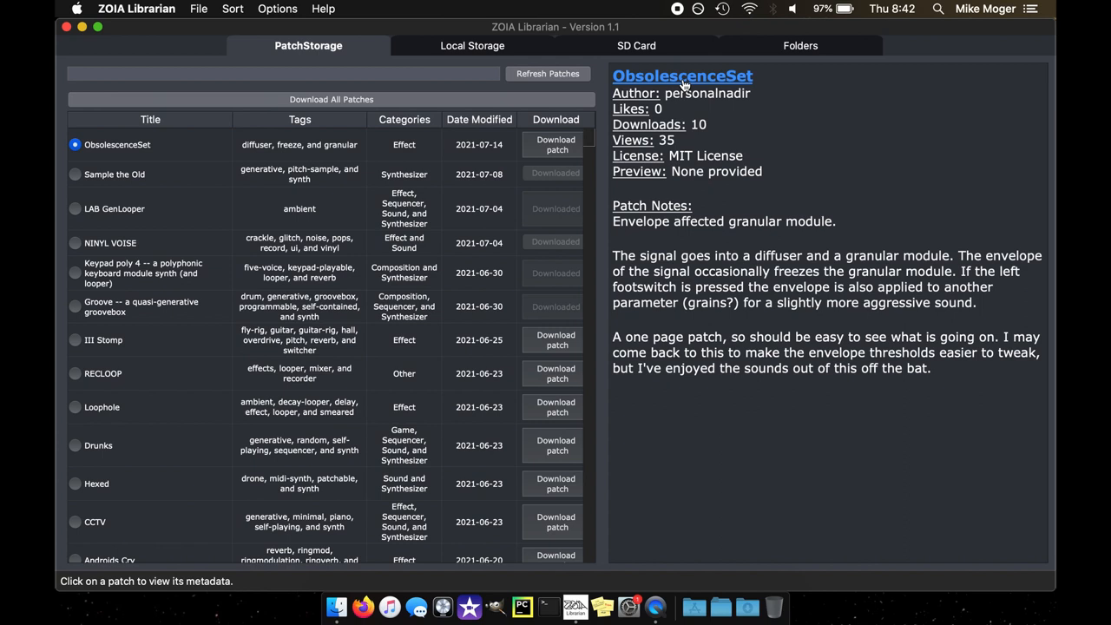
mouse_move(692, 98)
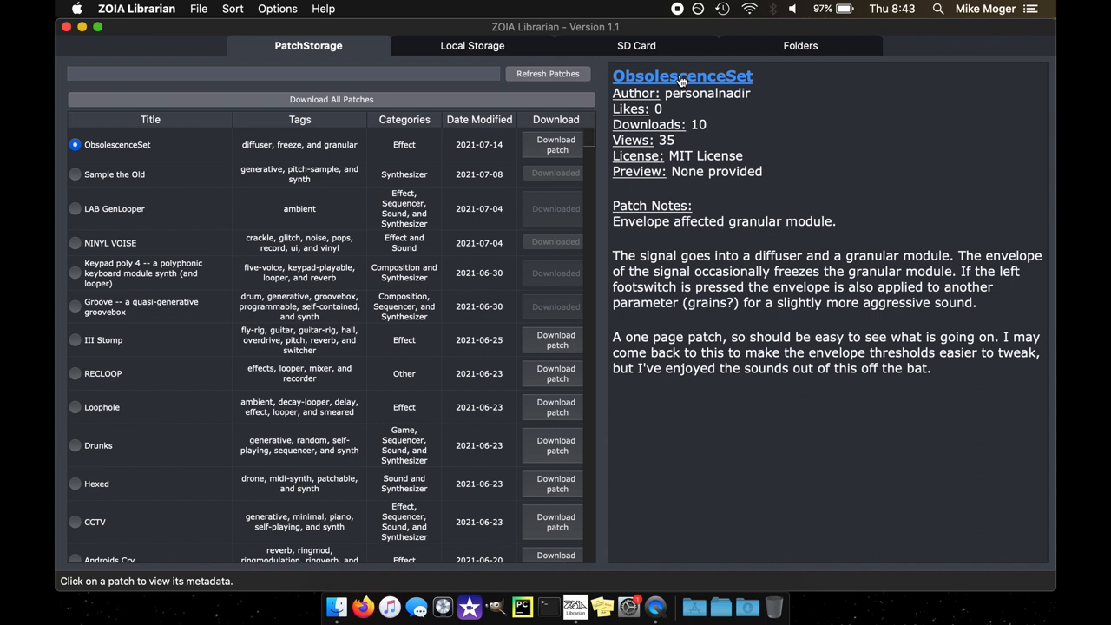
mouse_move(704, 89)
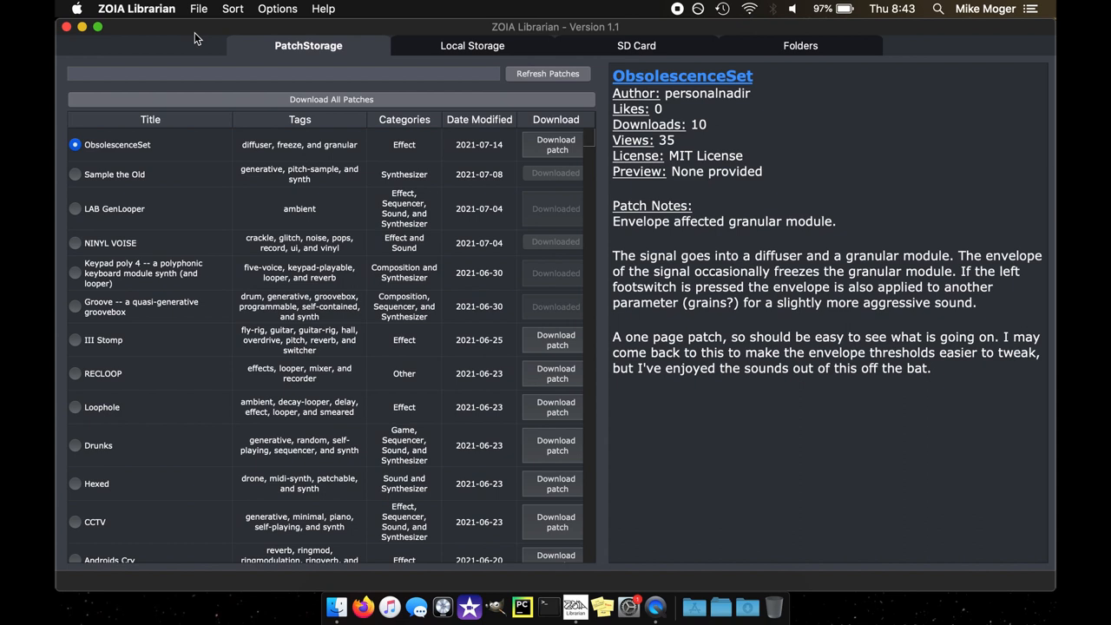
mouse_move(184, 37)
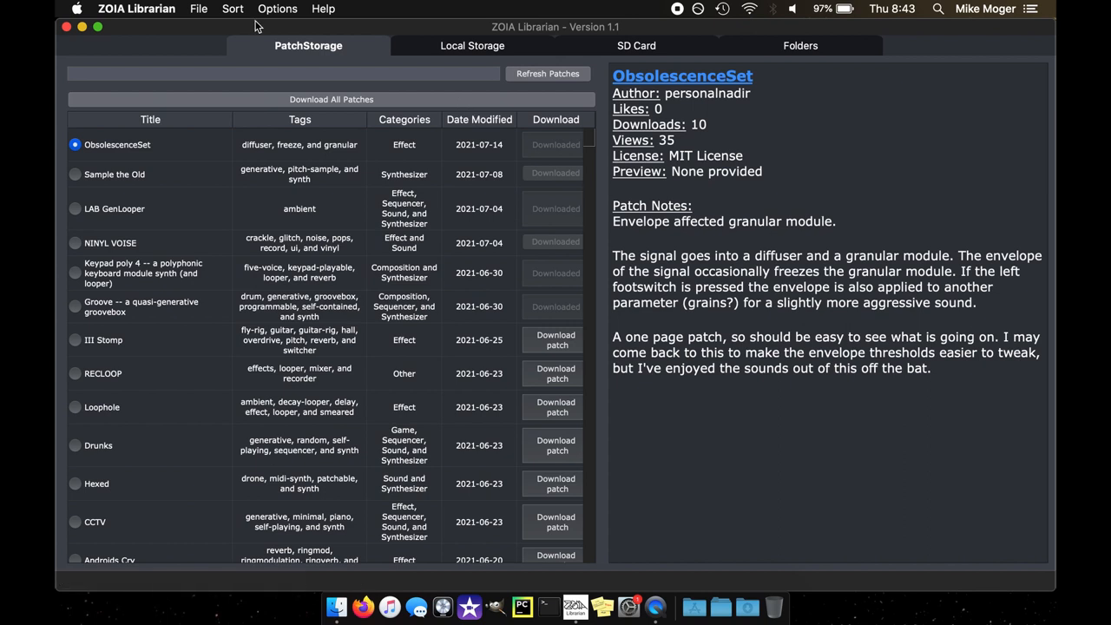
mouse_move(208, 45)
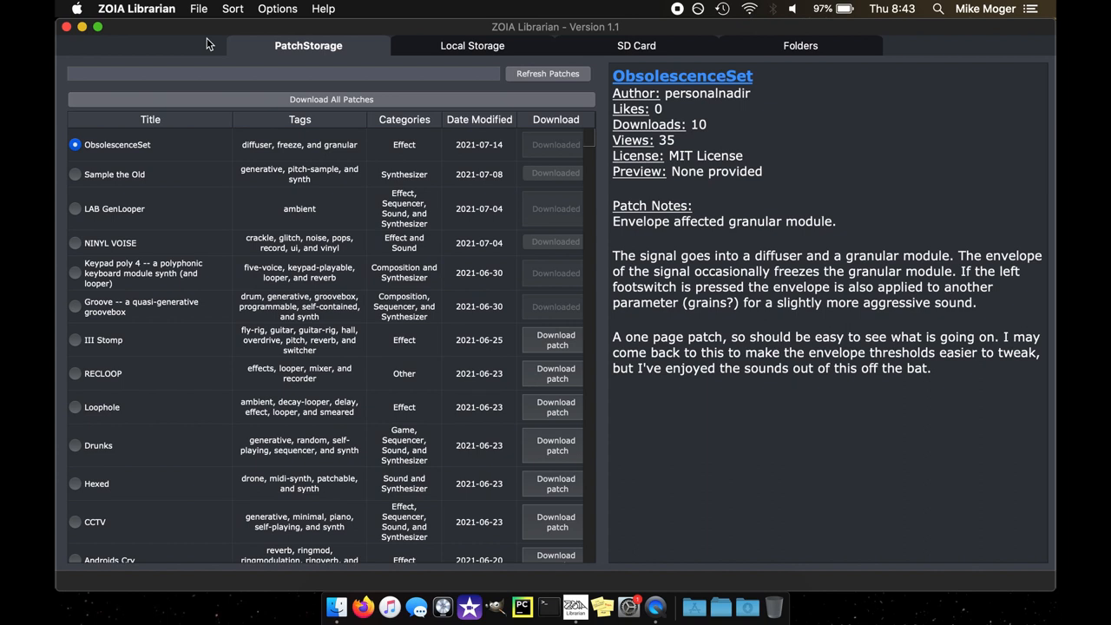
click(199, 9)
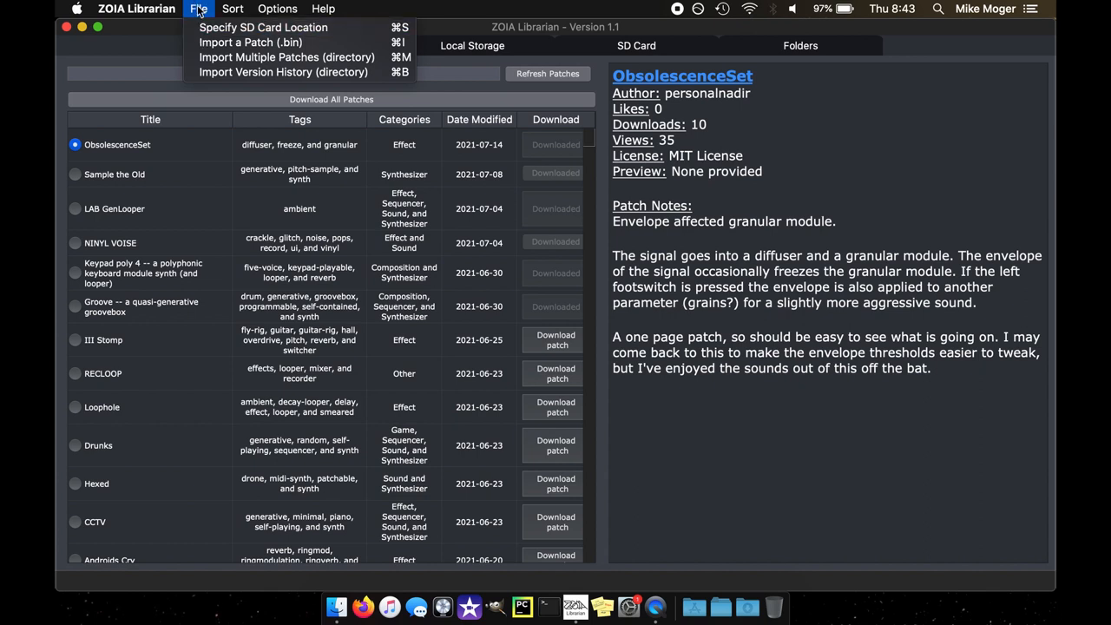
mouse_move(263, 27)
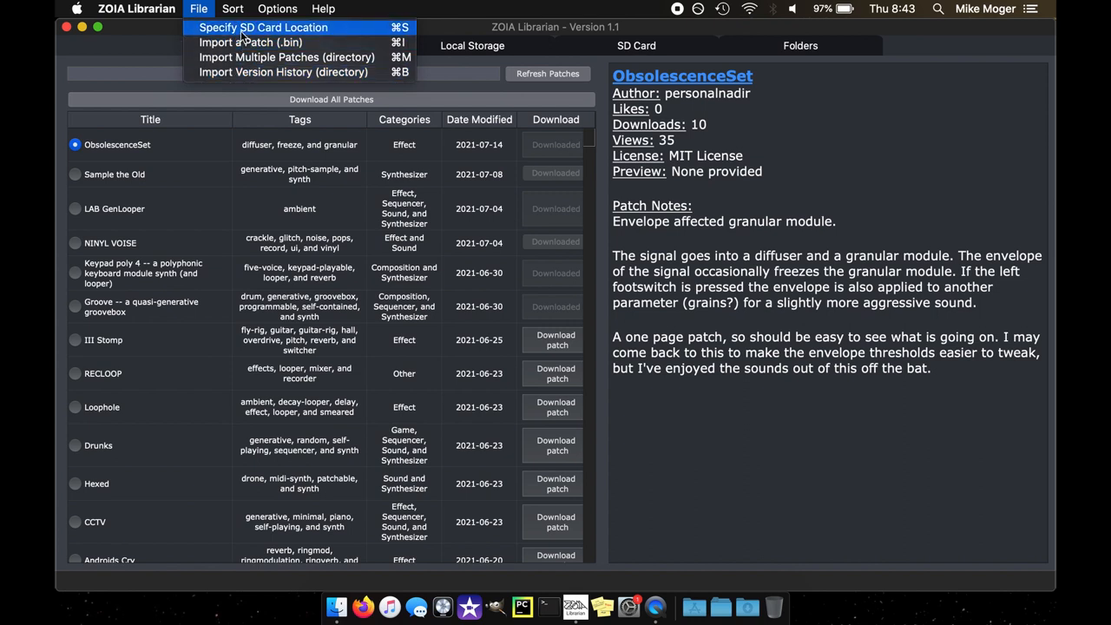
mouse_move(304, 72)
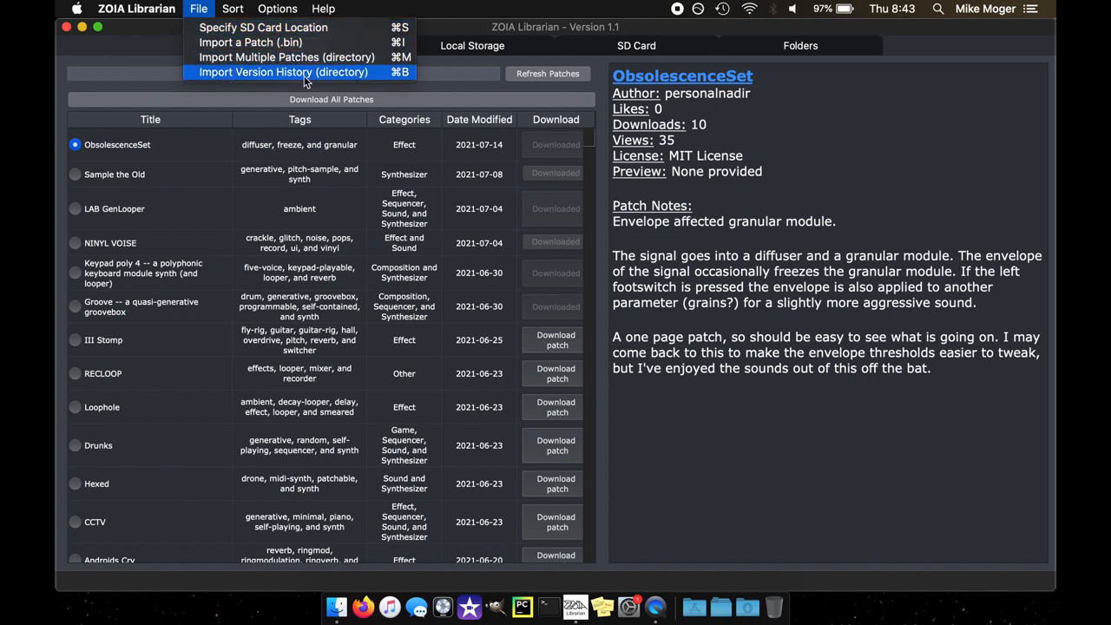
mouse_move(263, 26)
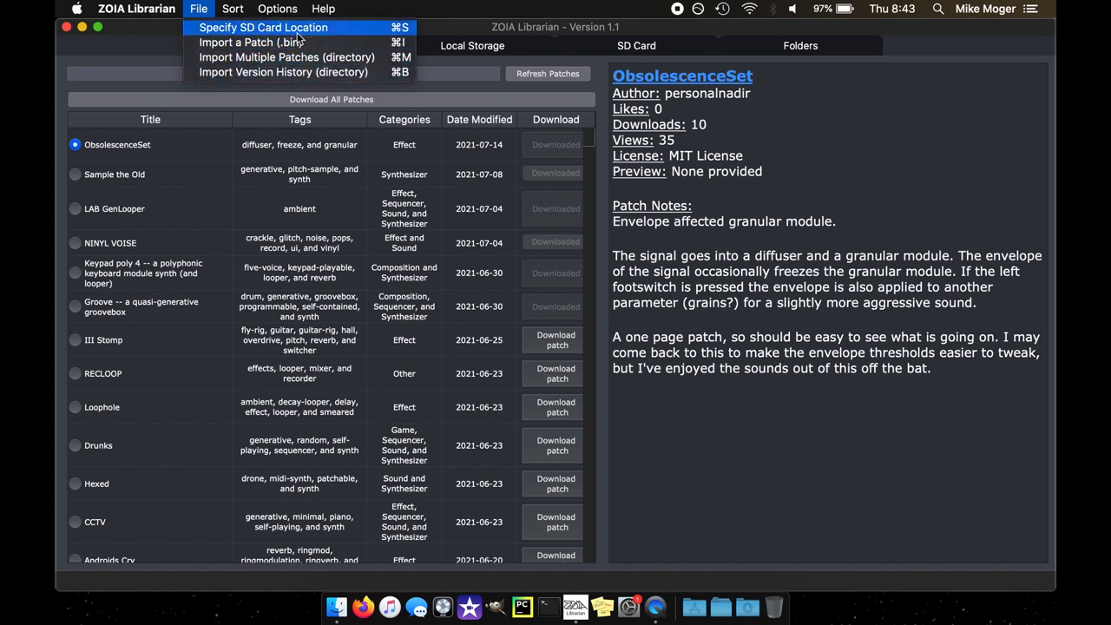
click(232, 8)
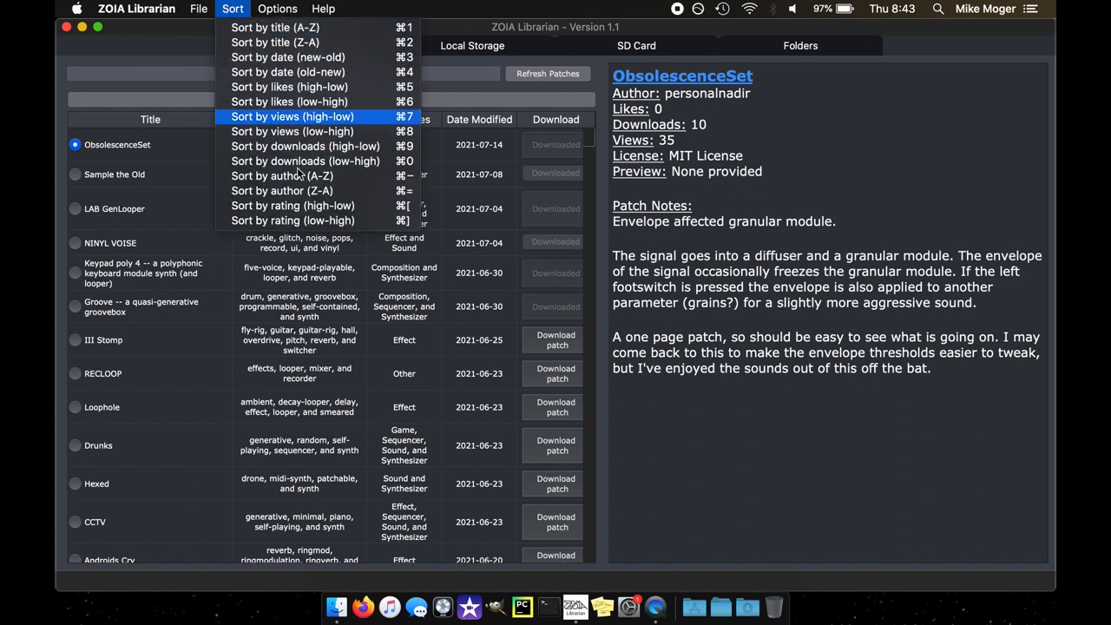
click(277, 9)
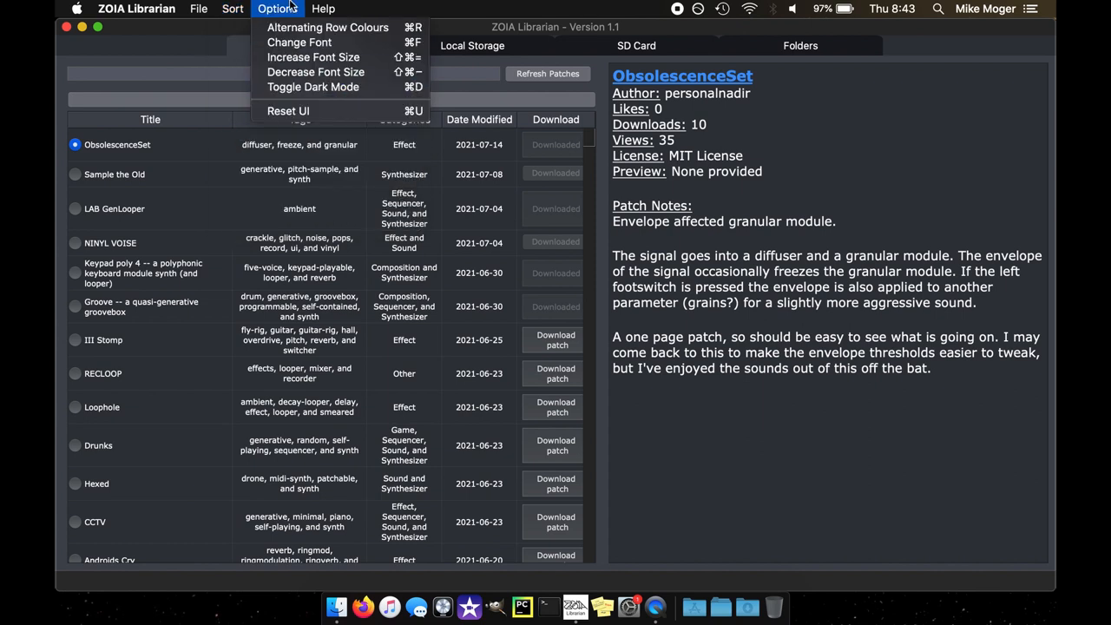
click(323, 8)
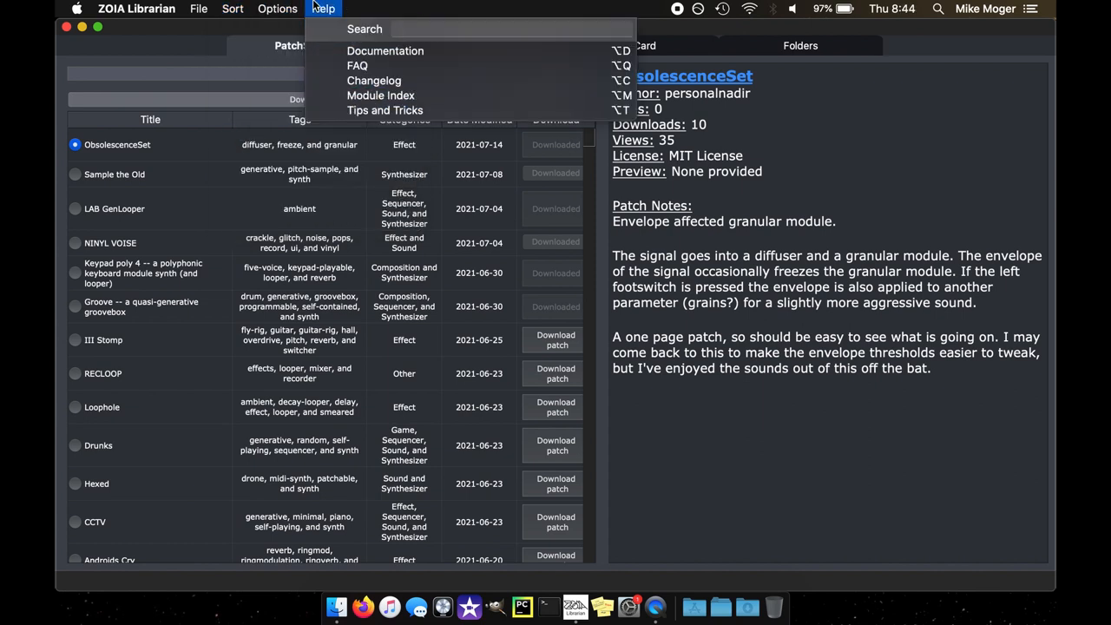
mouse_move(356, 65)
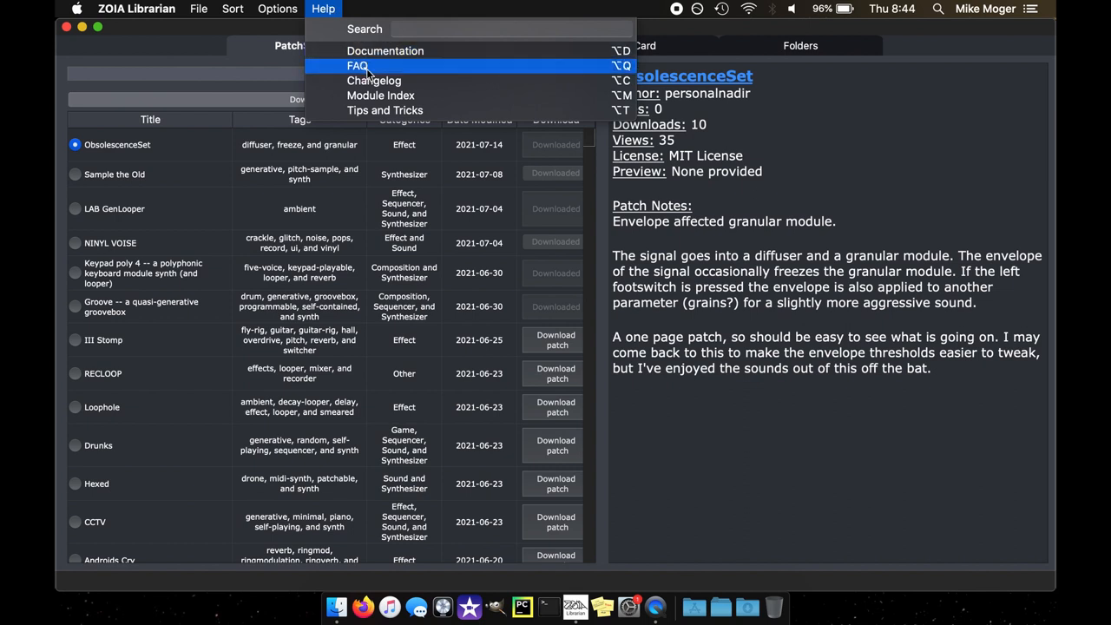
mouse_move(380, 96)
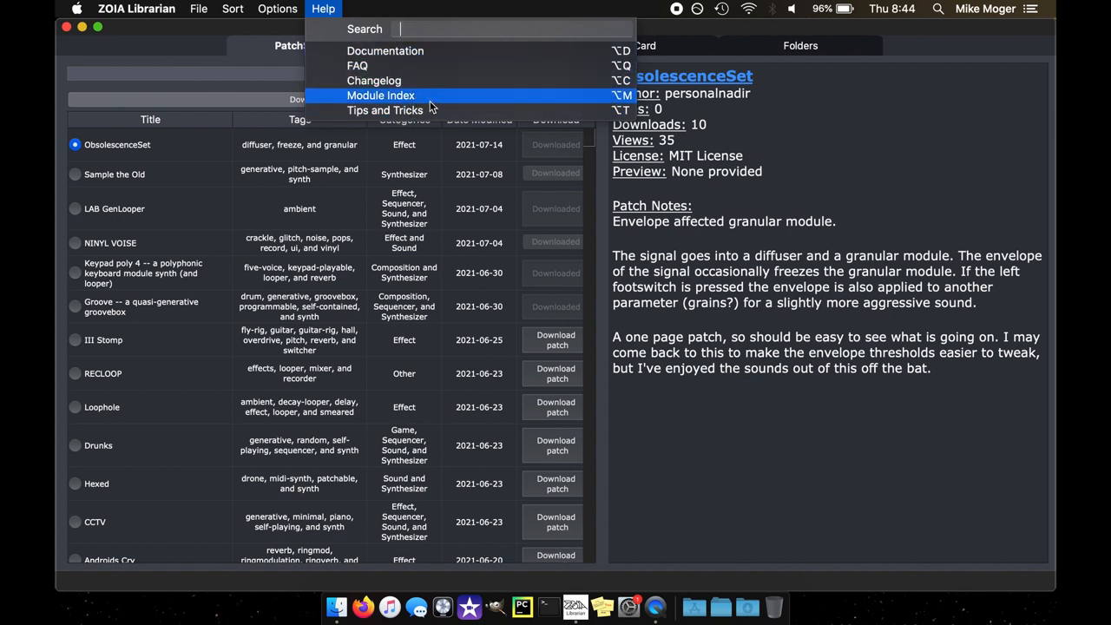
mouse_move(417, 55)
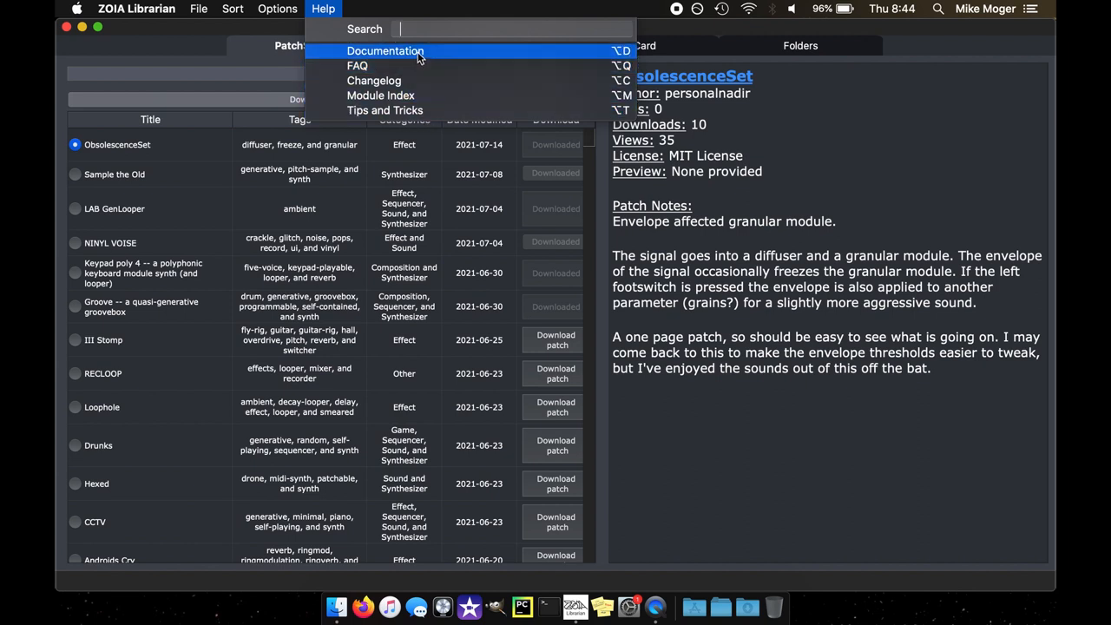
mouse_move(407, 95)
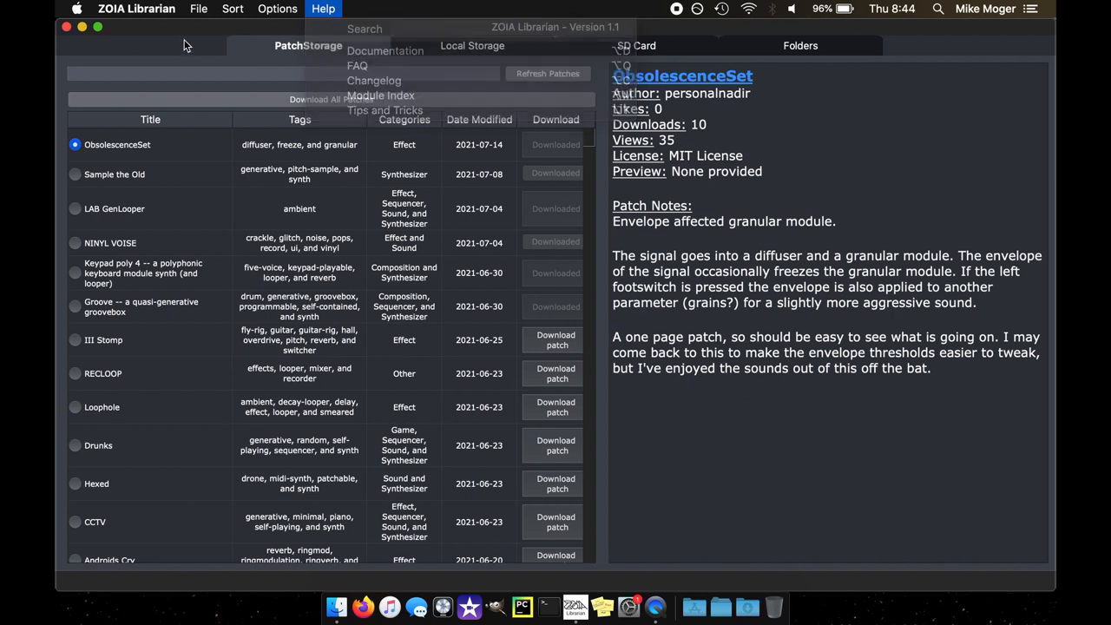
Close the Help list and show the Local Storage patch list with ratings and export options
click(323, 9)
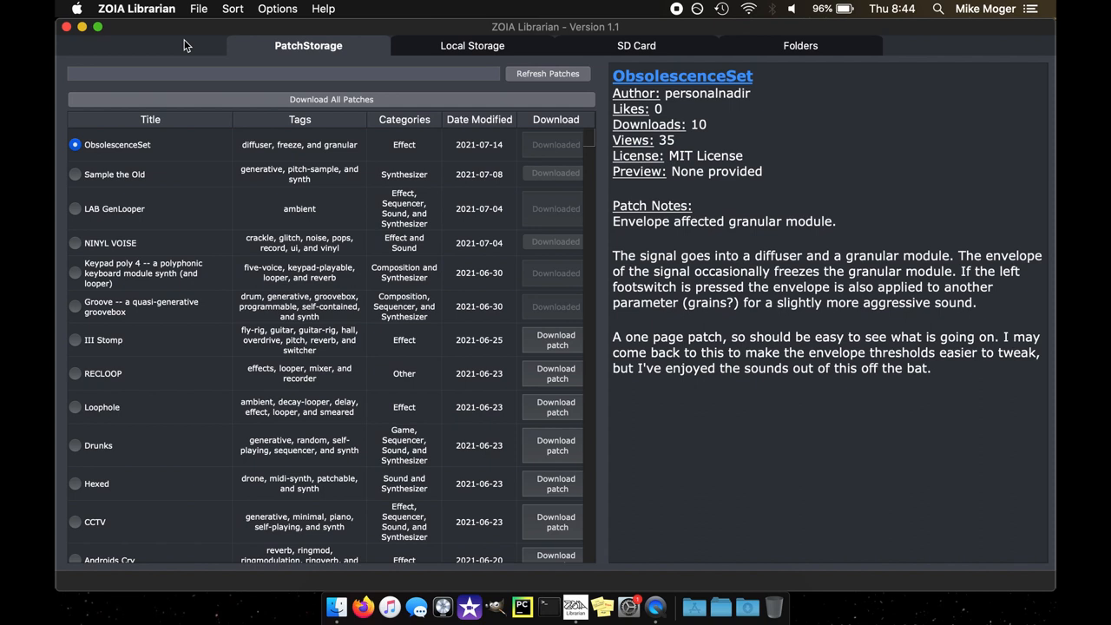
mouse_move(476, 37)
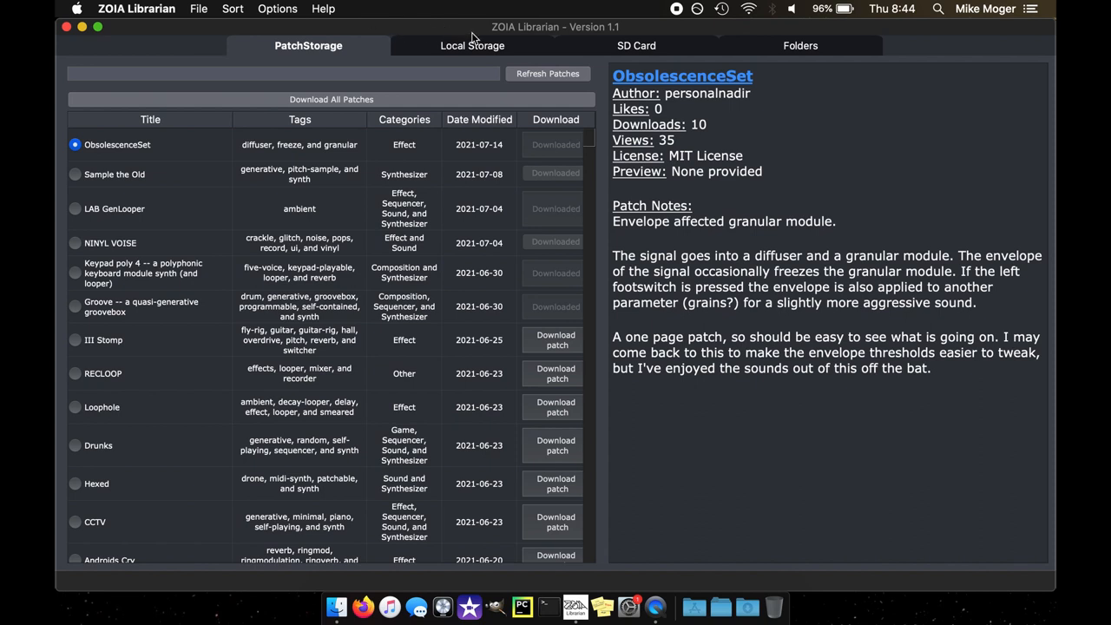
click(472, 45)
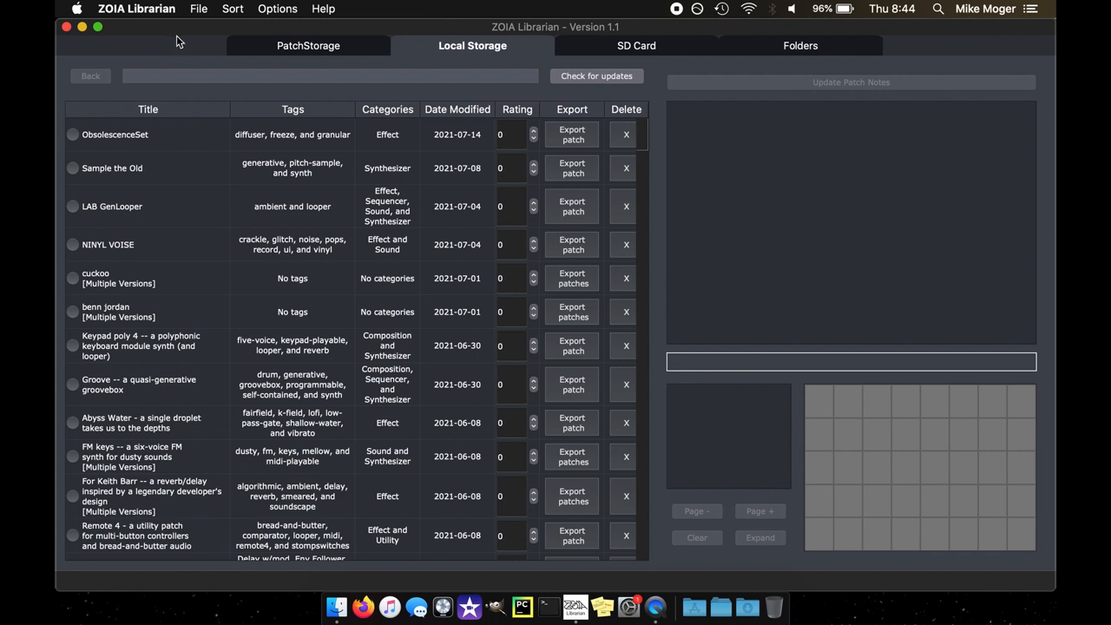
mouse_move(588, 559)
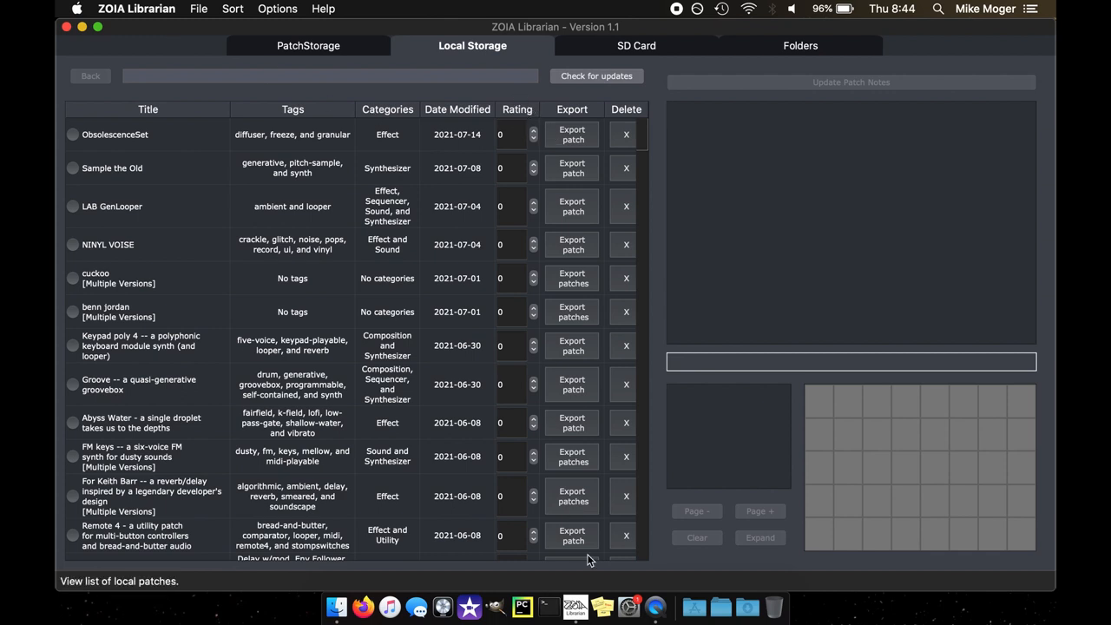
mouse_move(510, 117)
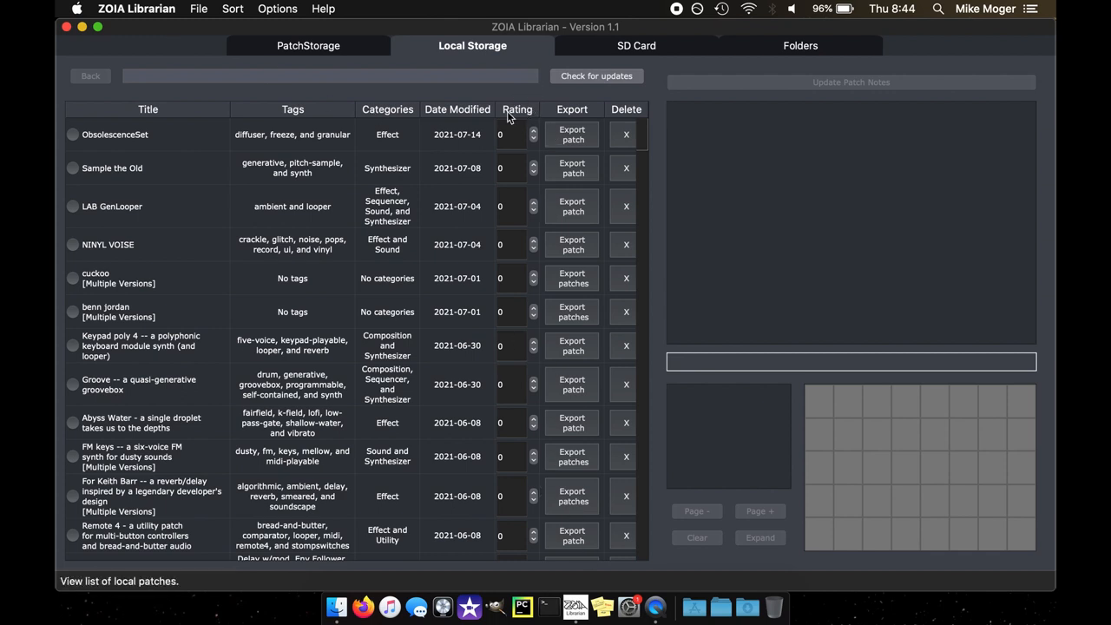
mouse_move(135, 134)
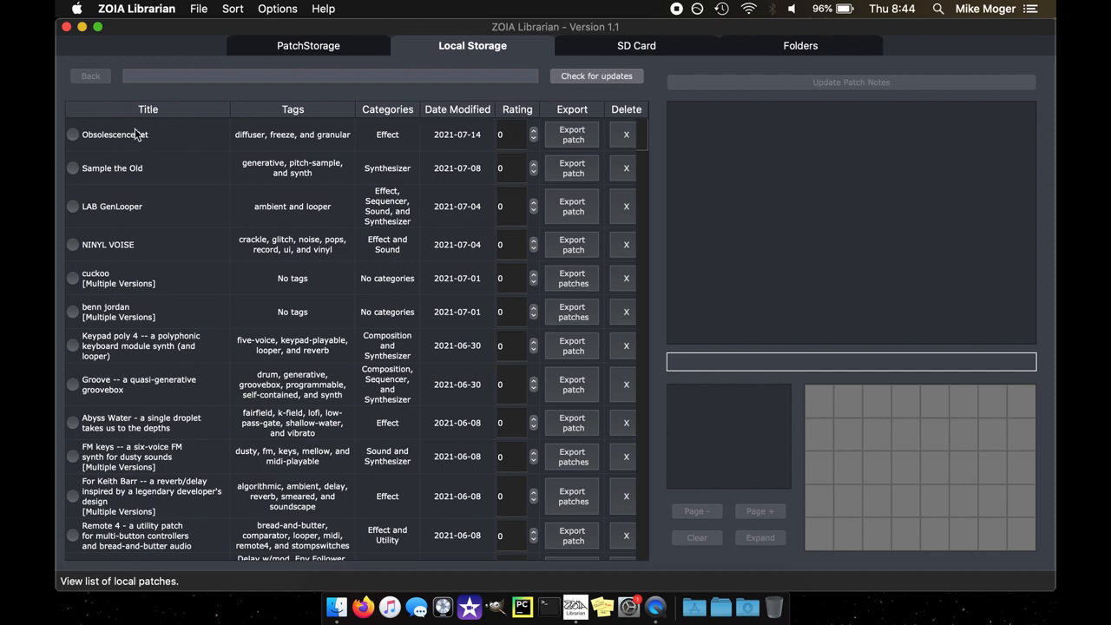
Select ObsolescenceSet to show its patch notes, CPU, I/O info and page 0 module grid
click(73, 134)
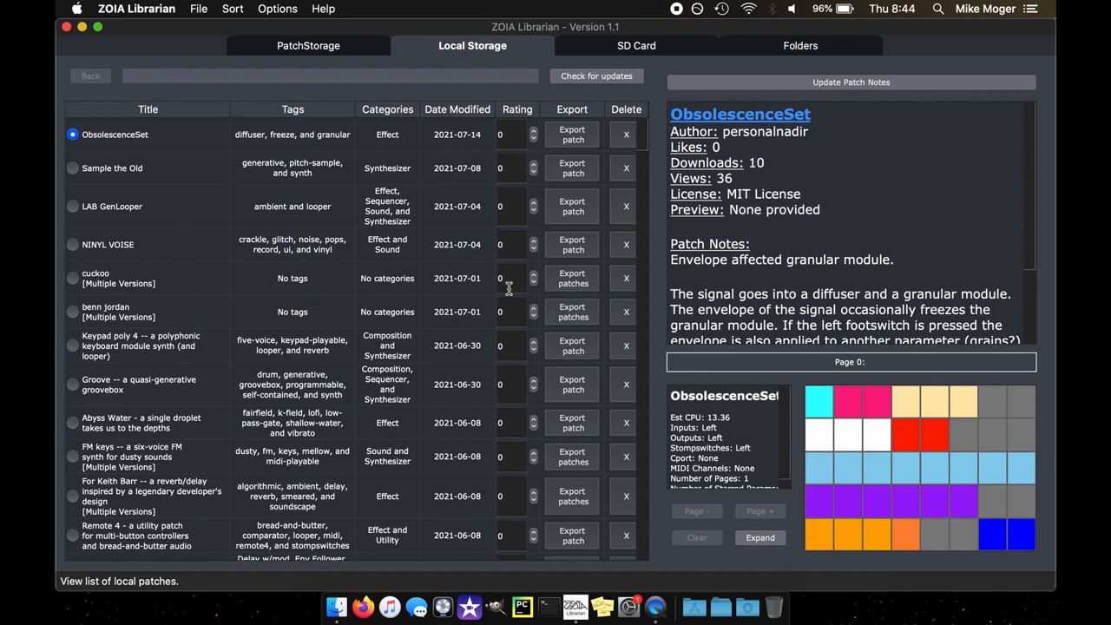
mouse_move(103, 286)
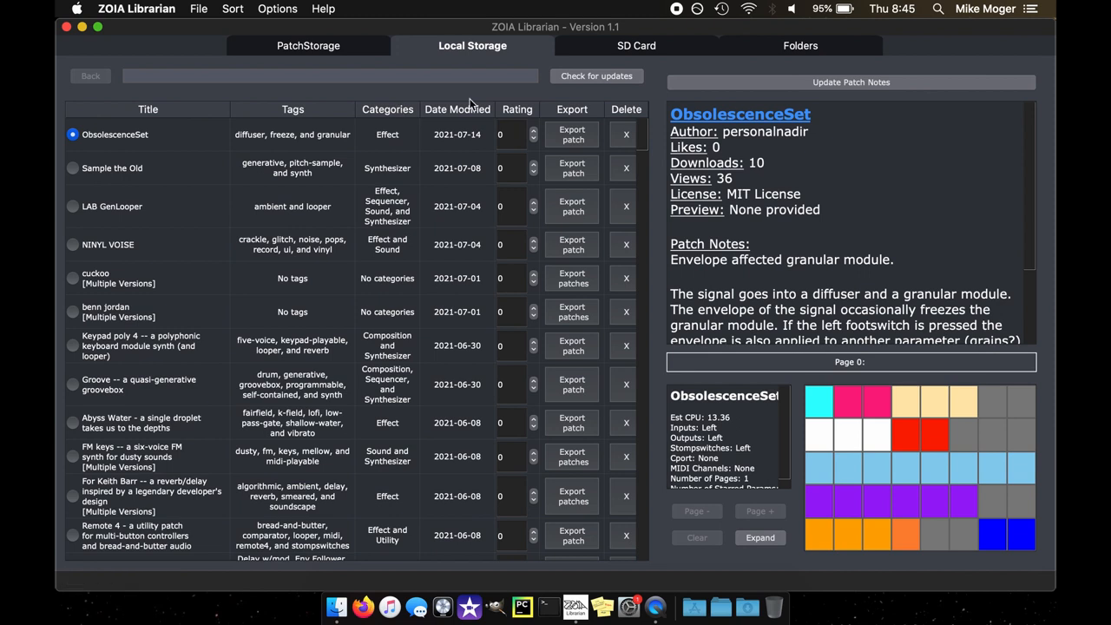
mouse_move(416, 147)
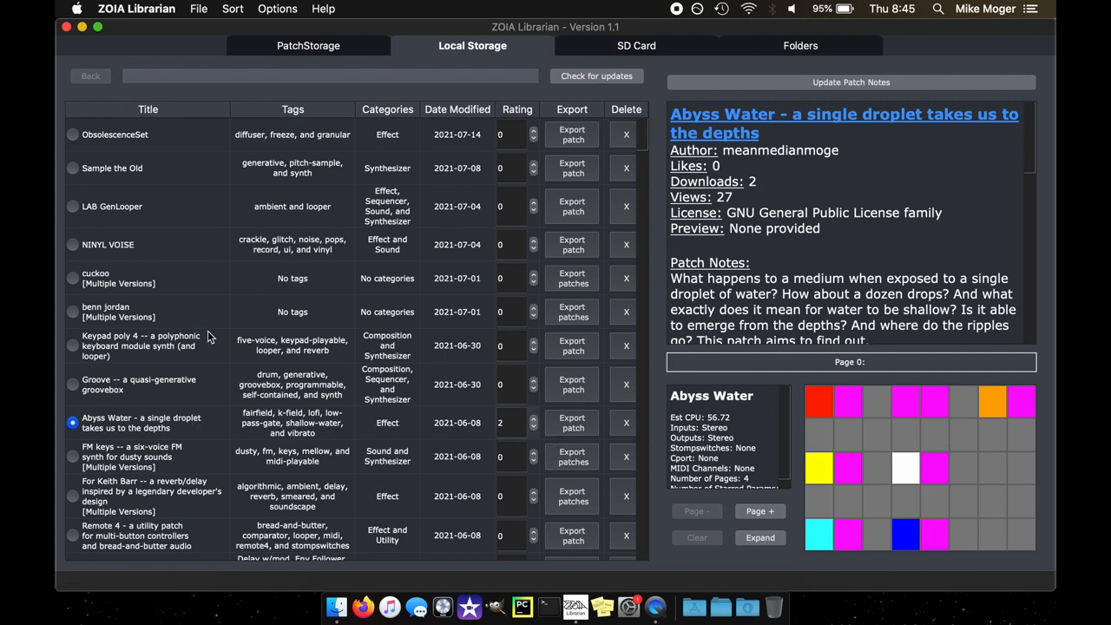
mouse_move(245, 32)
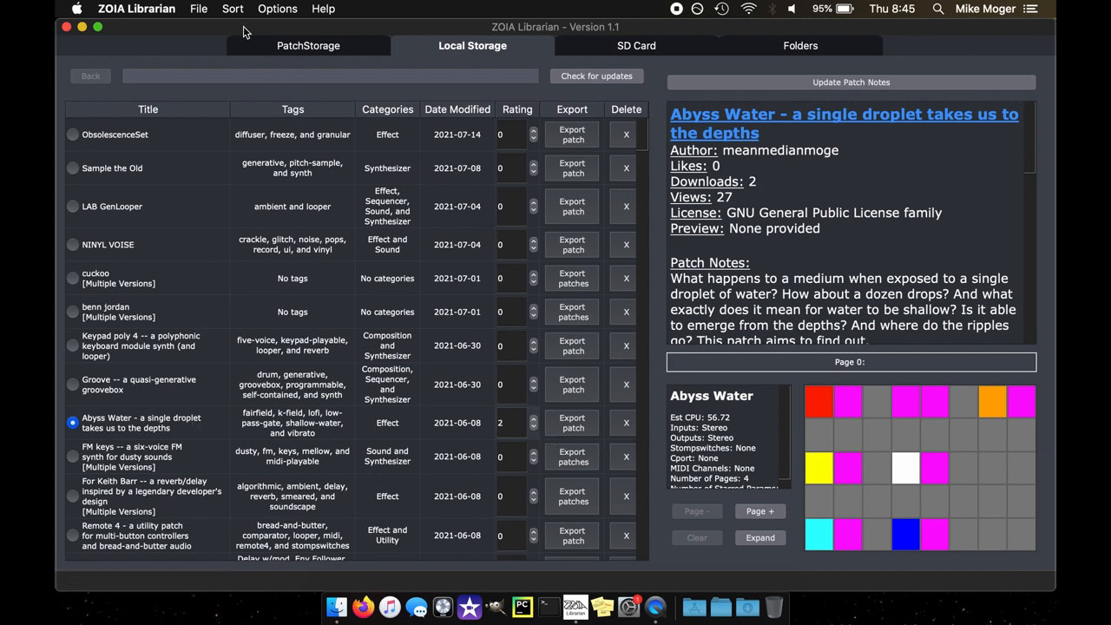
click(232, 9)
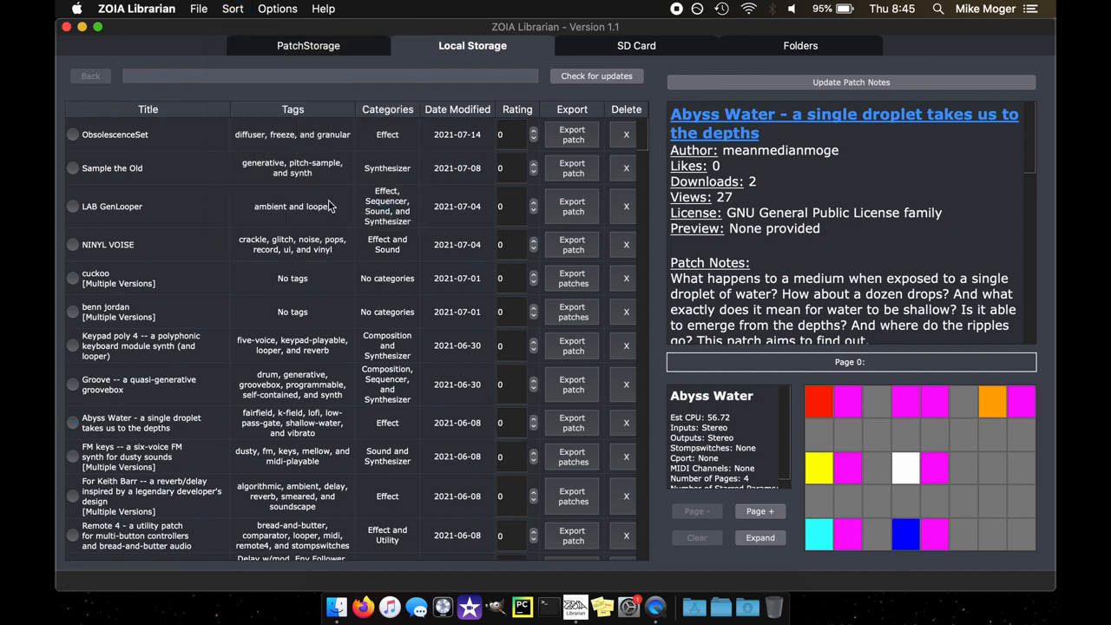
click(330, 76)
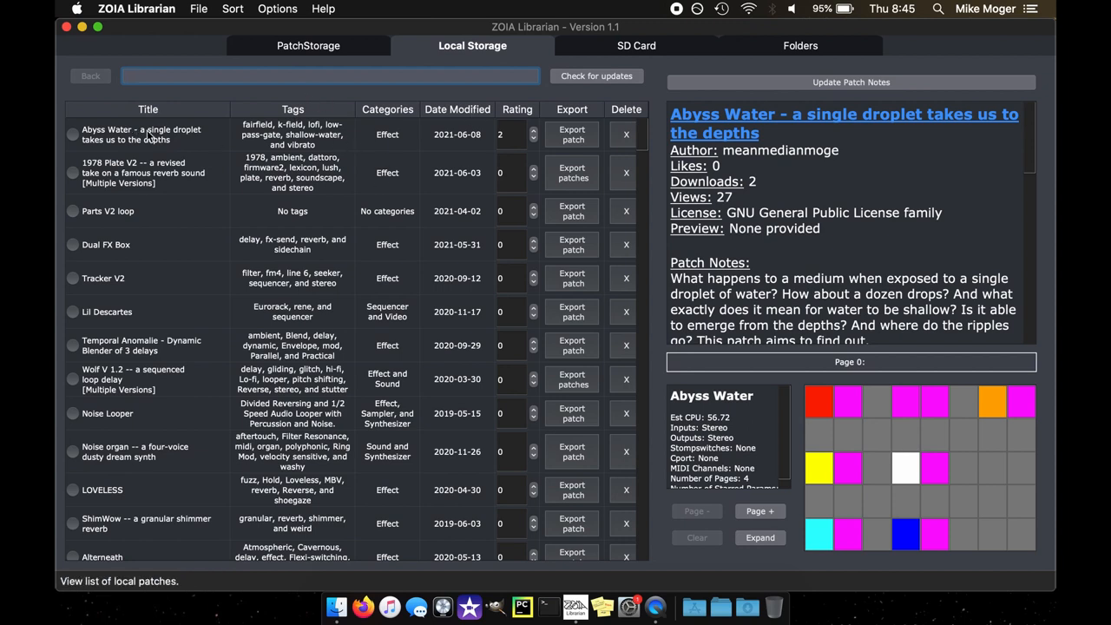
mouse_move(545, 141)
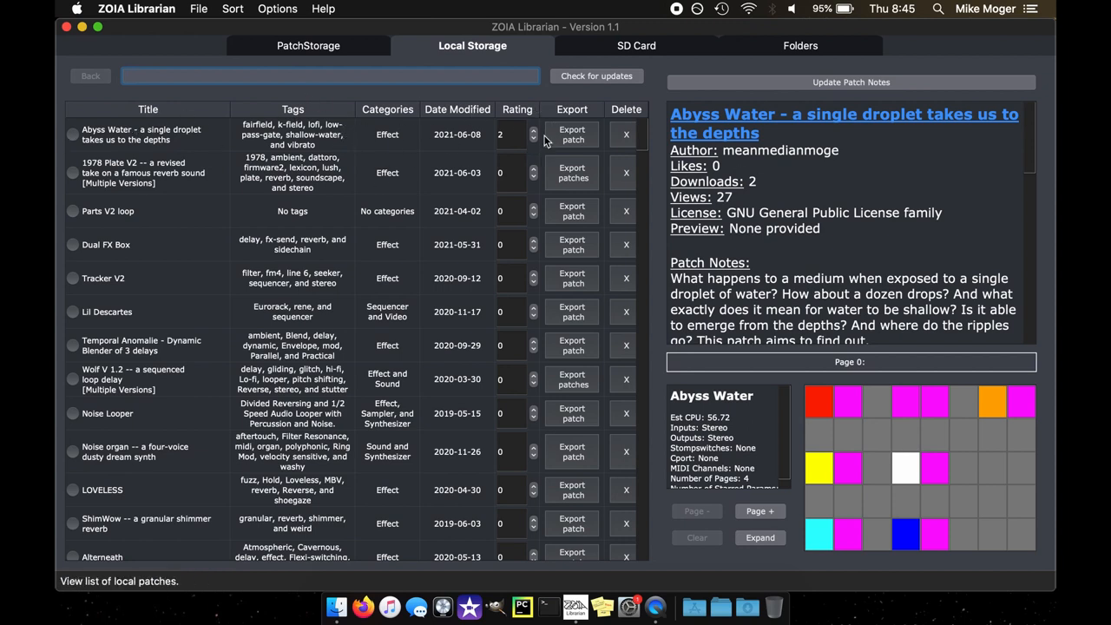
click(533, 138)
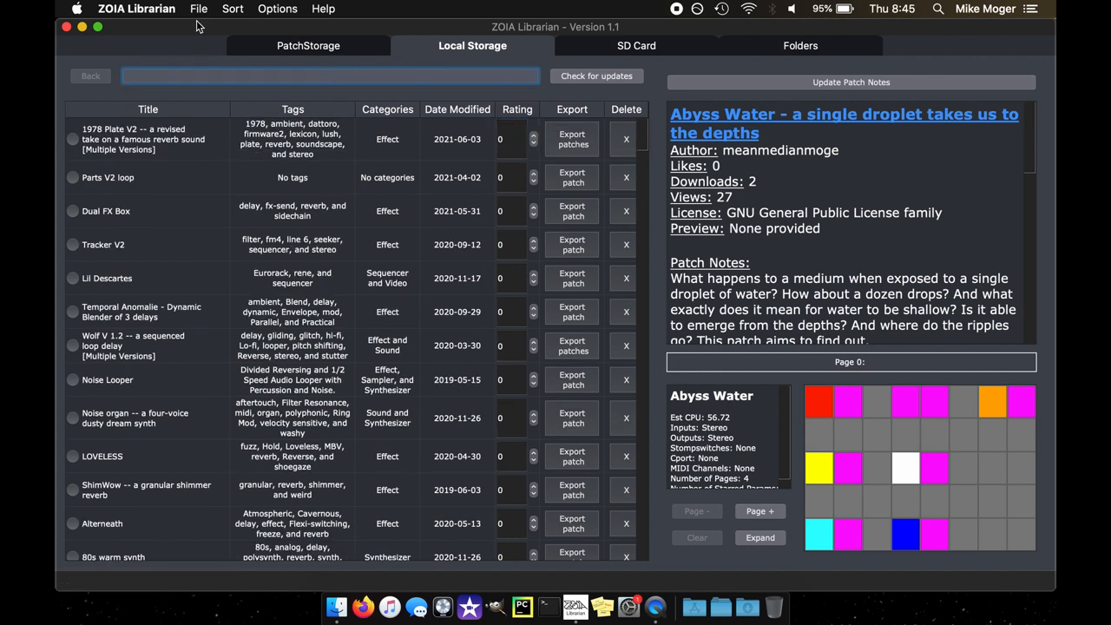
click(233, 8)
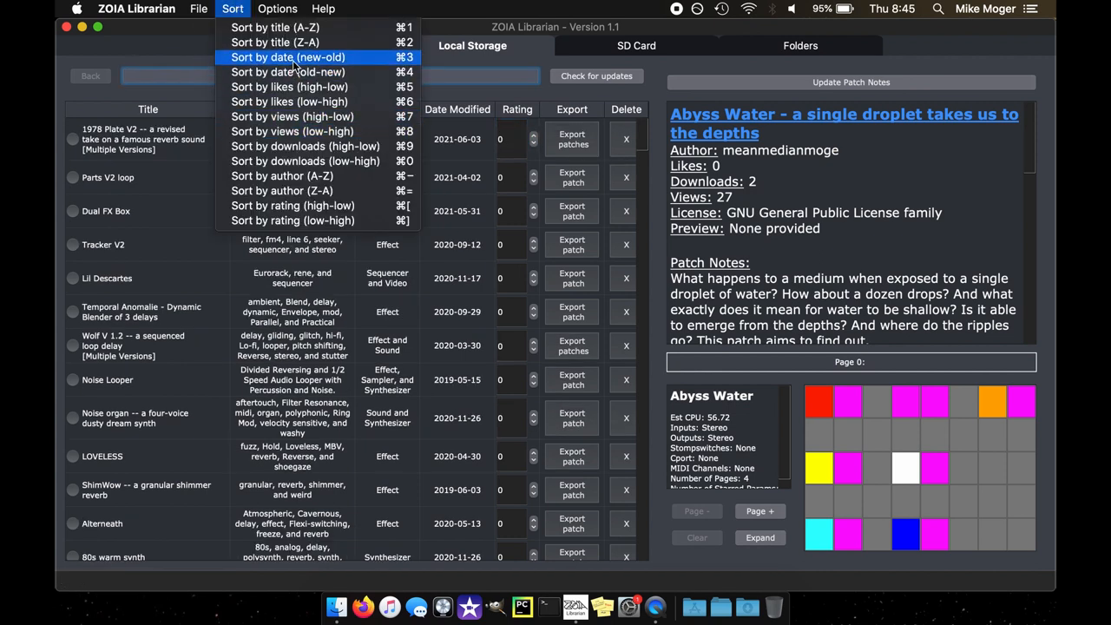
click(287, 57)
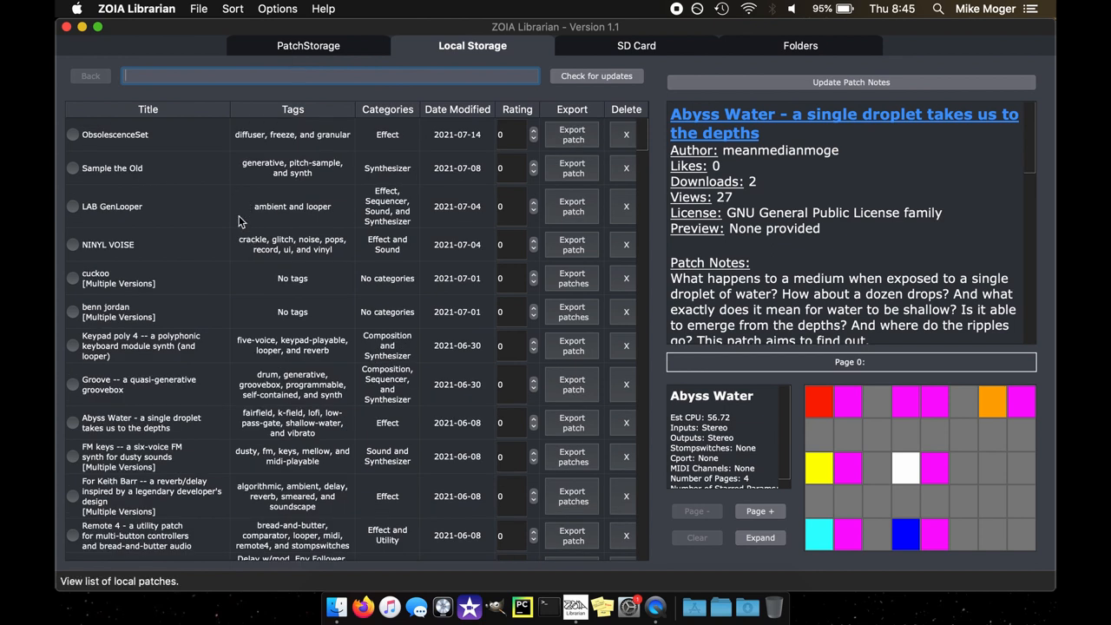
mouse_move(218, 180)
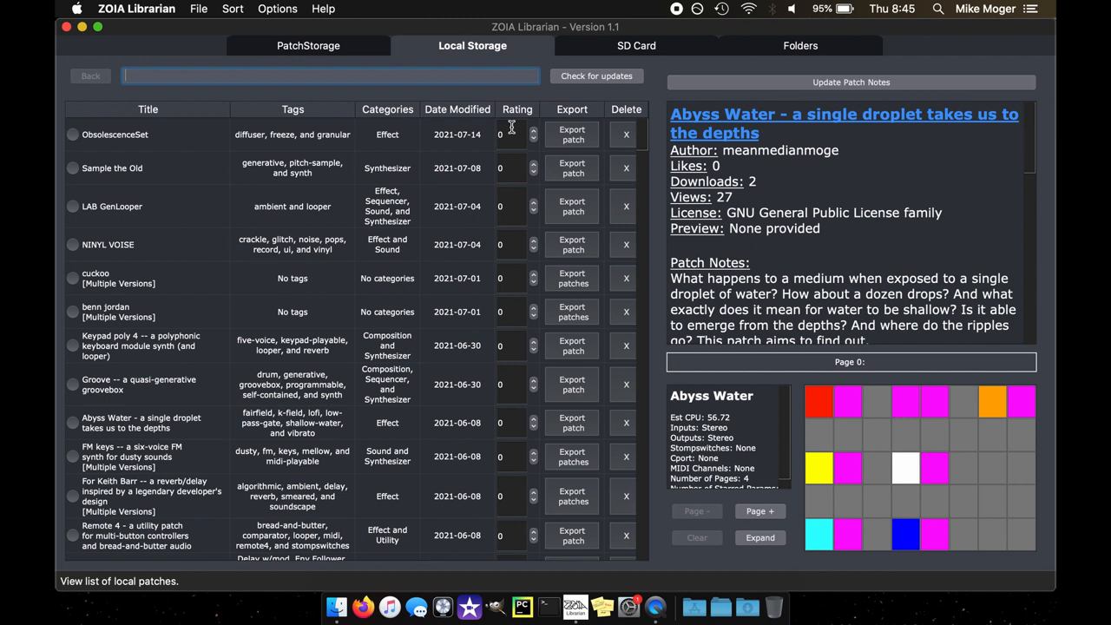
mouse_move(504, 122)
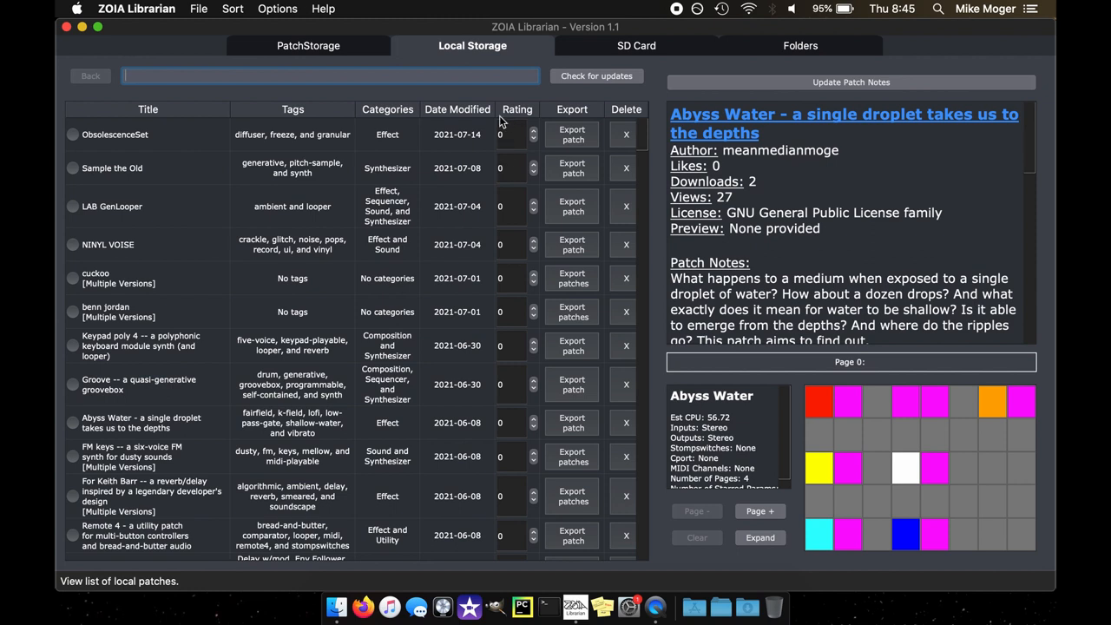
mouse_move(539, 159)
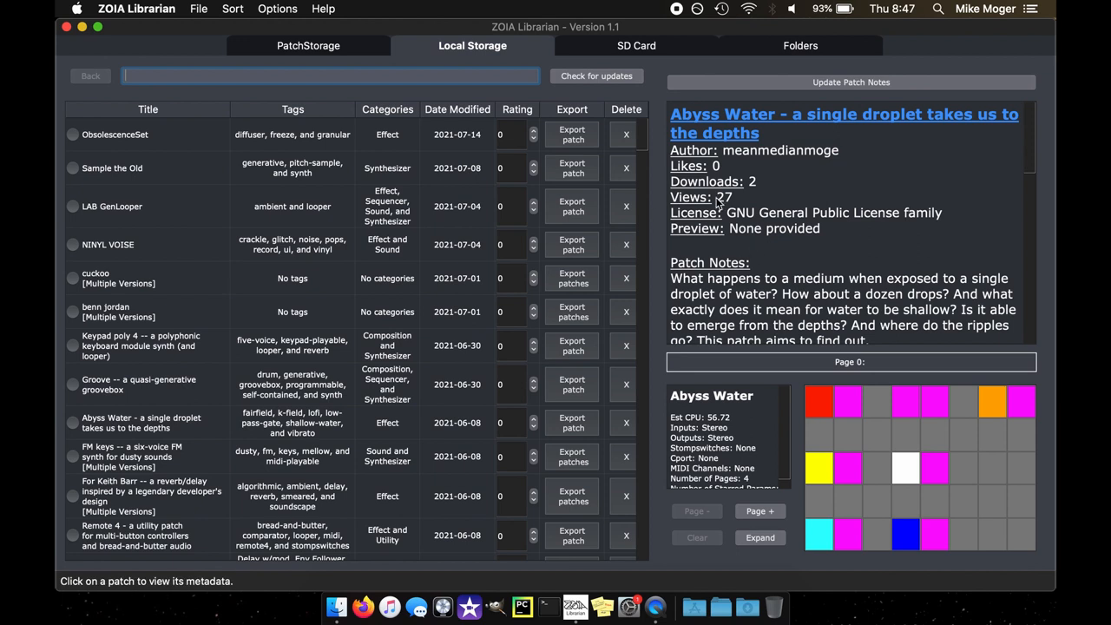
Inspect the rate module tile, viewing page 1 and returning to page 0
click(847, 400)
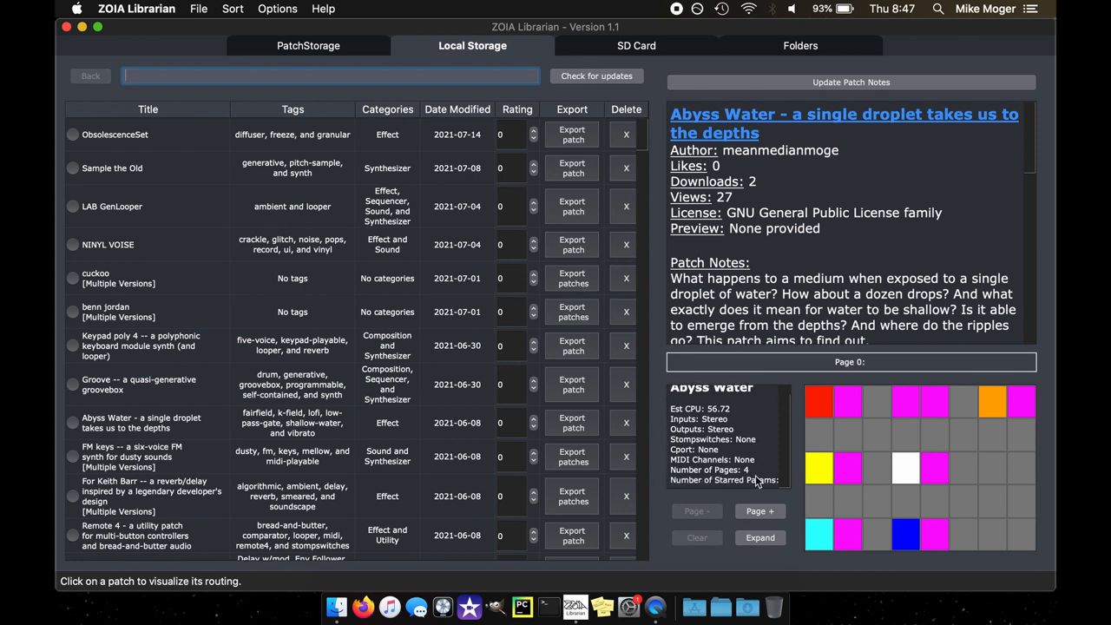
click(759, 511)
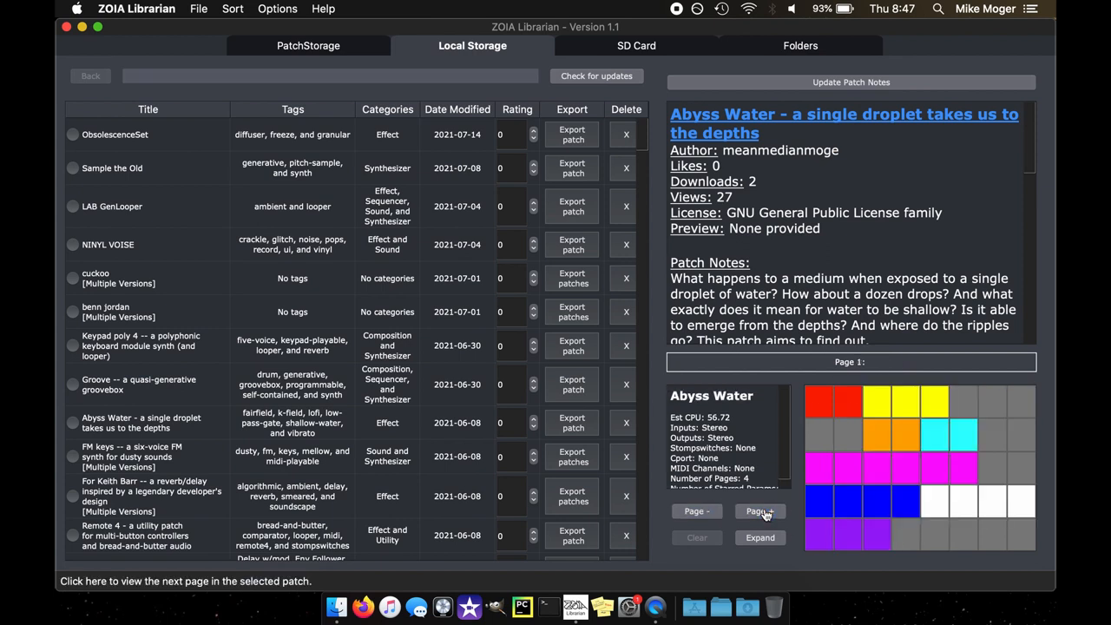
click(759, 511)
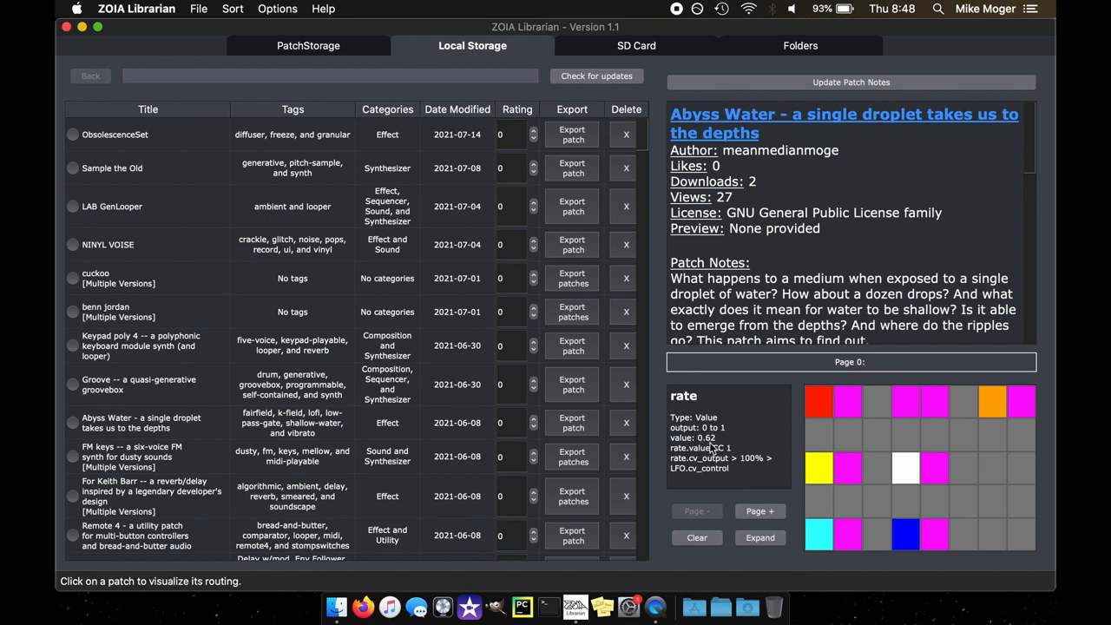
mouse_move(733, 467)
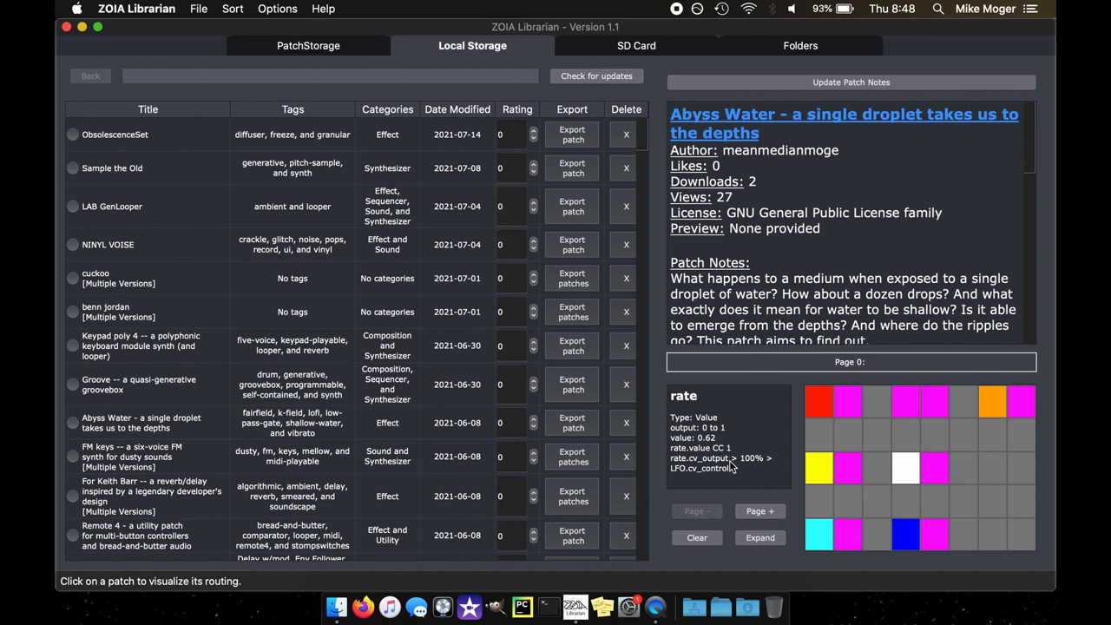
mouse_move(733, 467)
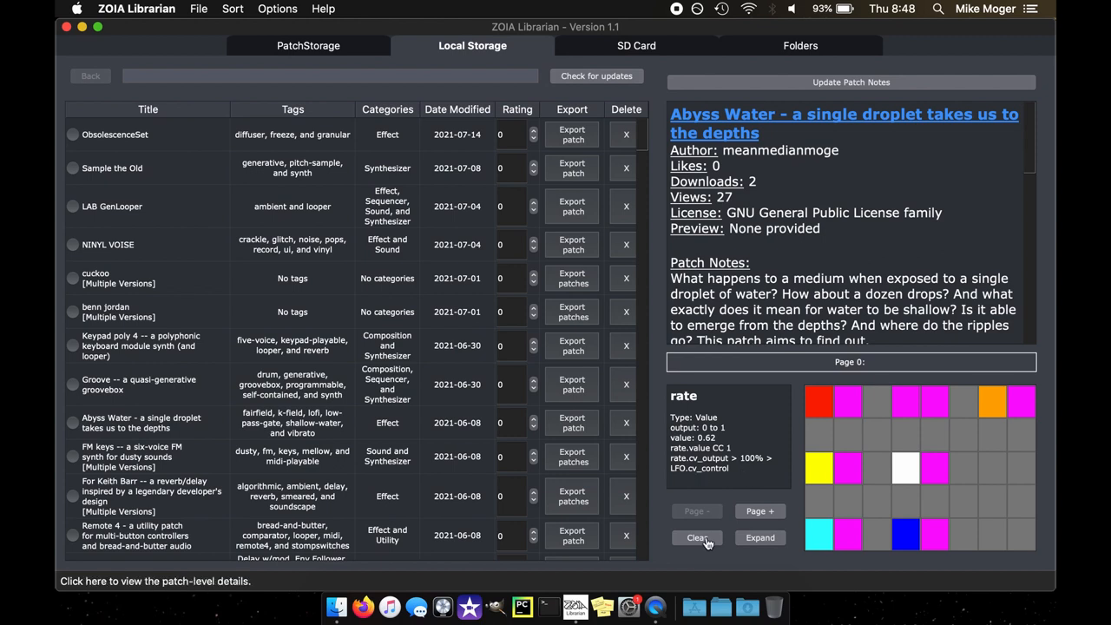
Clear the module selection, try Expand, and dismiss the experimental routing notice
click(759, 537)
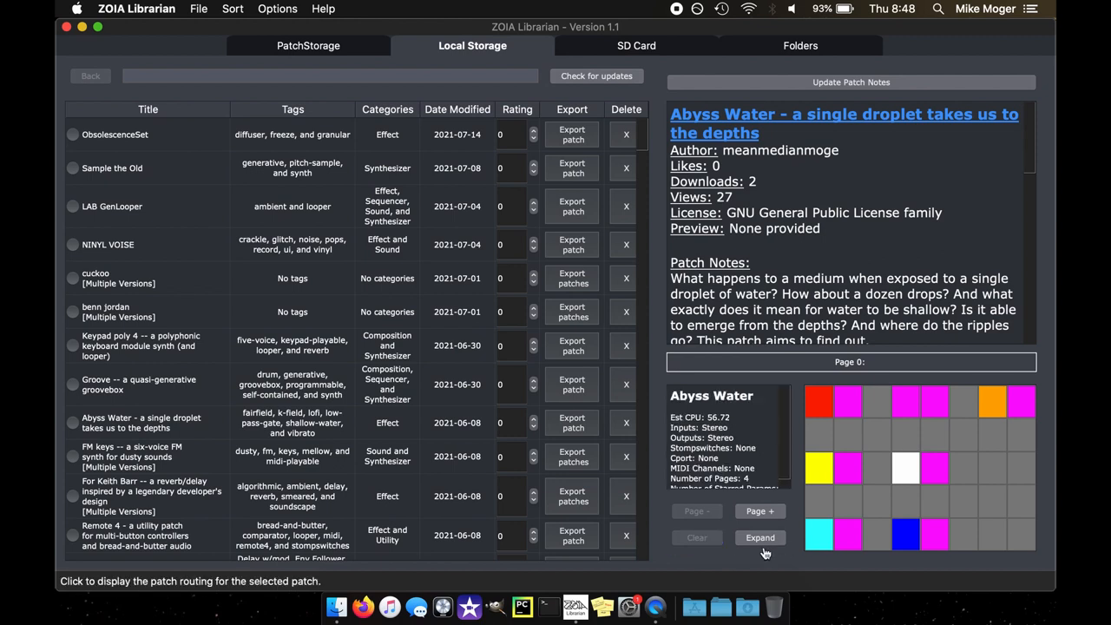
mouse_move(759, 537)
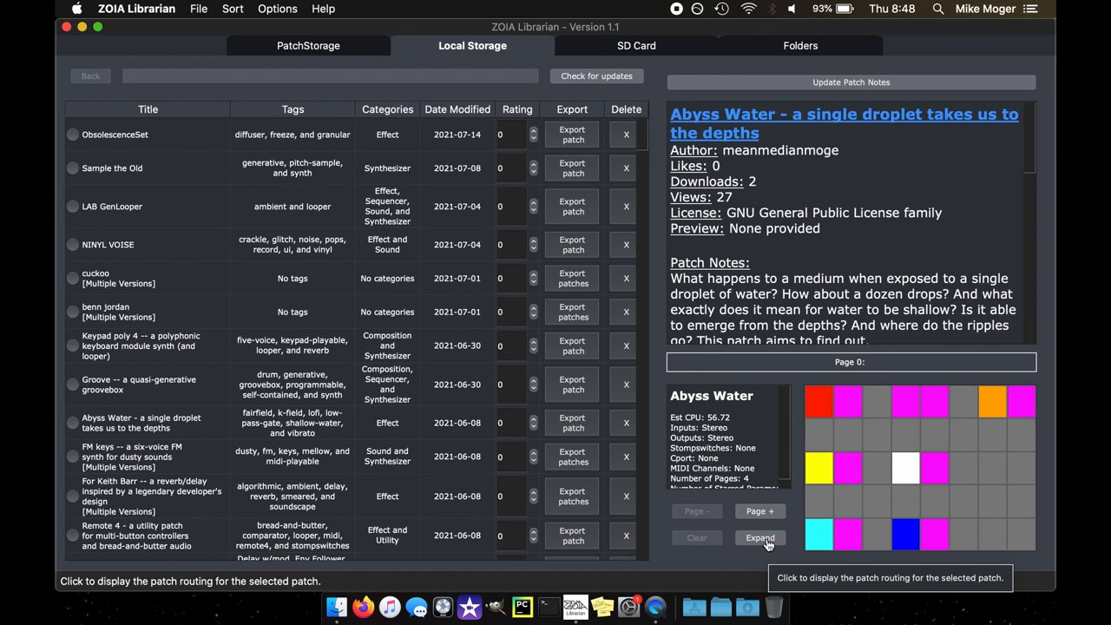
click(758, 537)
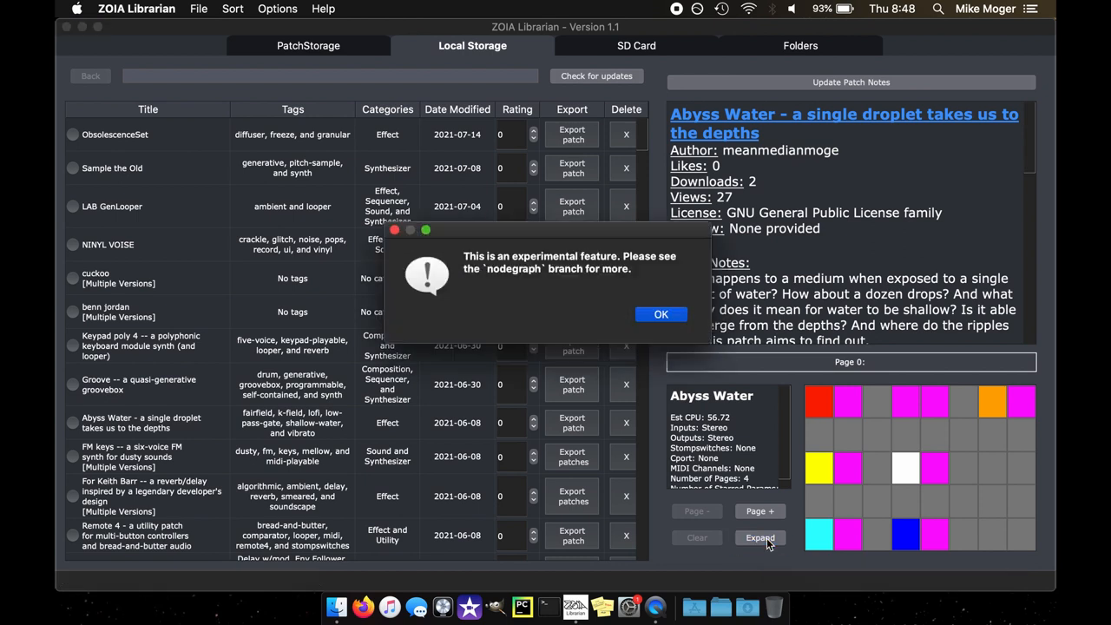
mouse_move(660, 314)
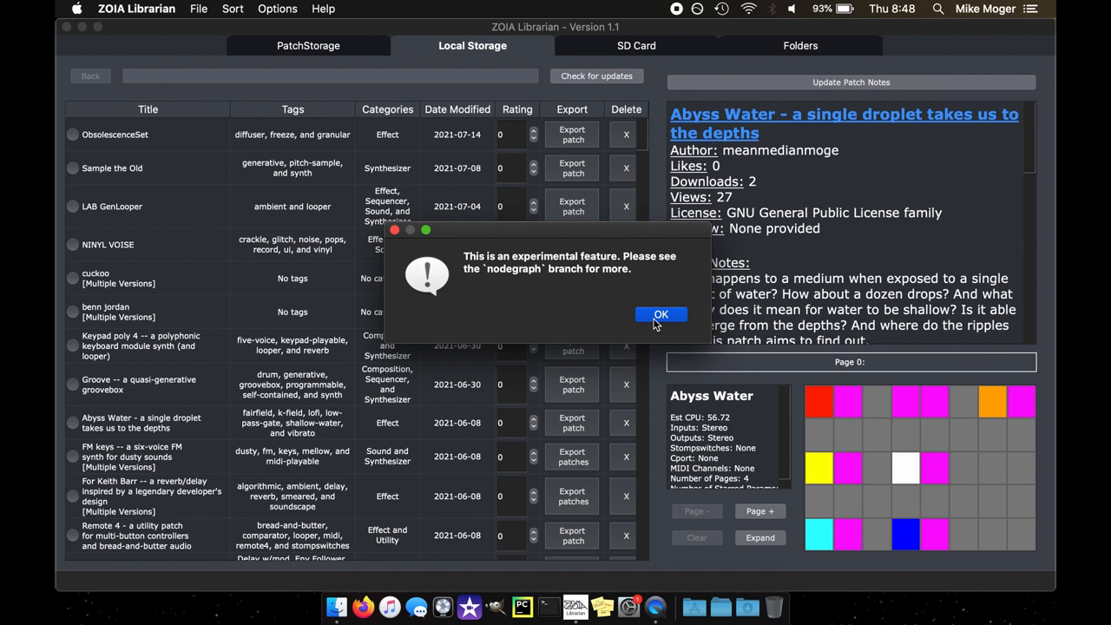
click(660, 314)
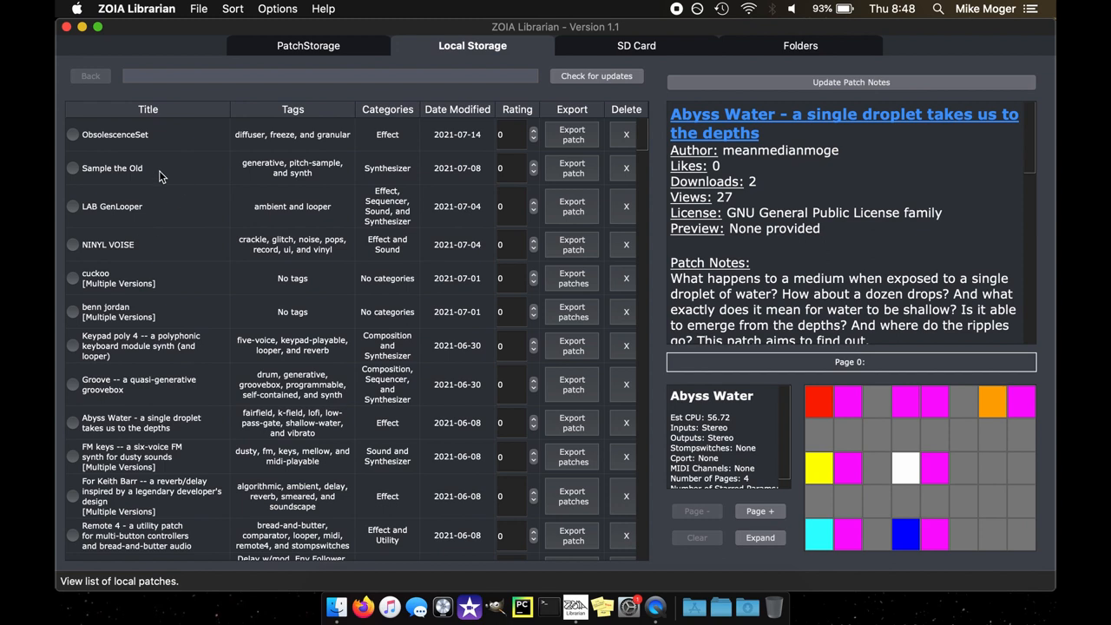
mouse_move(492, 271)
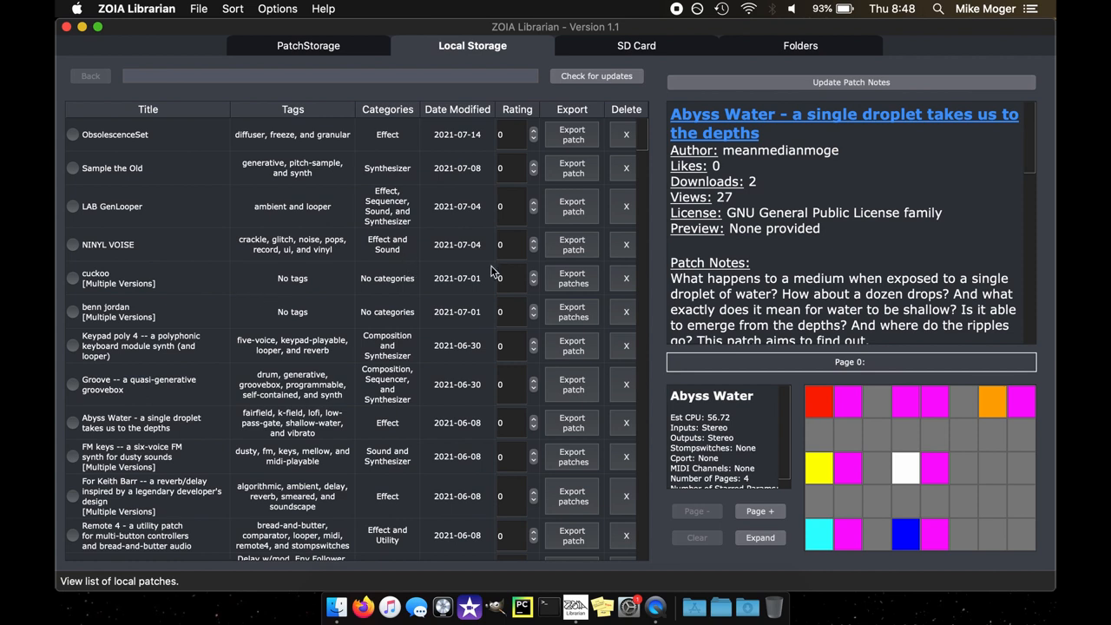
mouse_move(117, 287)
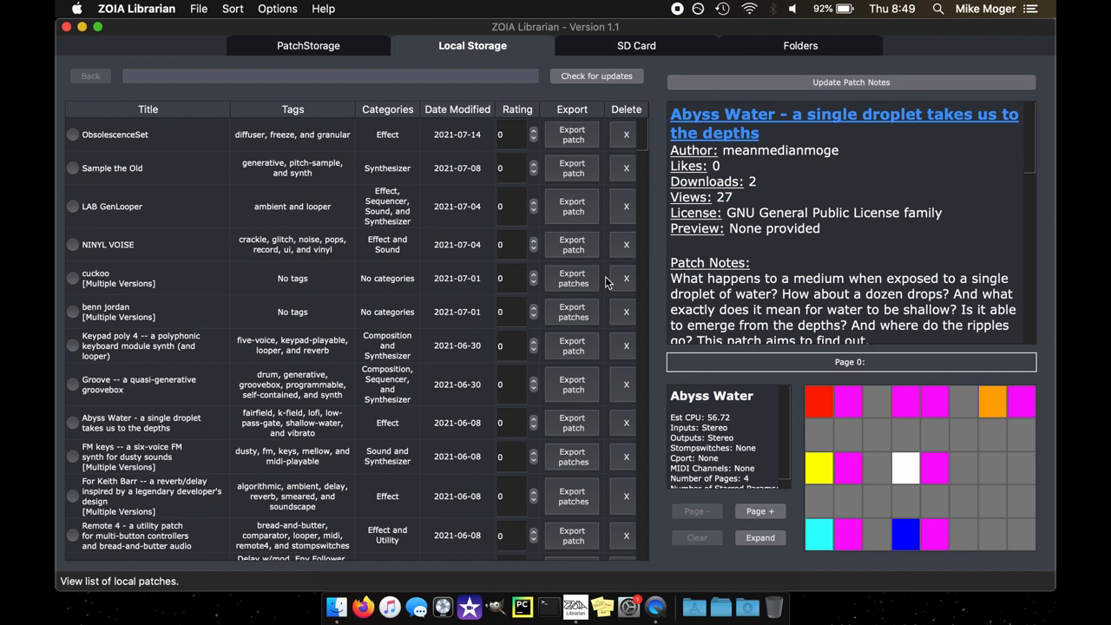
mouse_move(560, 291)
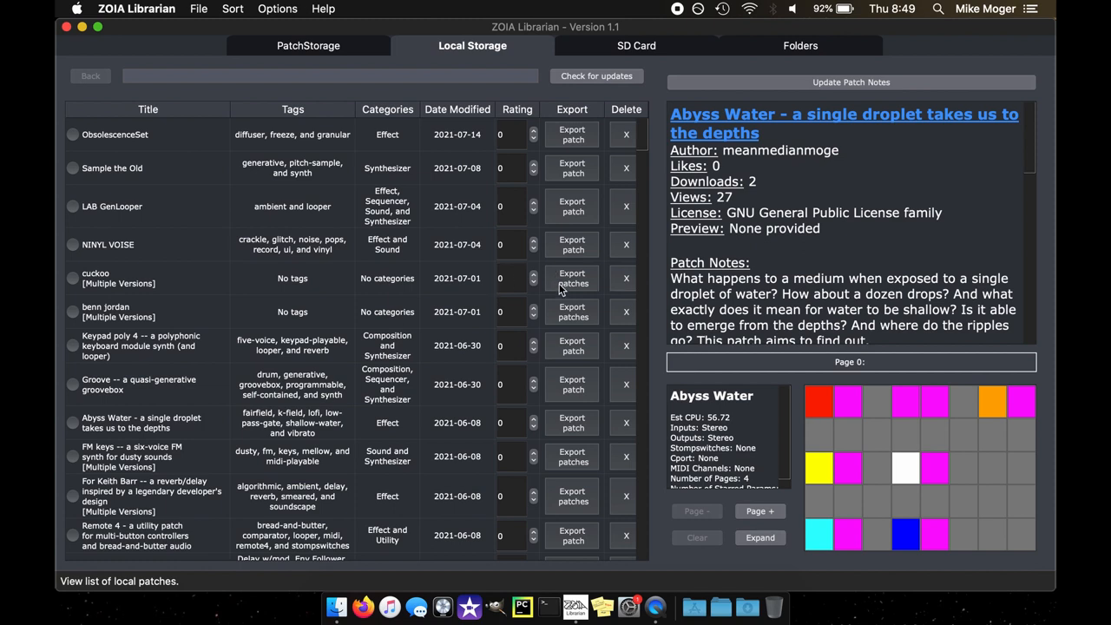
mouse_move(565, 288)
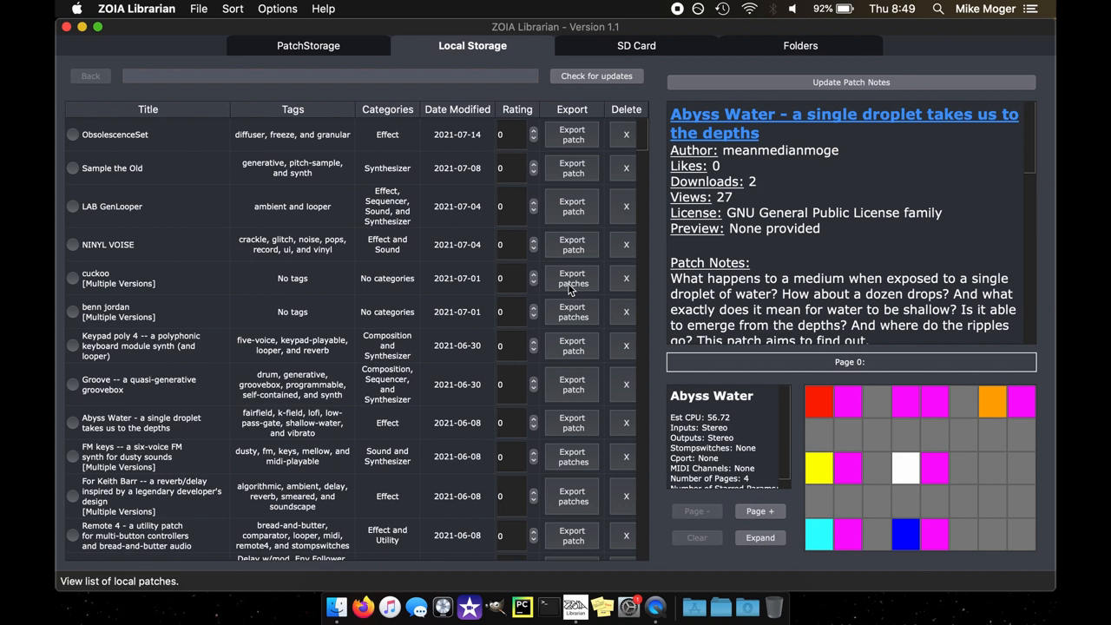
mouse_move(576, 338)
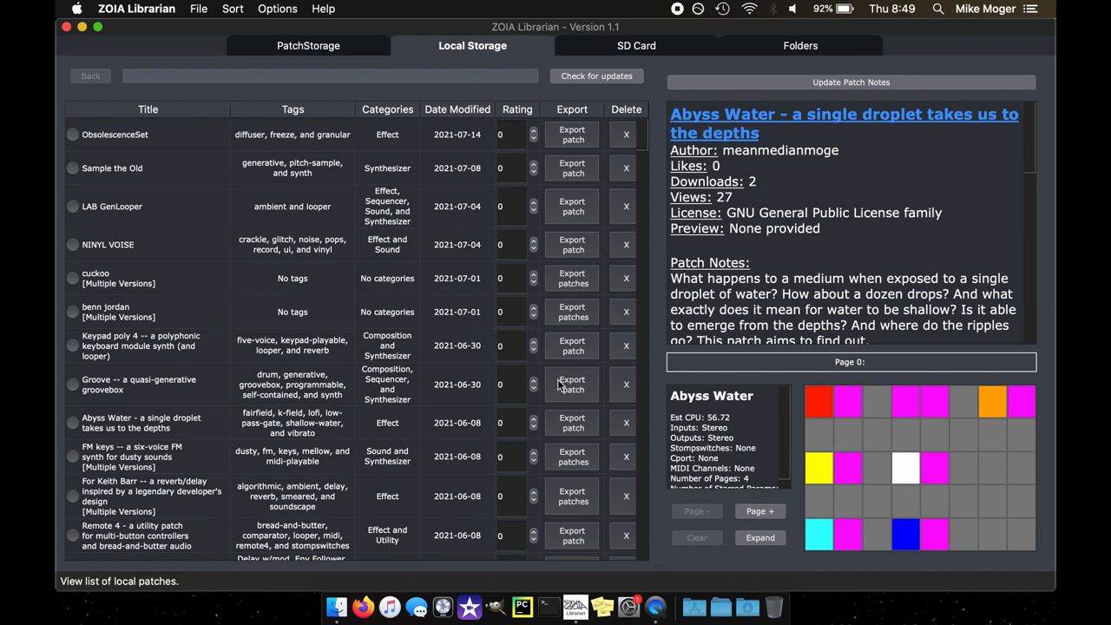
mouse_move(117, 295)
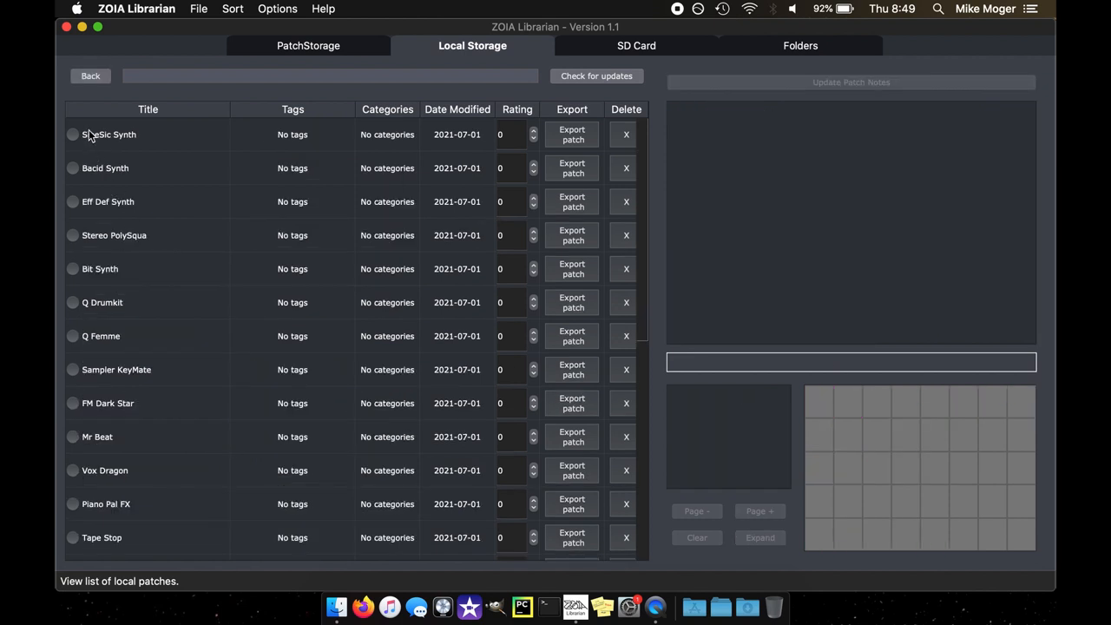
Return to the local list and select ObsolescenceSet to show its notes and page layout
click(73, 134)
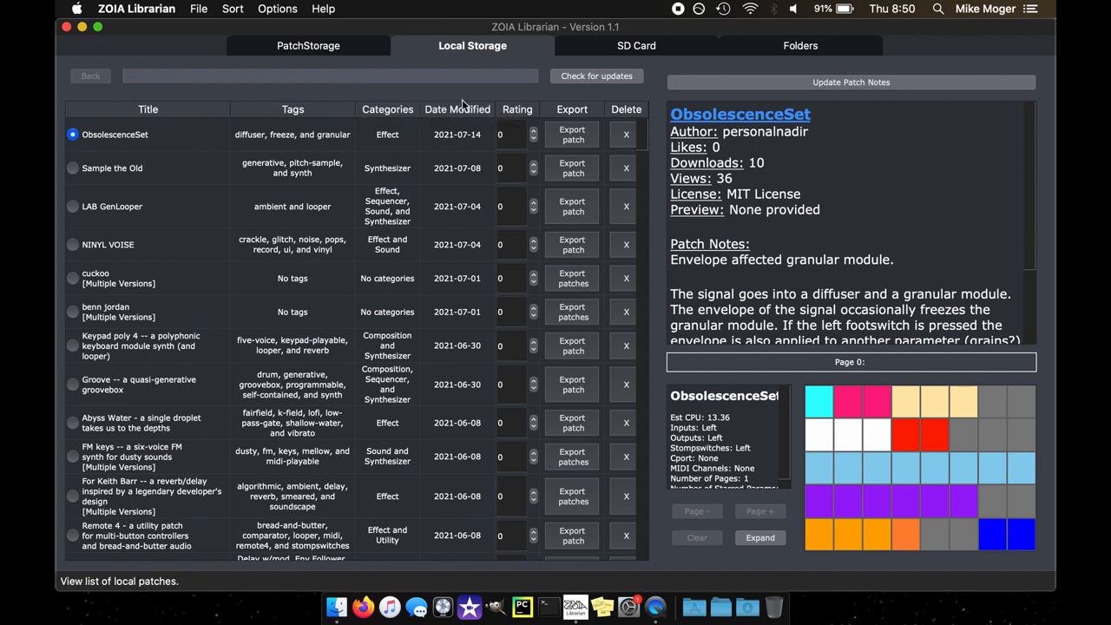
Browse the SD card directory tree, then return to the Local Storage patch list
click(636, 45)
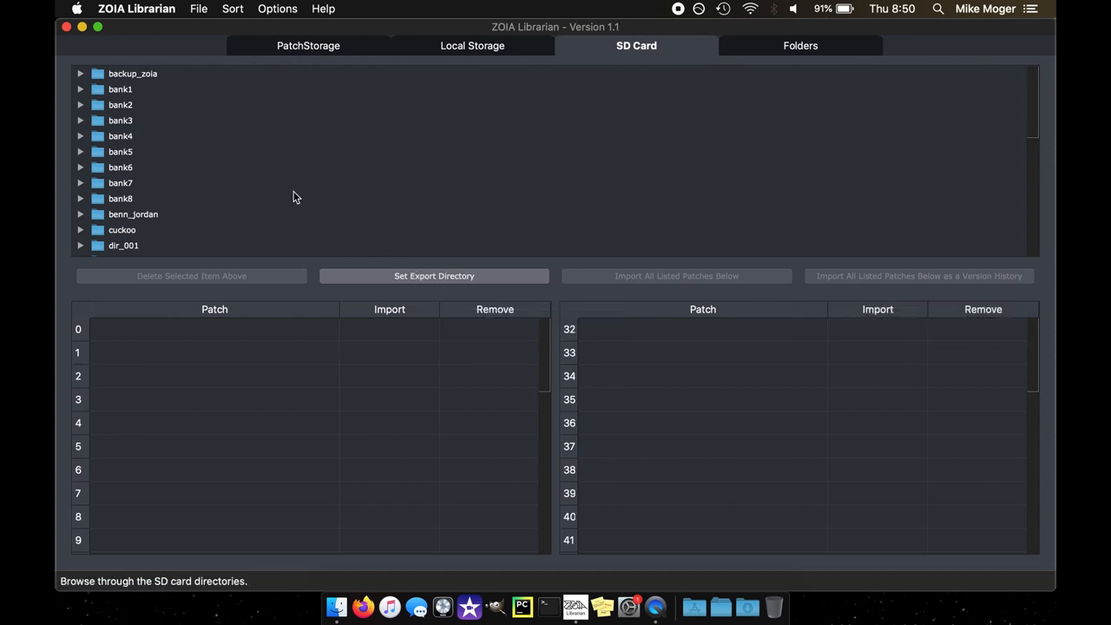
scroll(down, 3)
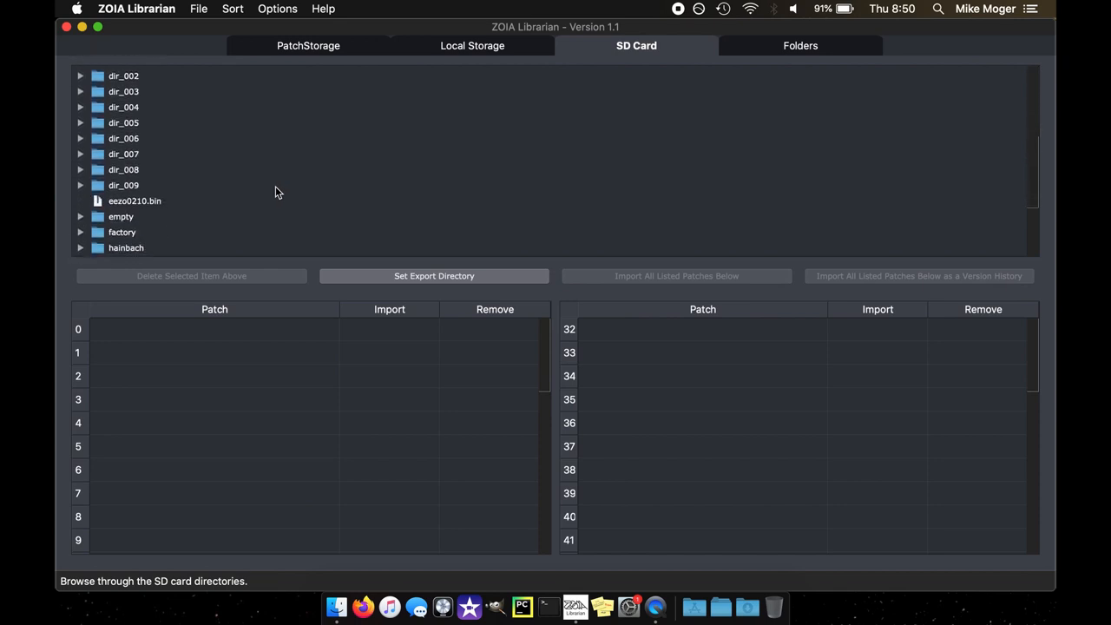
scroll(down, 3)
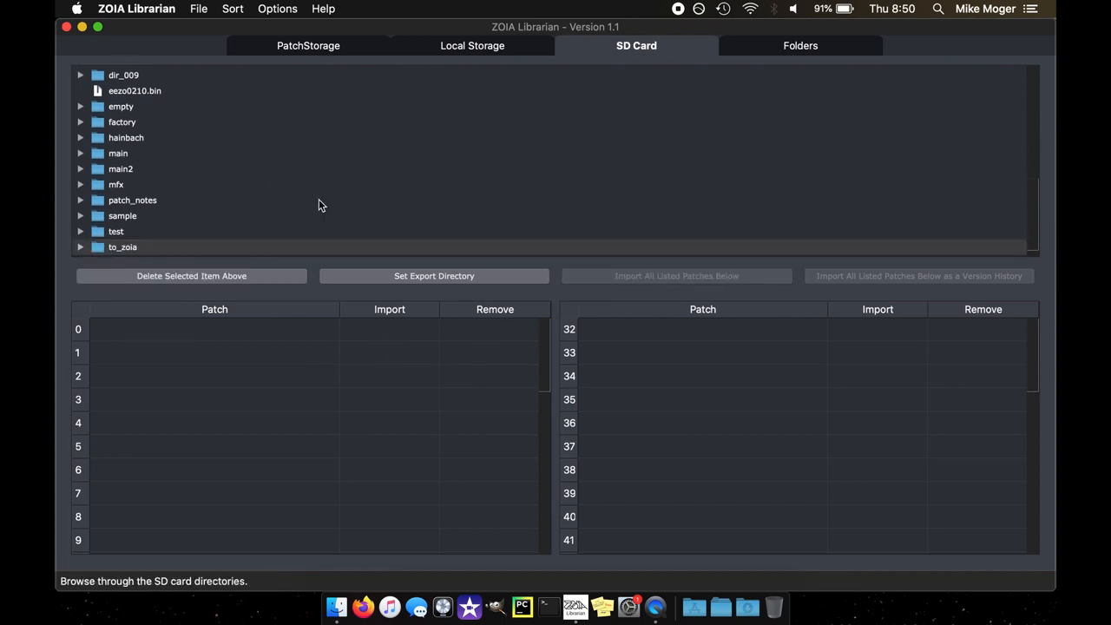
mouse_move(362, 195)
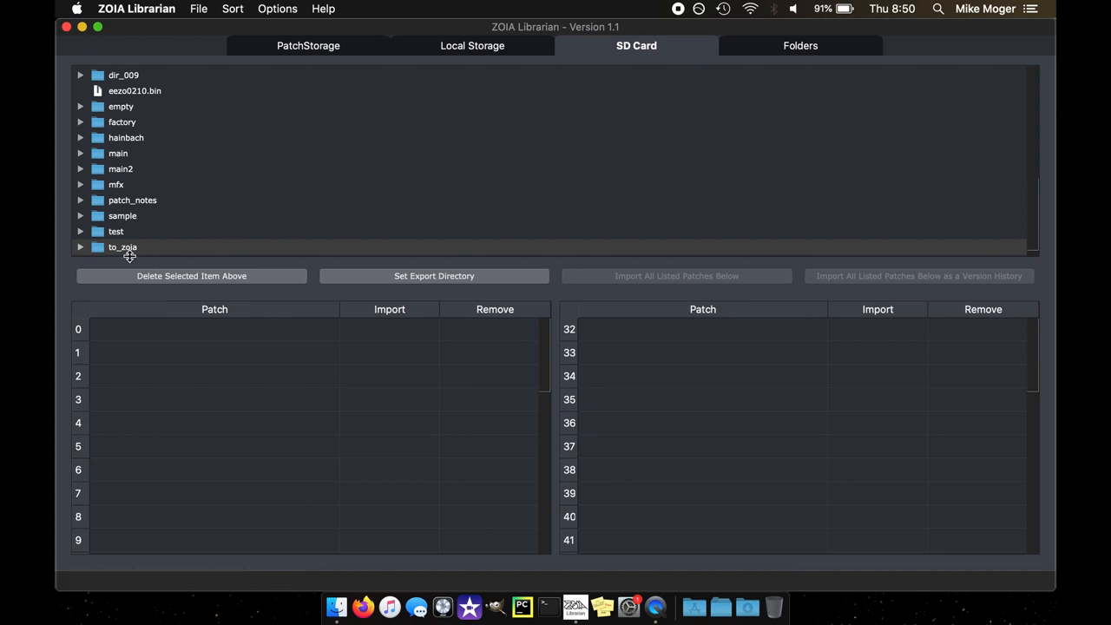
mouse_move(126, 247)
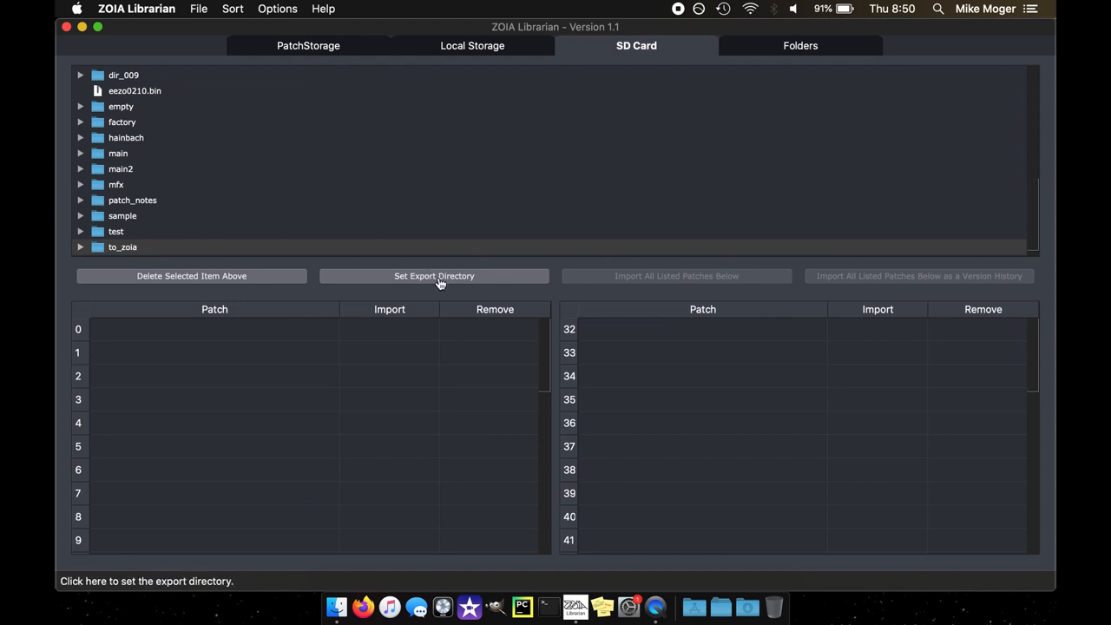
mouse_move(434, 276)
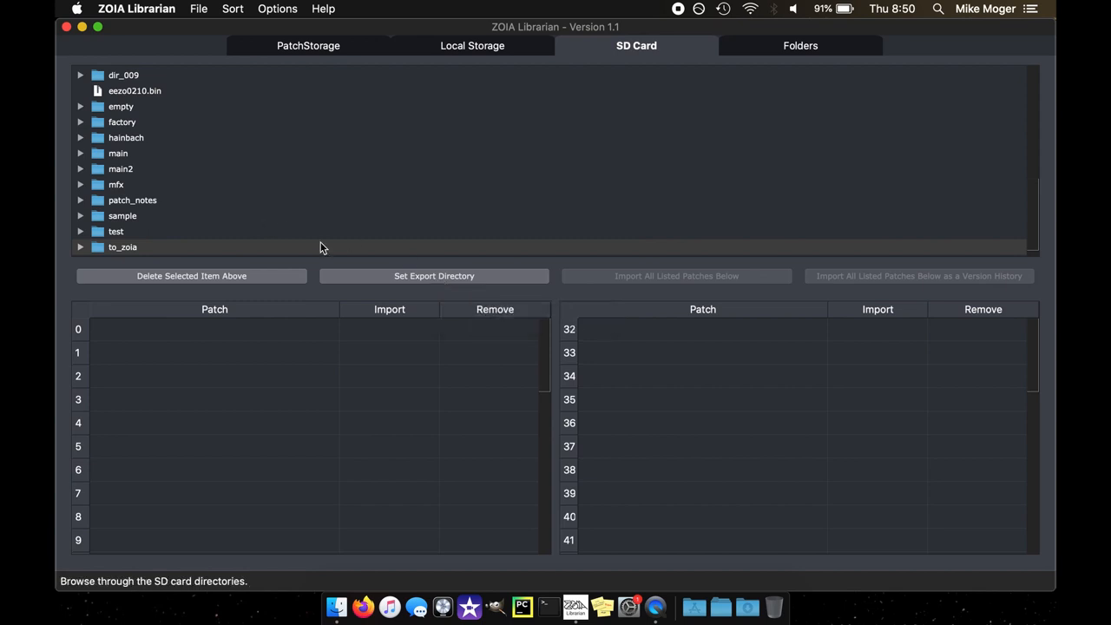
mouse_move(120, 261)
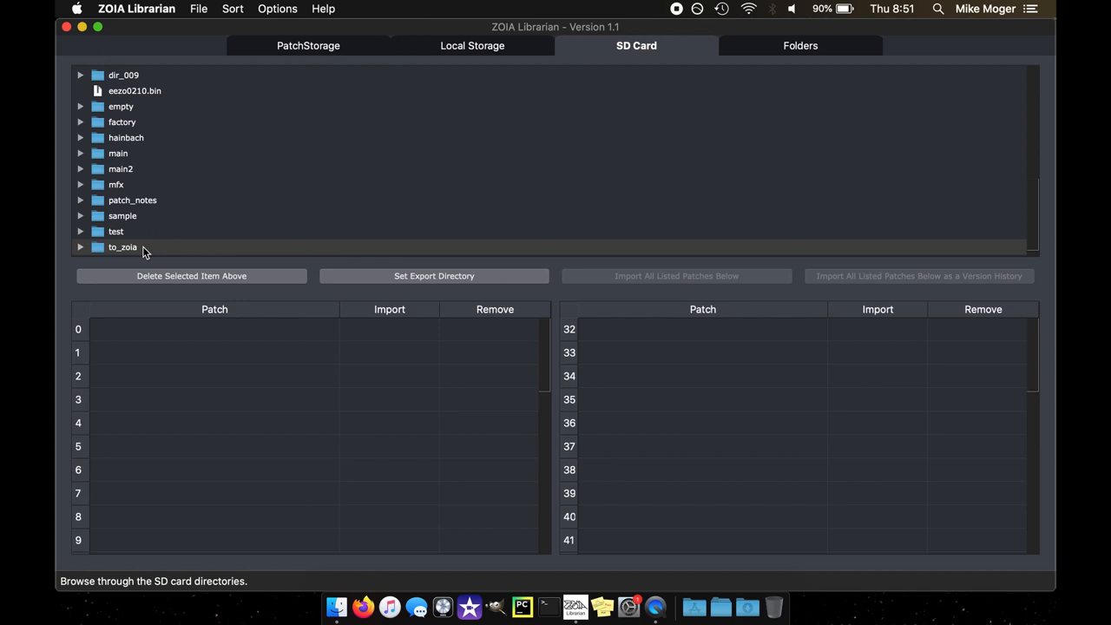
click(472, 45)
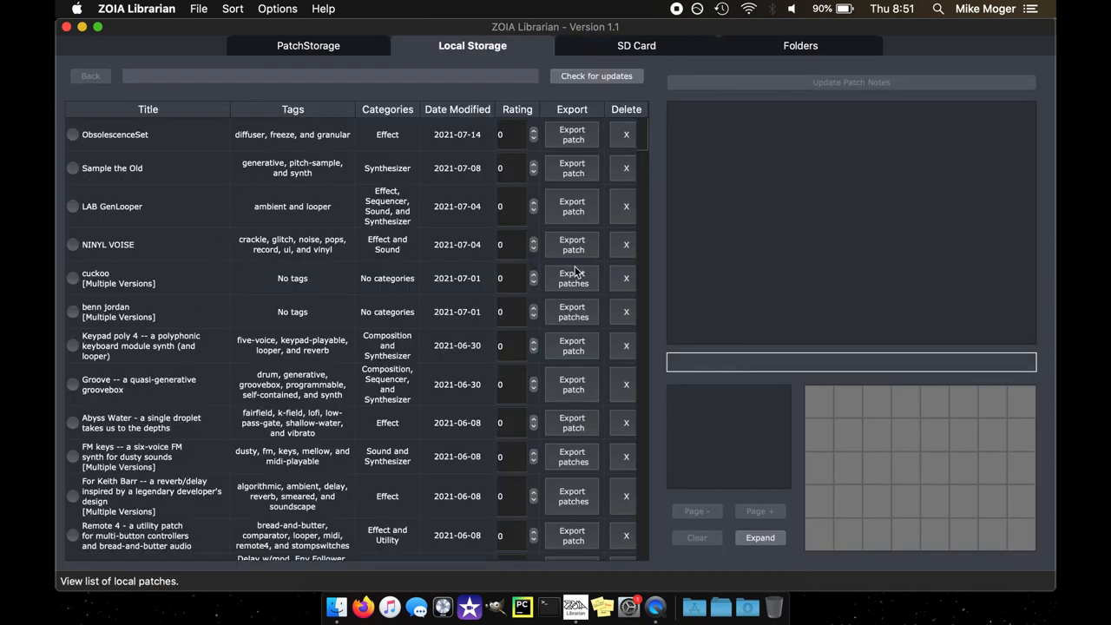
Export a patch to to_zoia slot 0 and list the to_zoia folder's slots 0–9
click(571, 277)
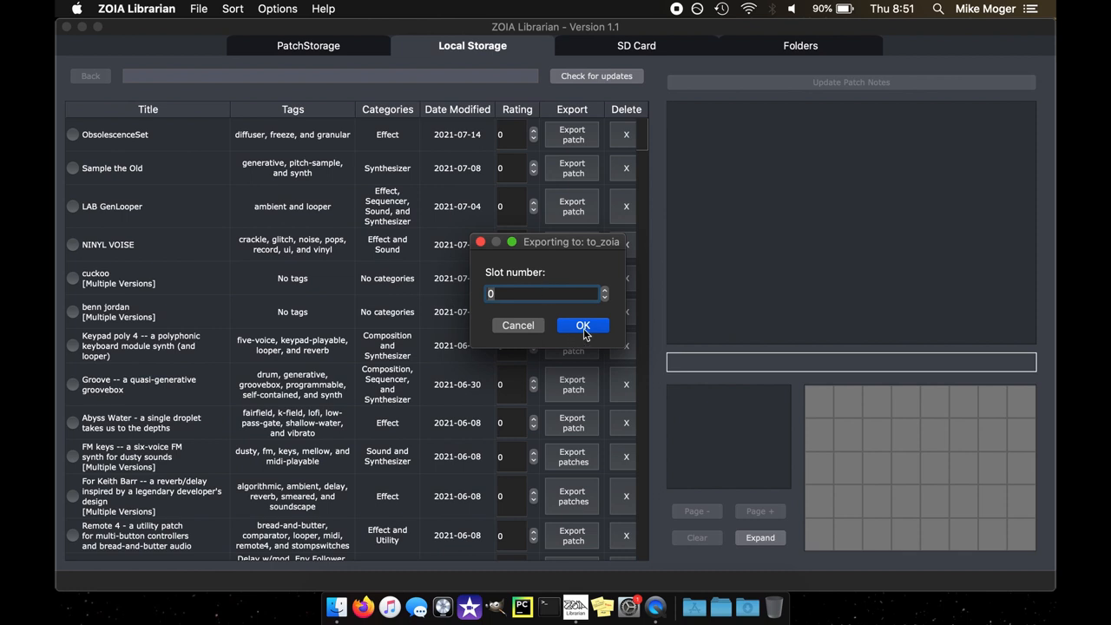
click(582, 325)
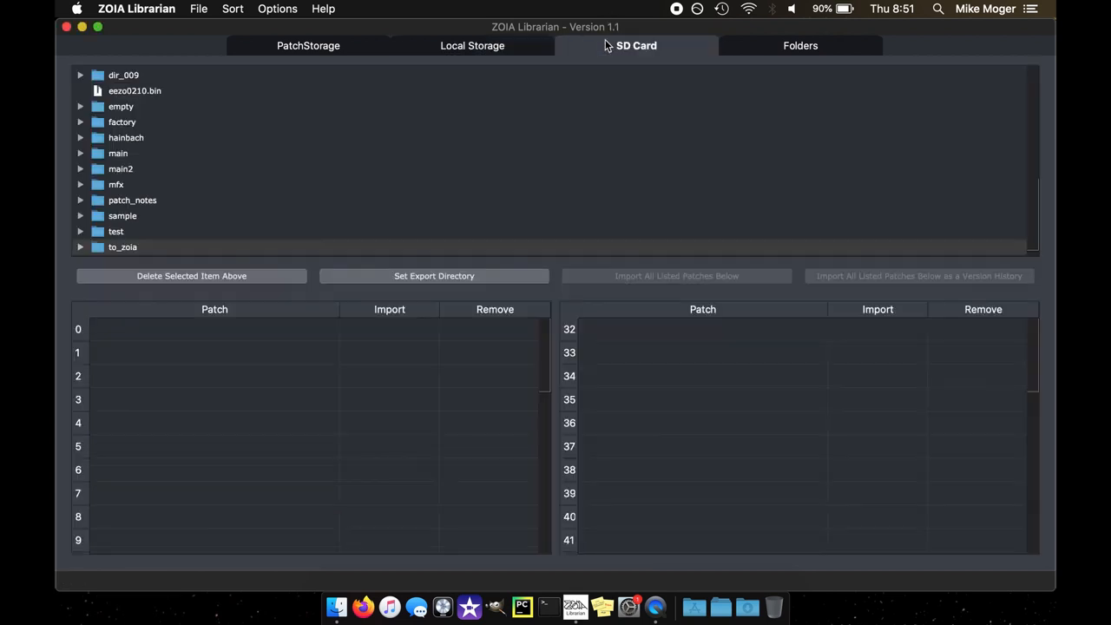
click(122, 246)
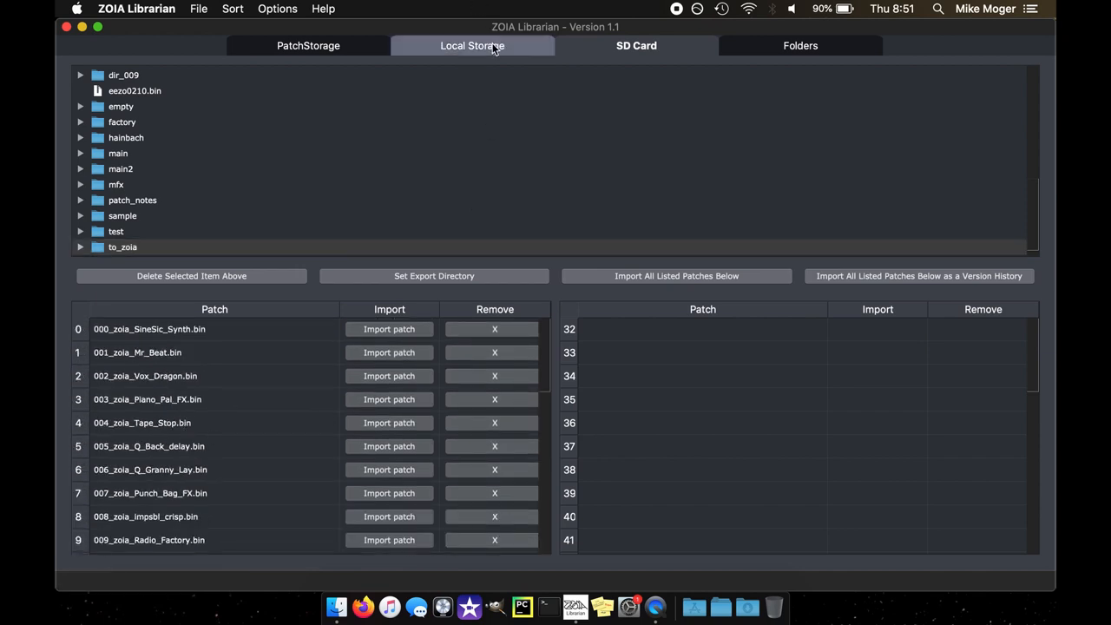
Export another patch to to_zoia slot 26 and dismiss the success alert
click(472, 46)
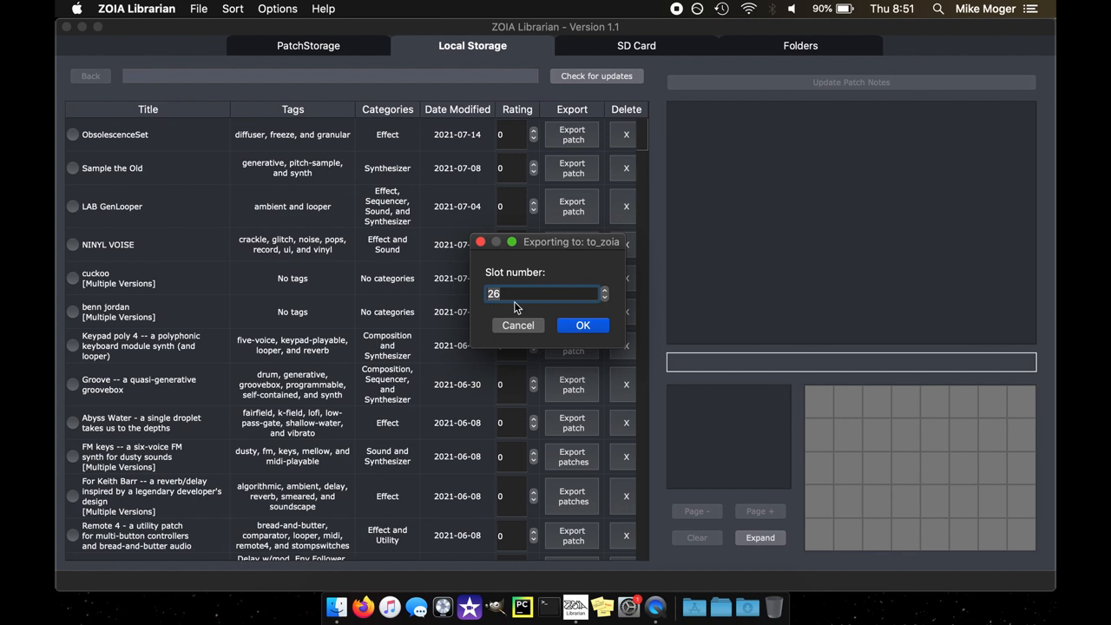
click(582, 324)
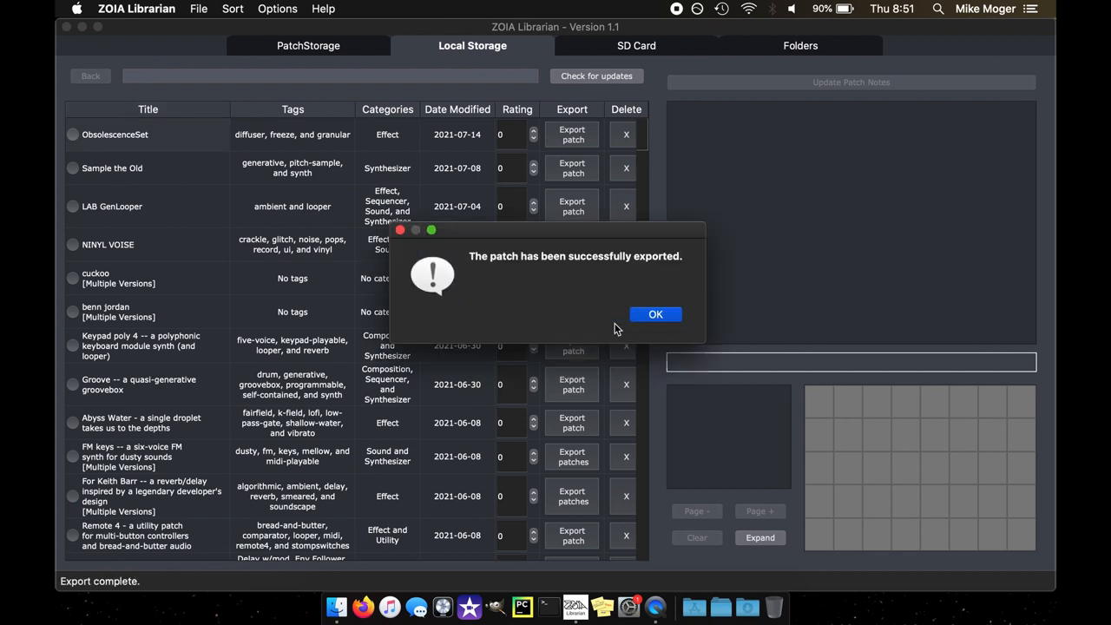
click(655, 314)
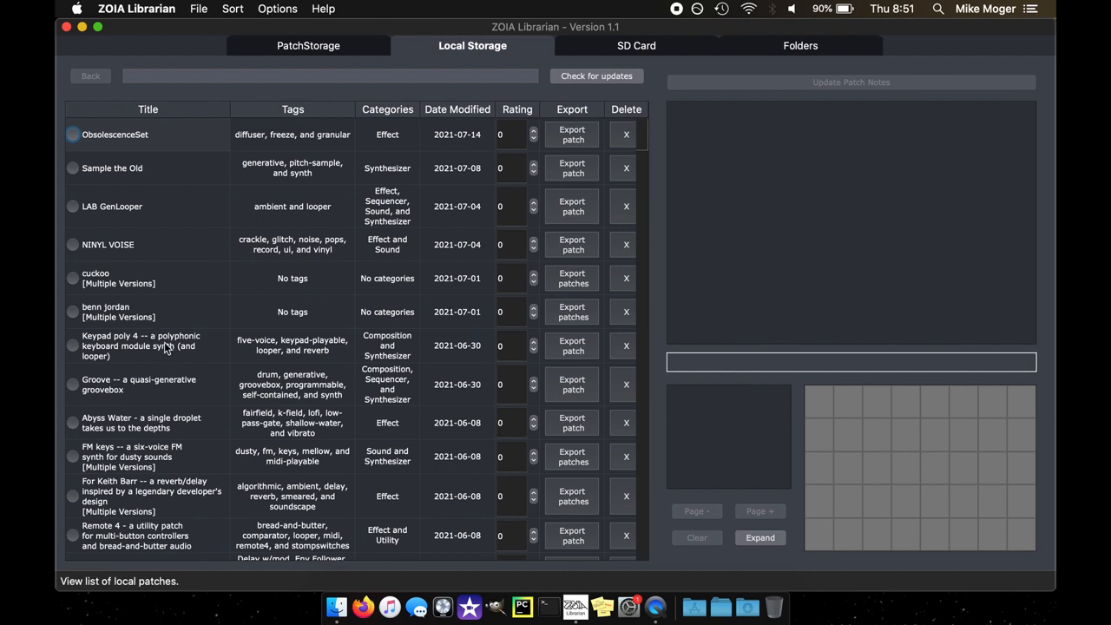
mouse_move(573, 322)
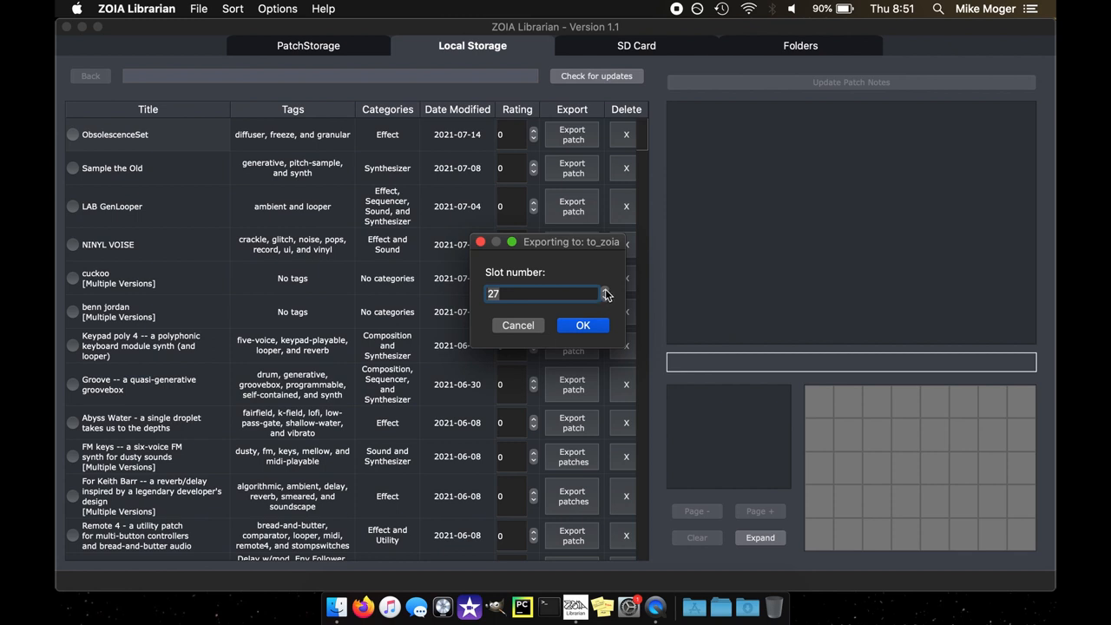
Try exporting the version history at slot 34 and dismiss the slot-limit warning
click(605, 290)
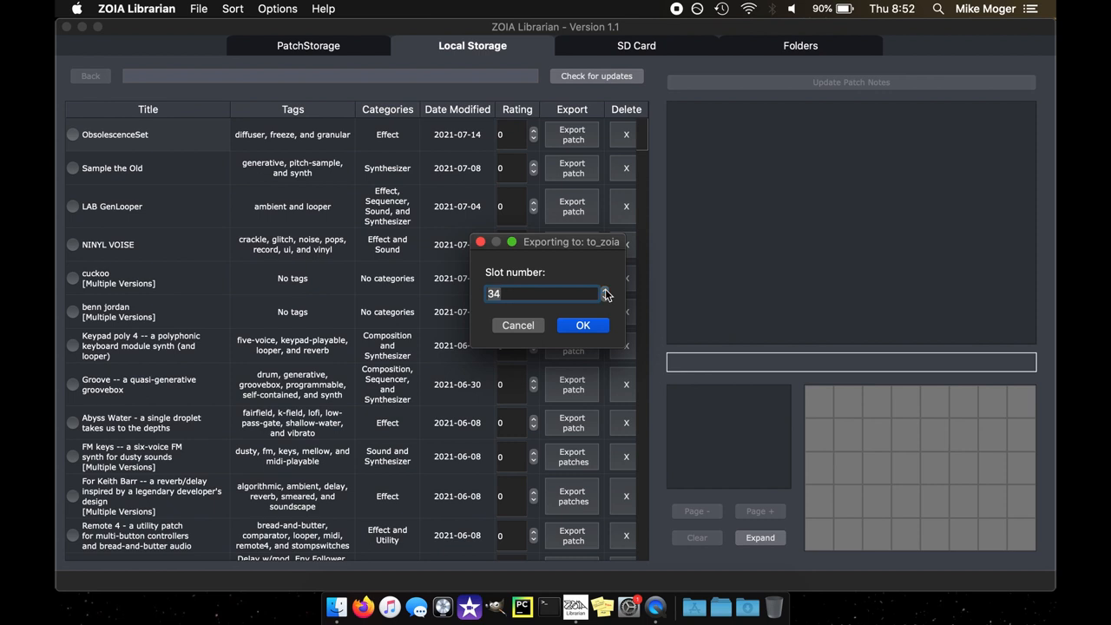
click(582, 325)
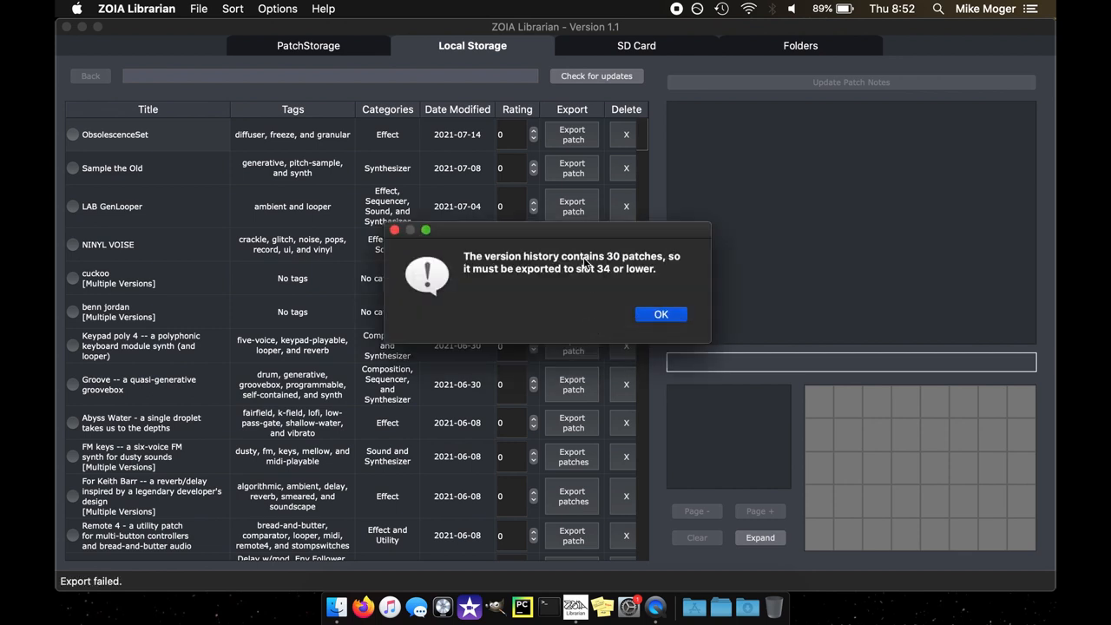
mouse_move(612, 264)
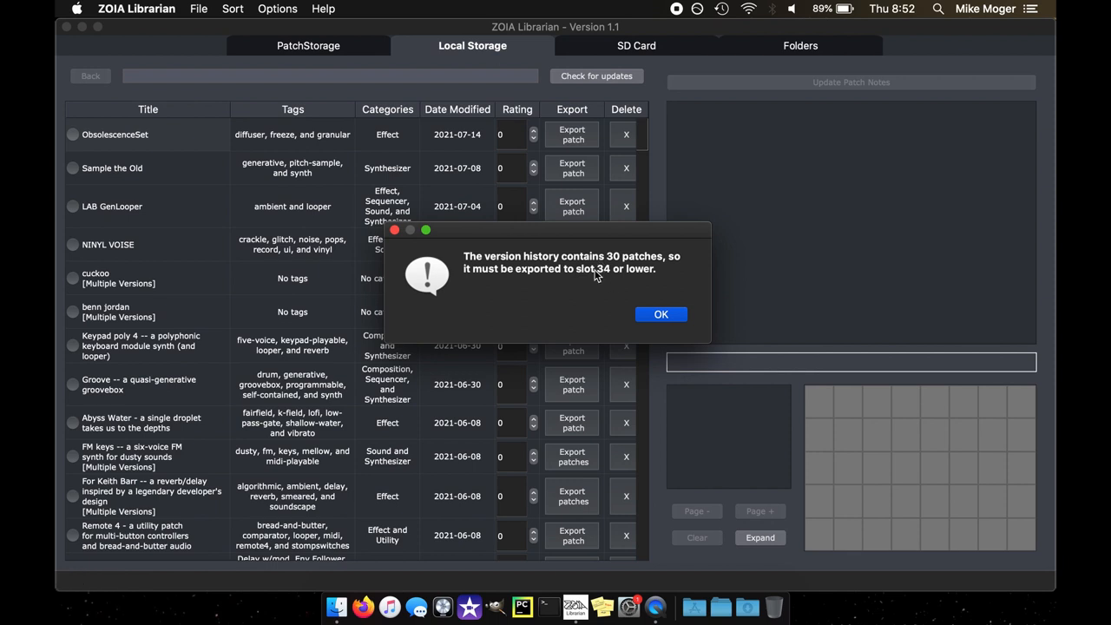
mouse_move(649, 329)
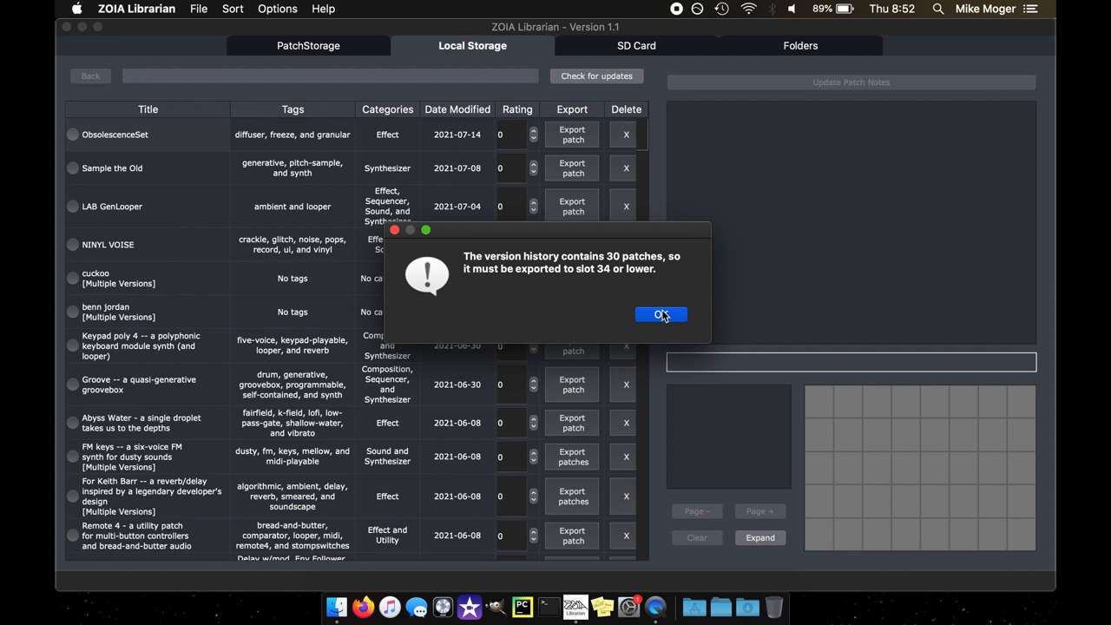
click(661, 314)
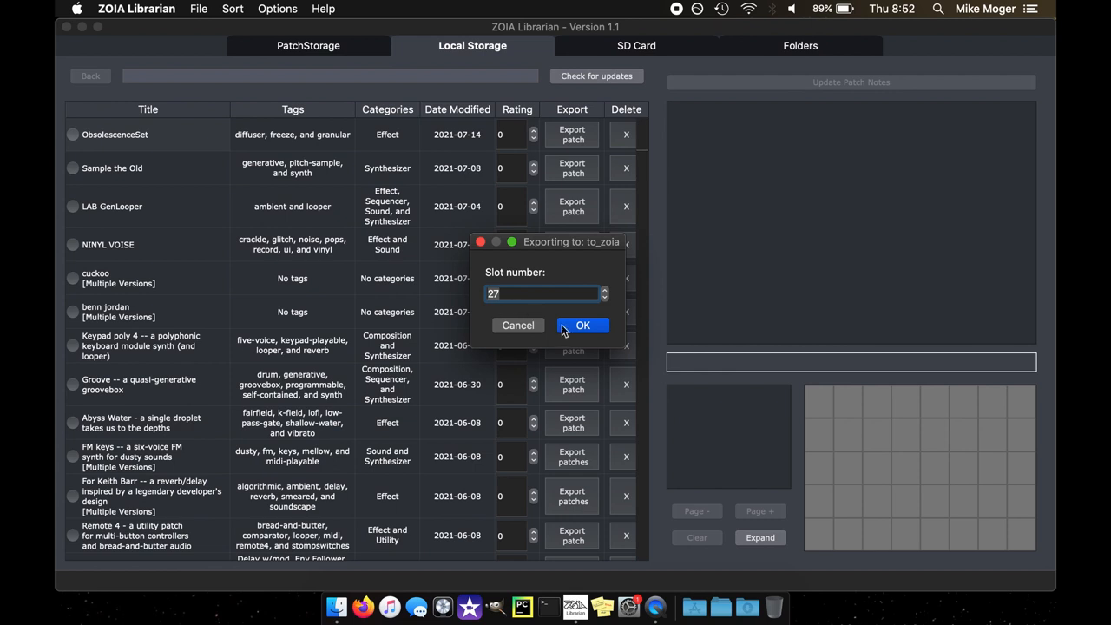
Export the version history from slot 27 and check to_zoia files through slot 56
click(582, 324)
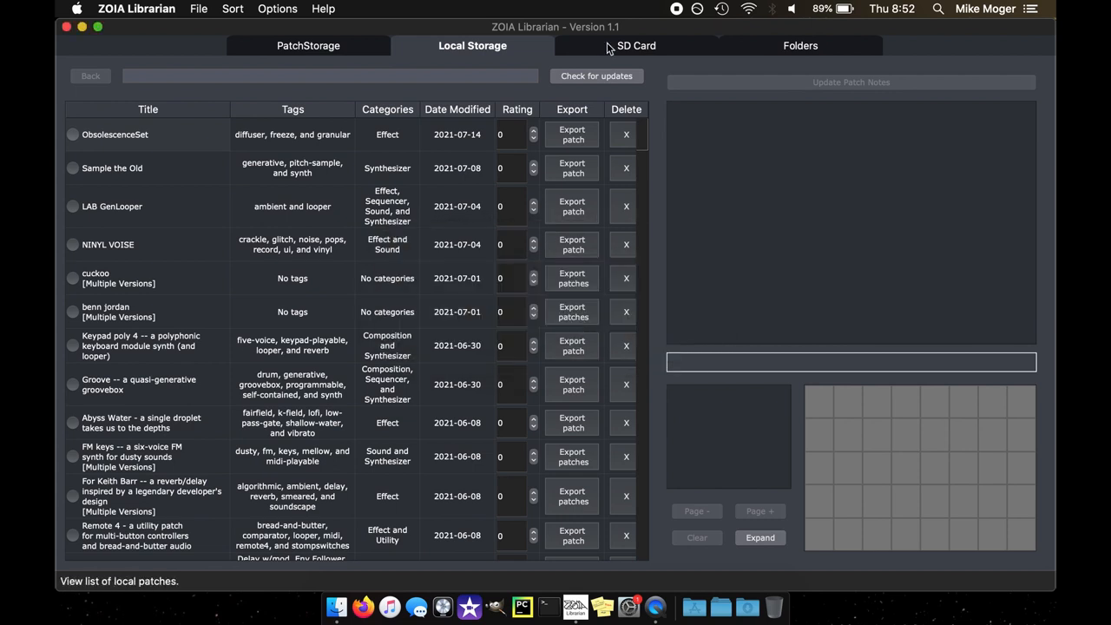
click(636, 45)
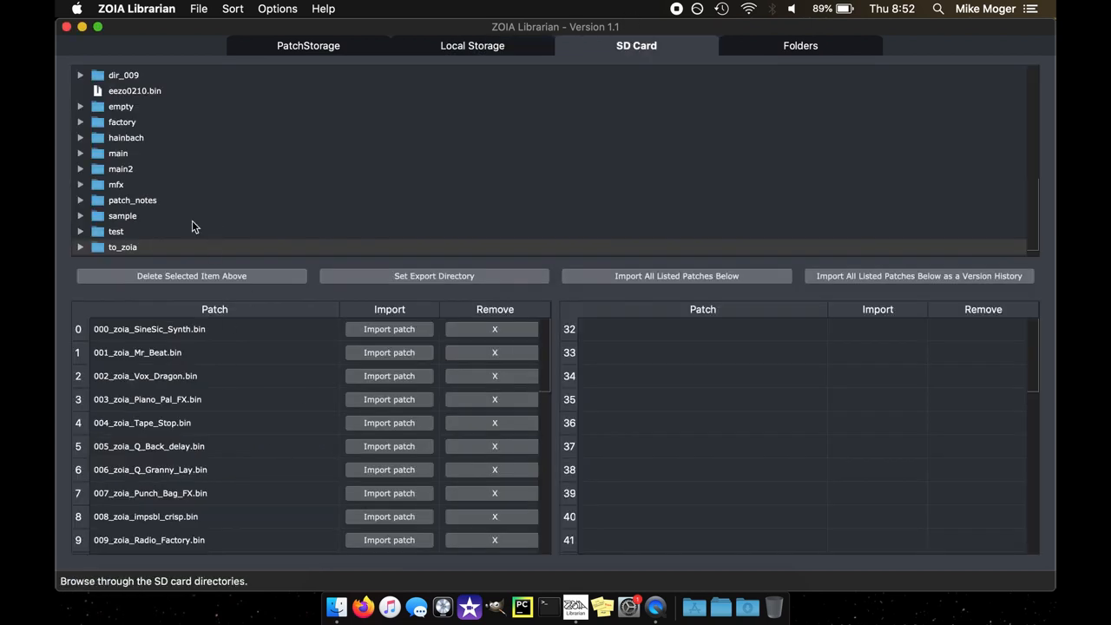
click(123, 246)
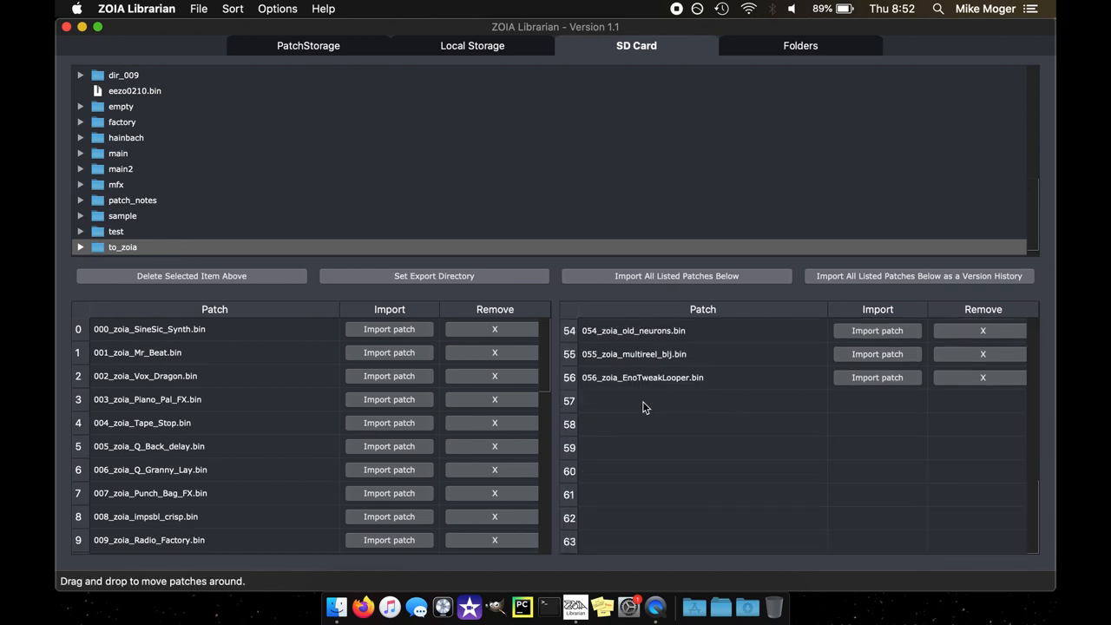
mouse_move(752, 436)
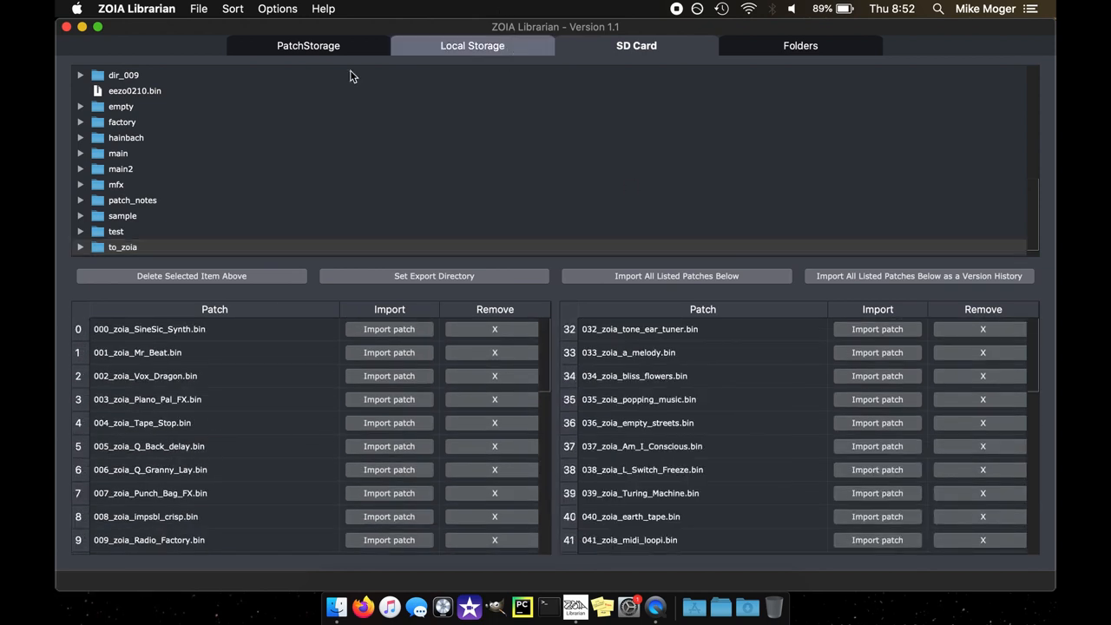
Export Pretty Years to to_zoia slot 56, overwrite EnoTweakLooper, and verify on the SD card
click(472, 45)
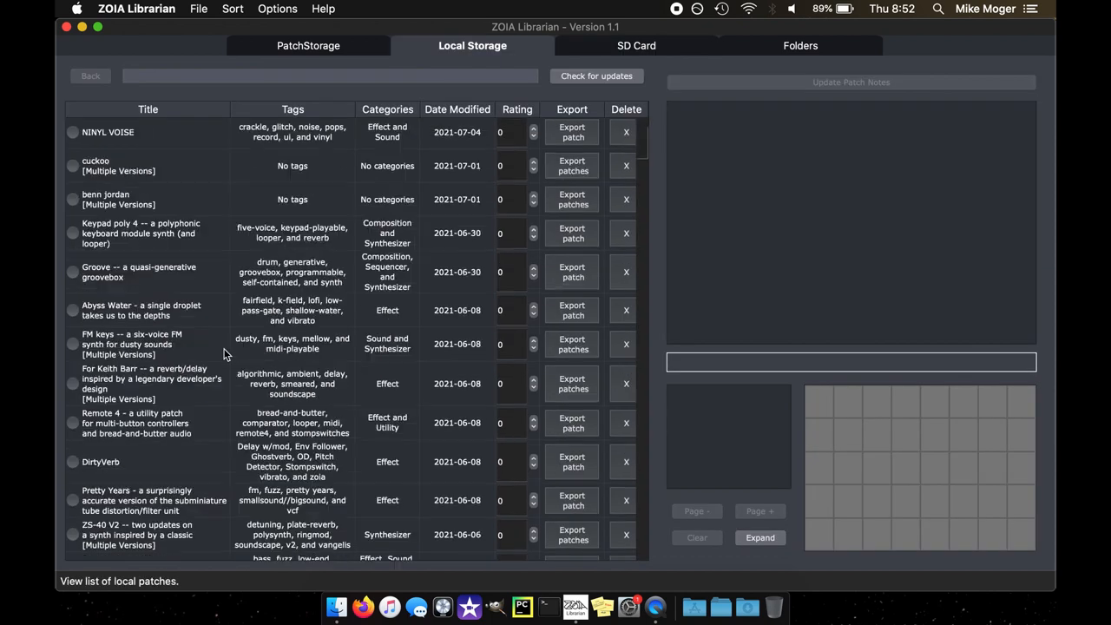
scroll(down, 3)
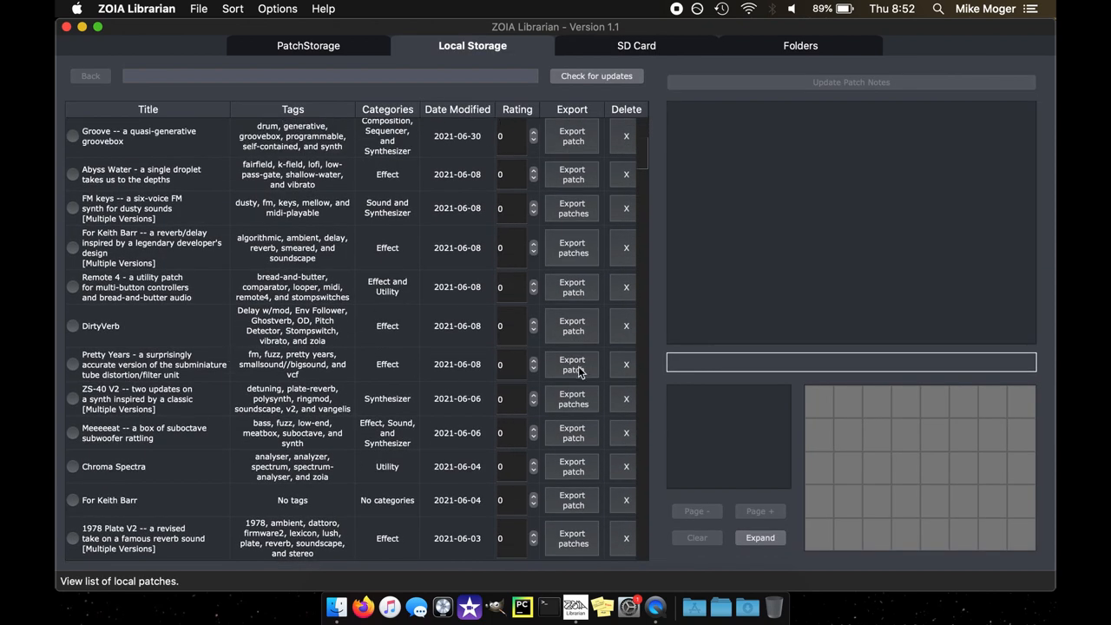
click(572, 364)
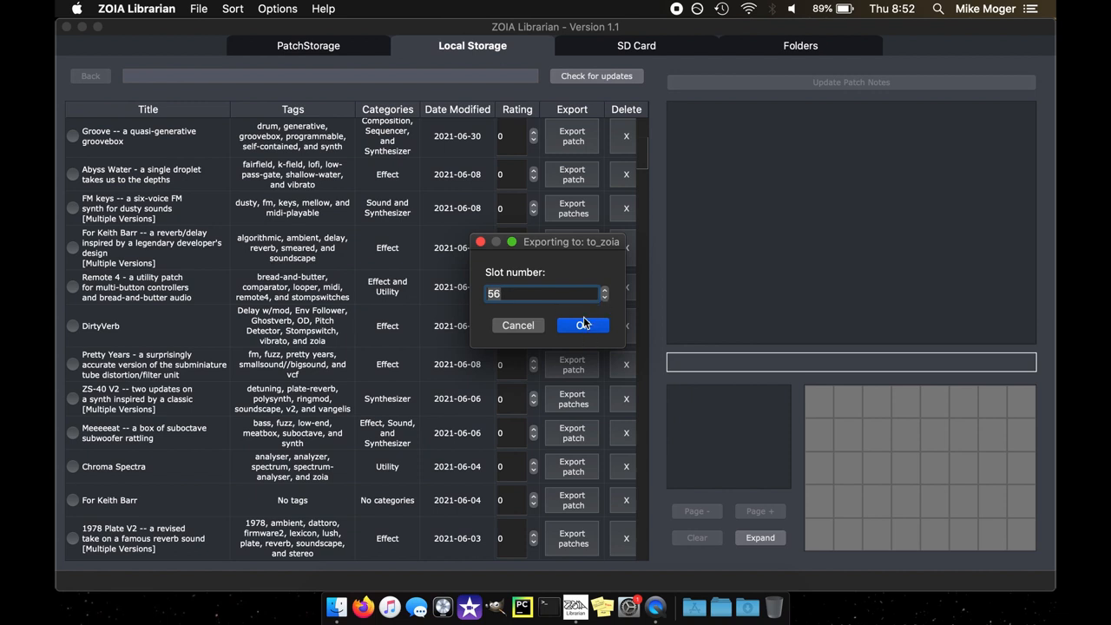
click(582, 324)
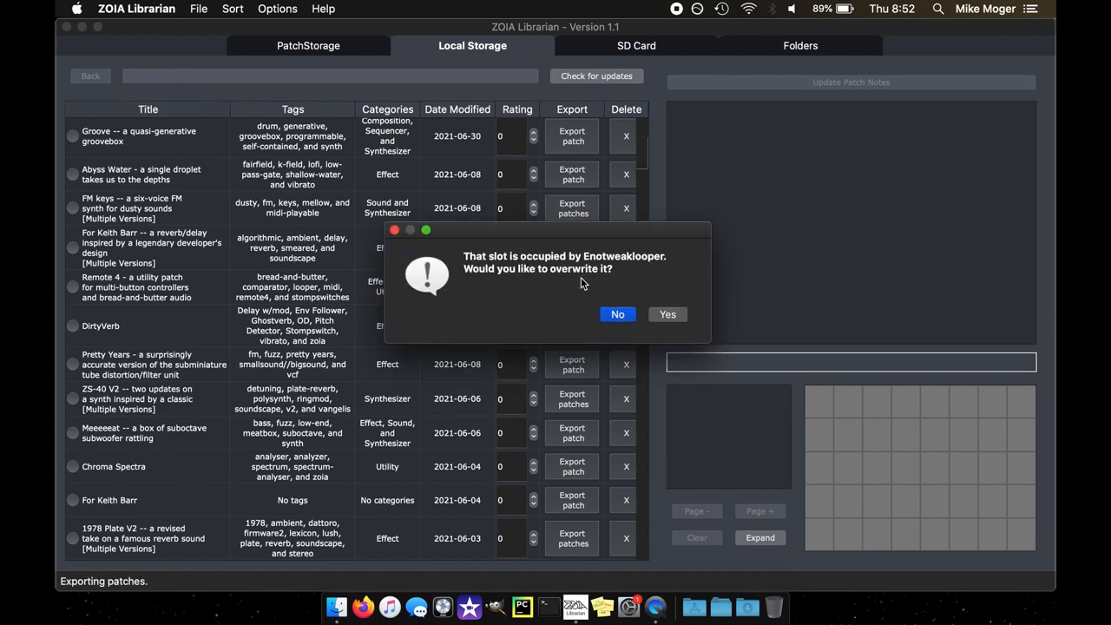
click(667, 314)
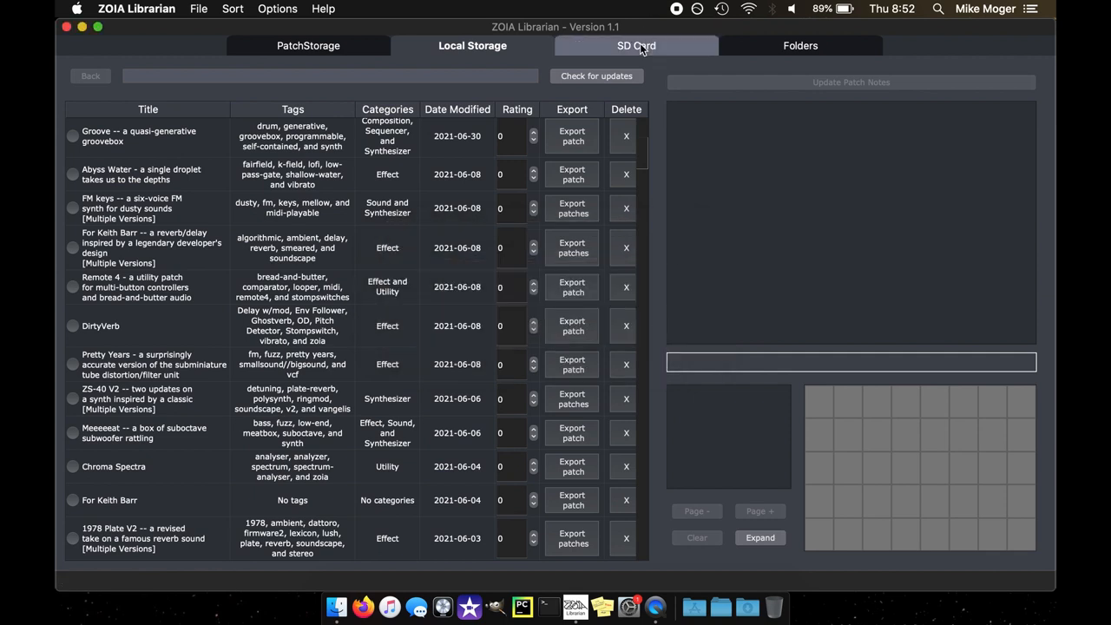
click(636, 45)
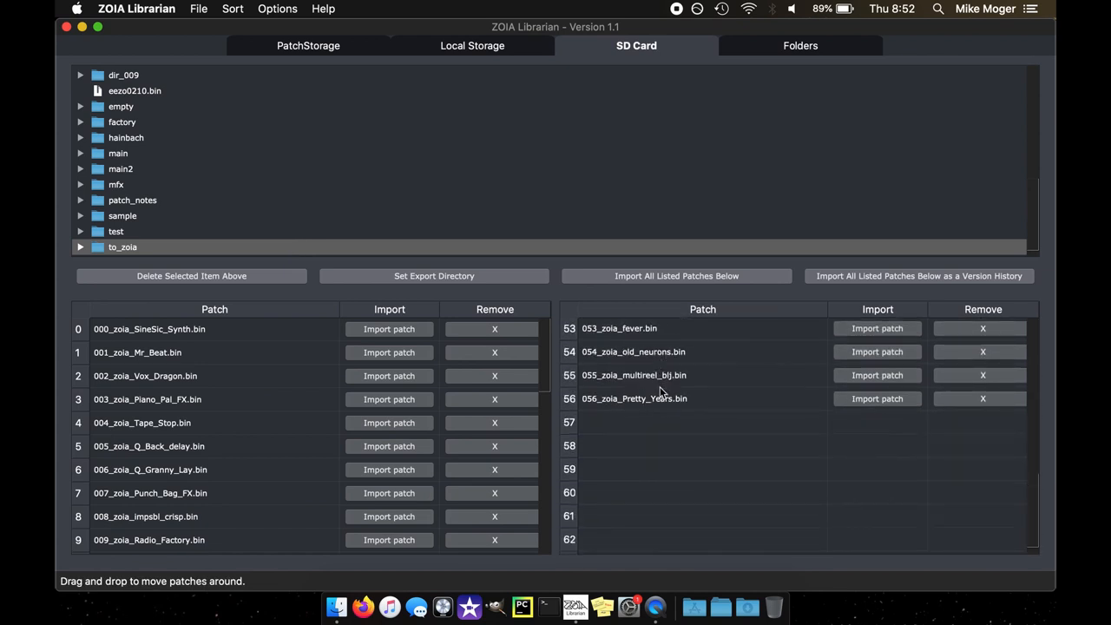
mouse_move(696, 399)
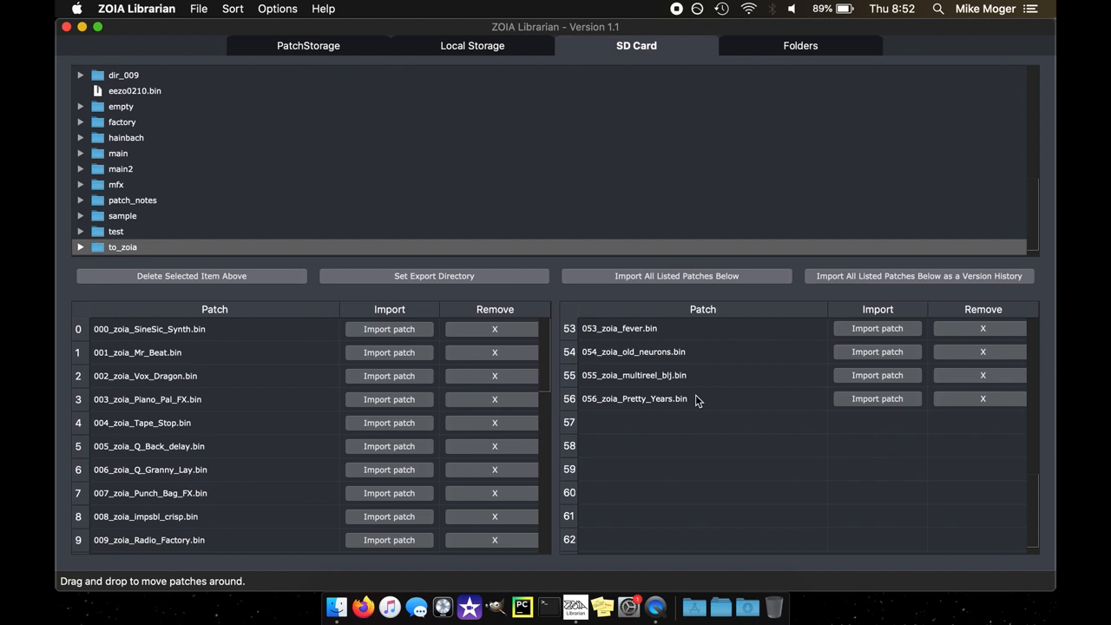
mouse_move(190, 275)
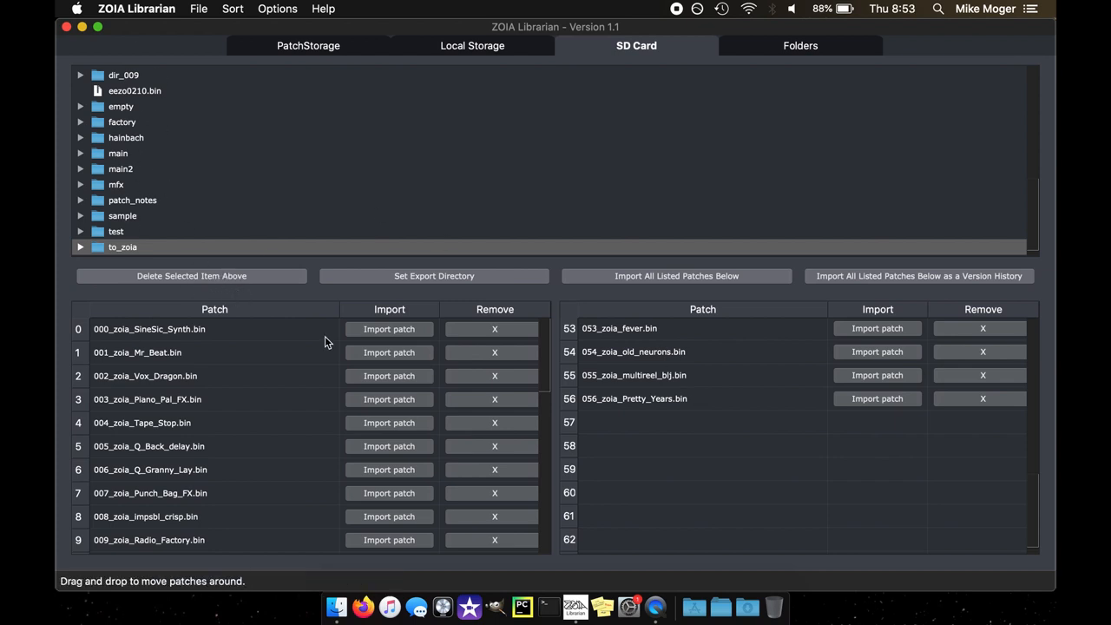
mouse_move(908, 297)
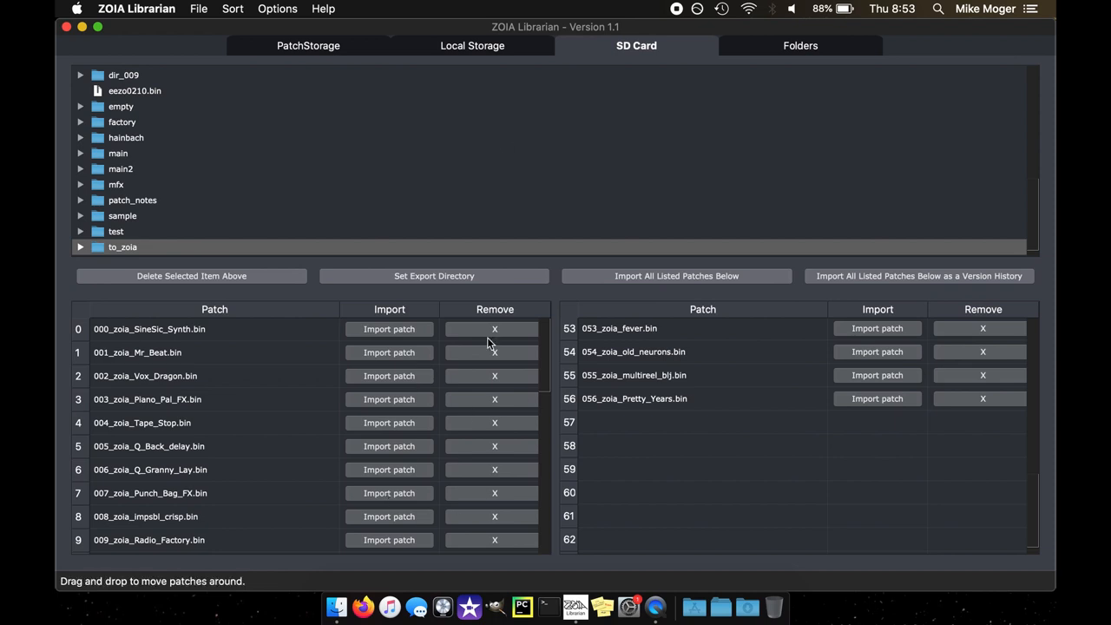
mouse_move(472, 45)
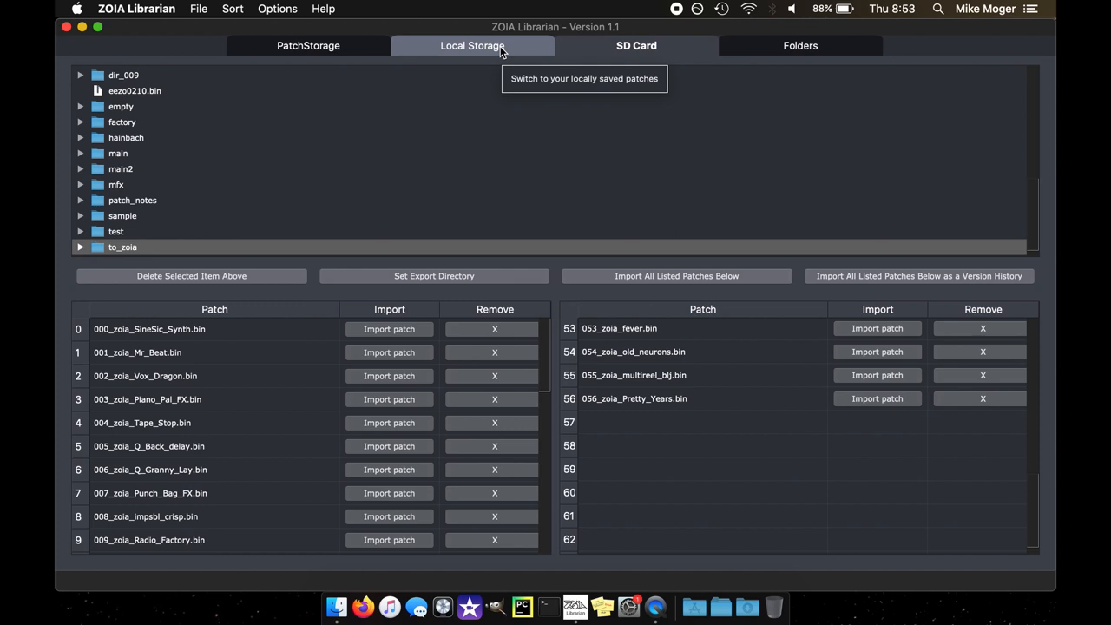
Browse the SD card folder tree to list the mfx folder, starting with Gainfully_fun
click(472, 45)
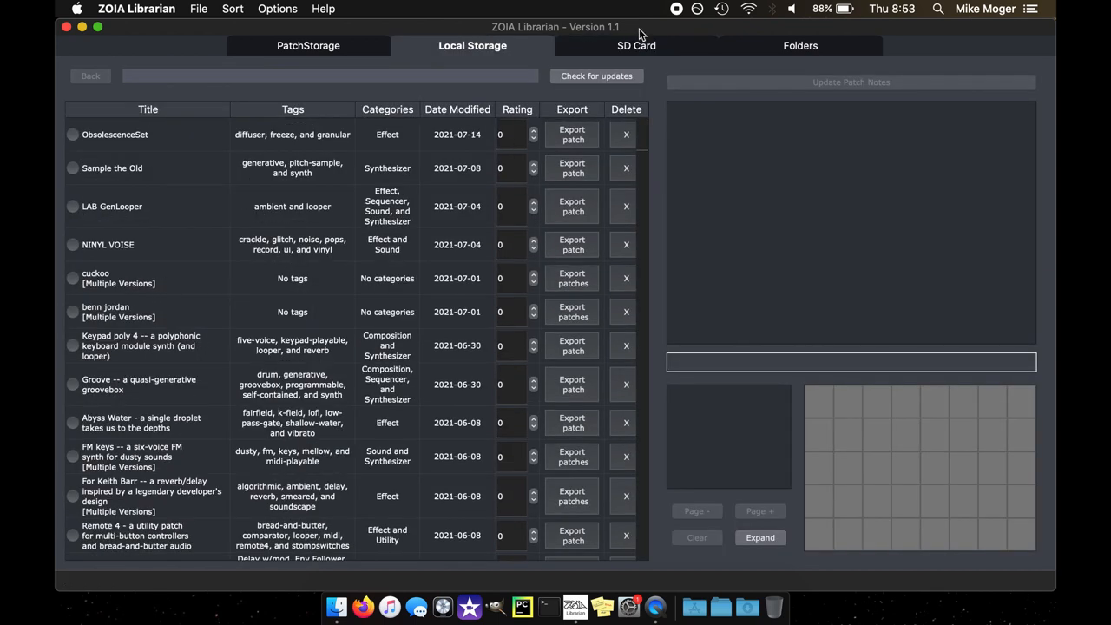
click(636, 45)
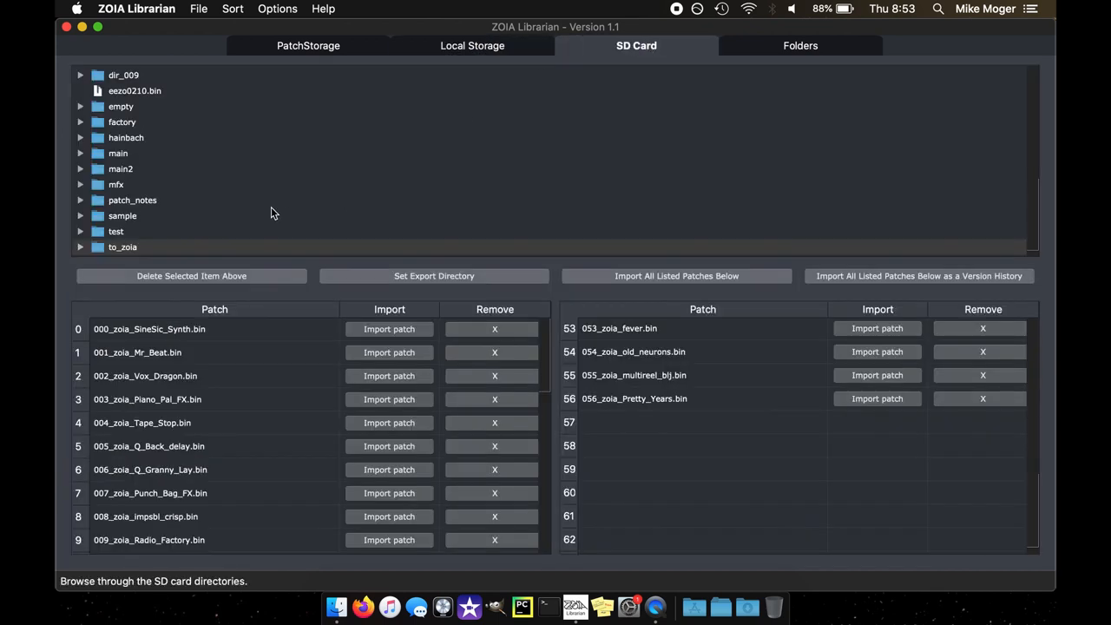
scroll(up, 3)
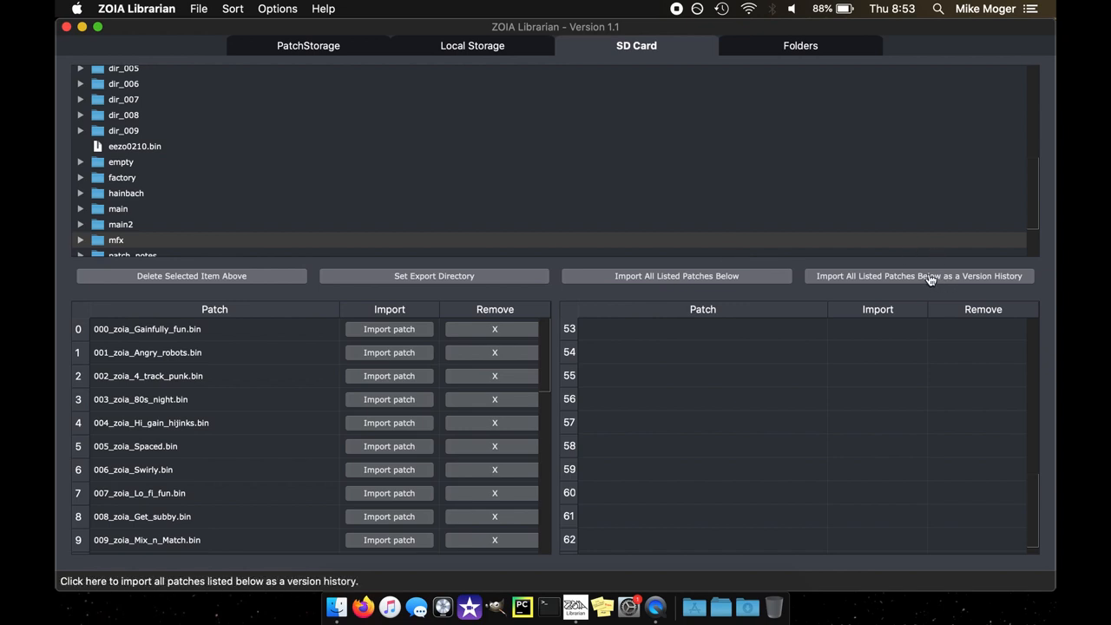
Import the mfx folder as a version history, skipping Angry robots and Gainfully fun
click(918, 276)
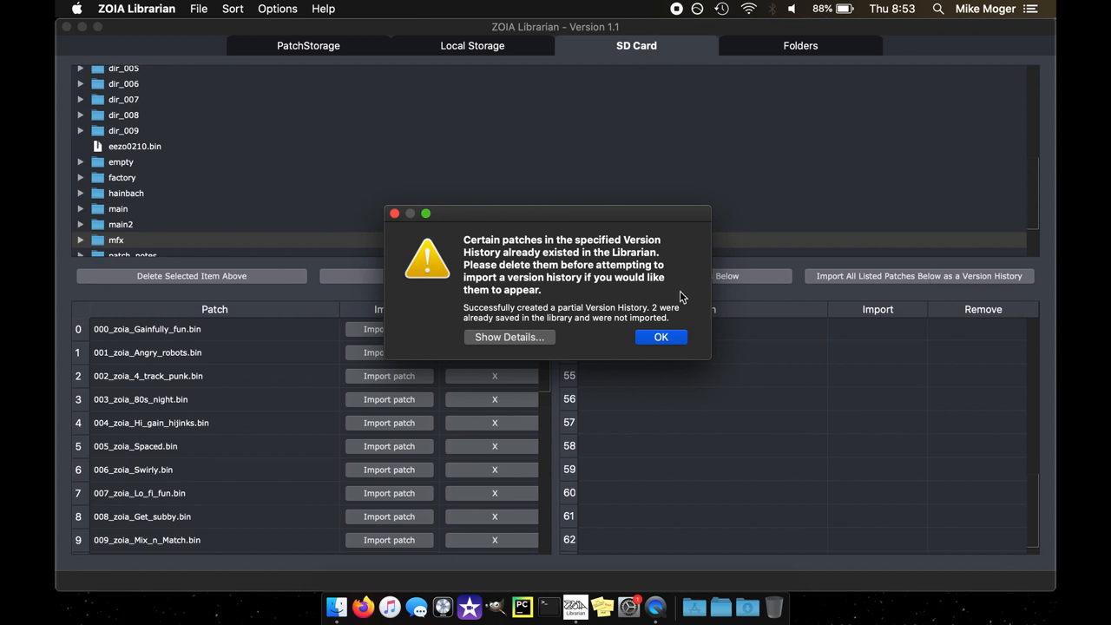
click(509, 336)
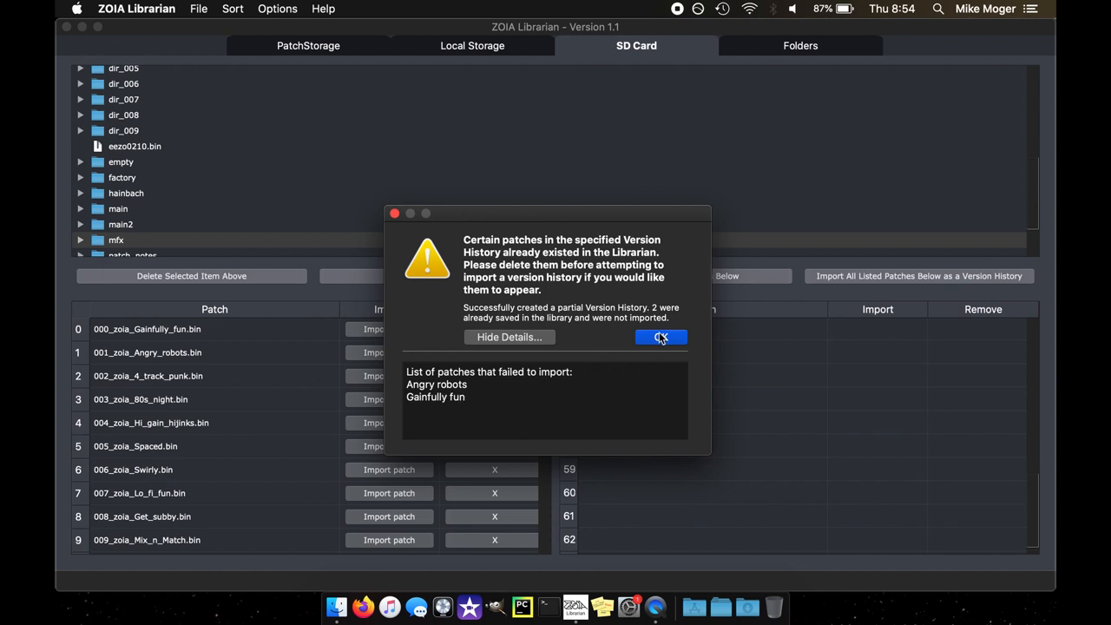
click(660, 336)
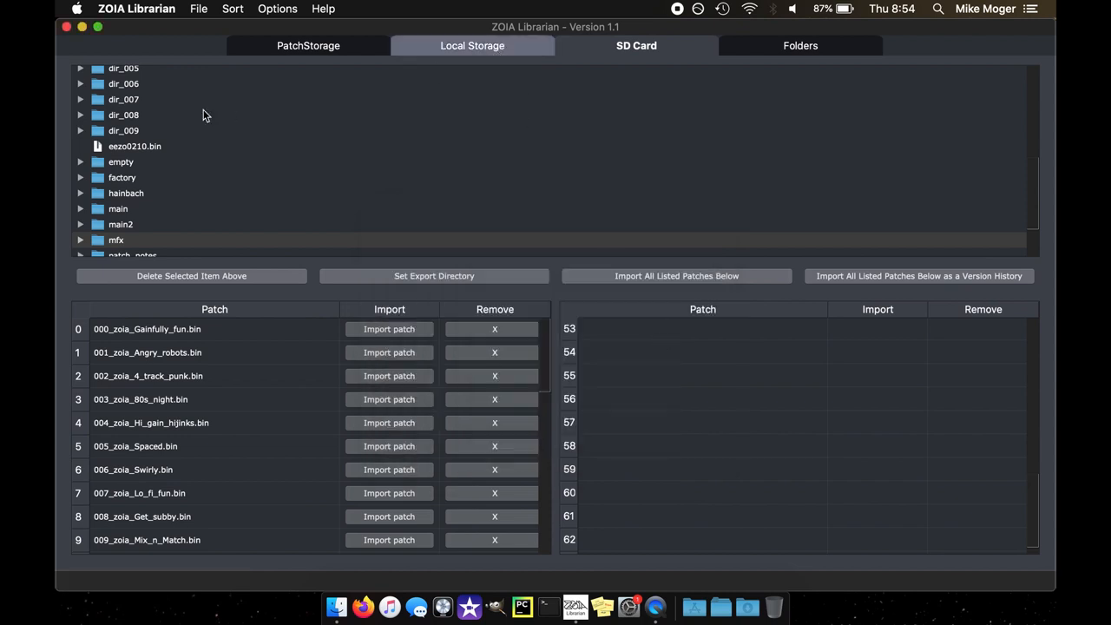
Delete the Gainfully fun and Angry robots patches from the local library
click(472, 45)
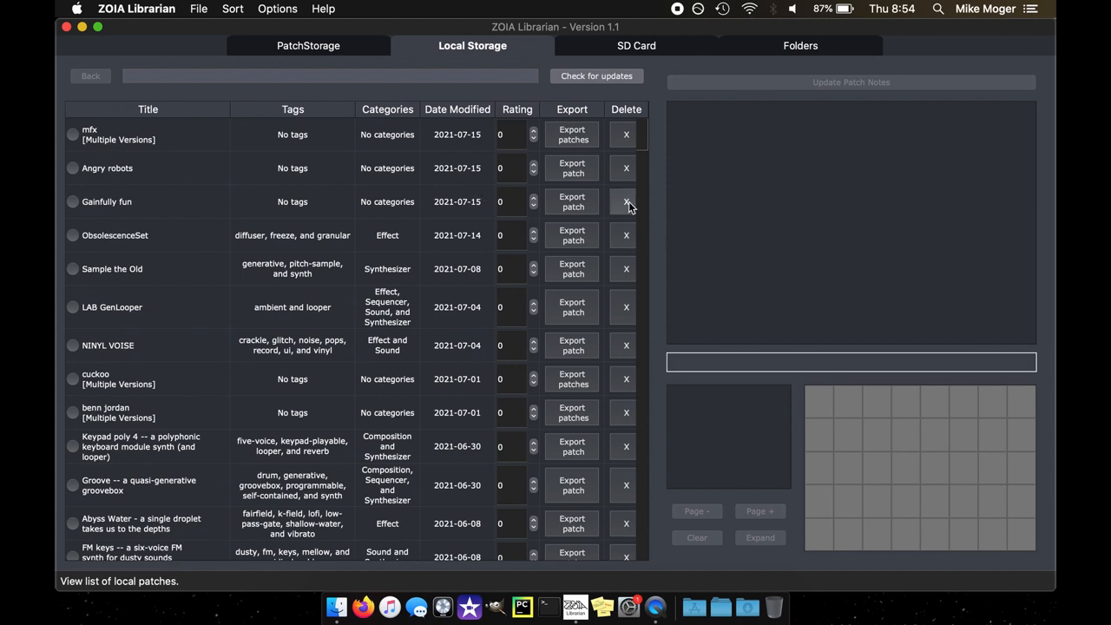
click(624, 201)
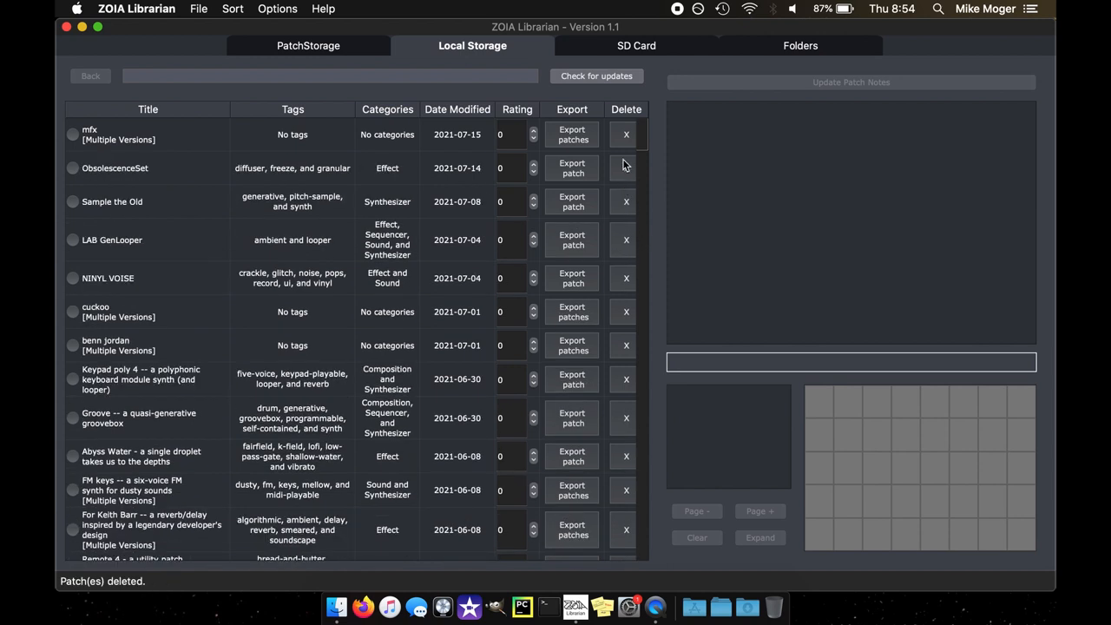
click(625, 135)
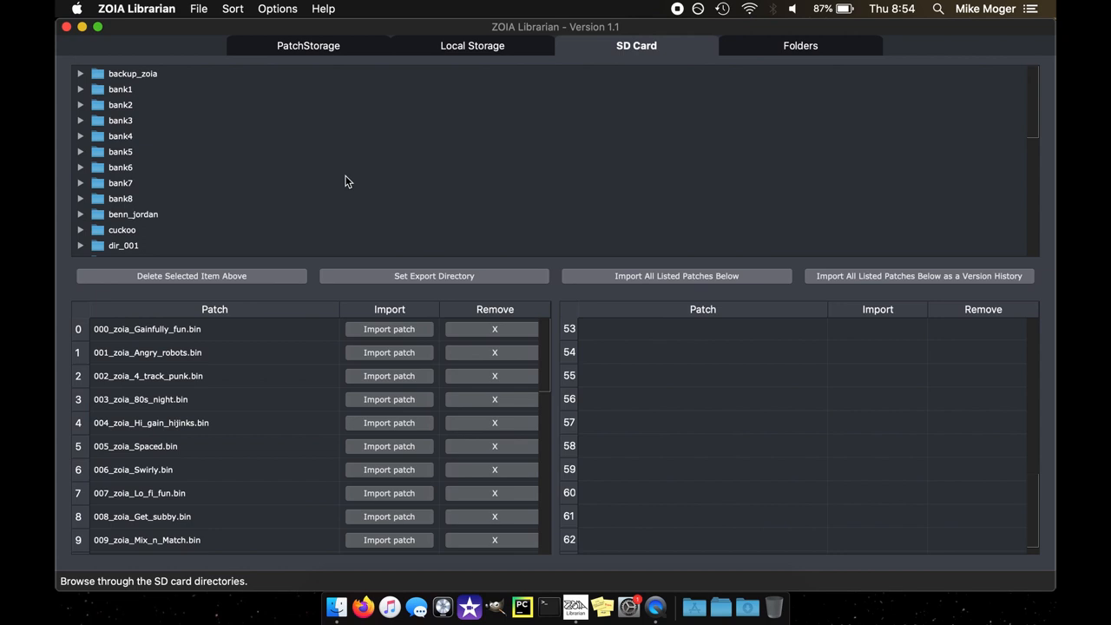
mouse_move(715, 71)
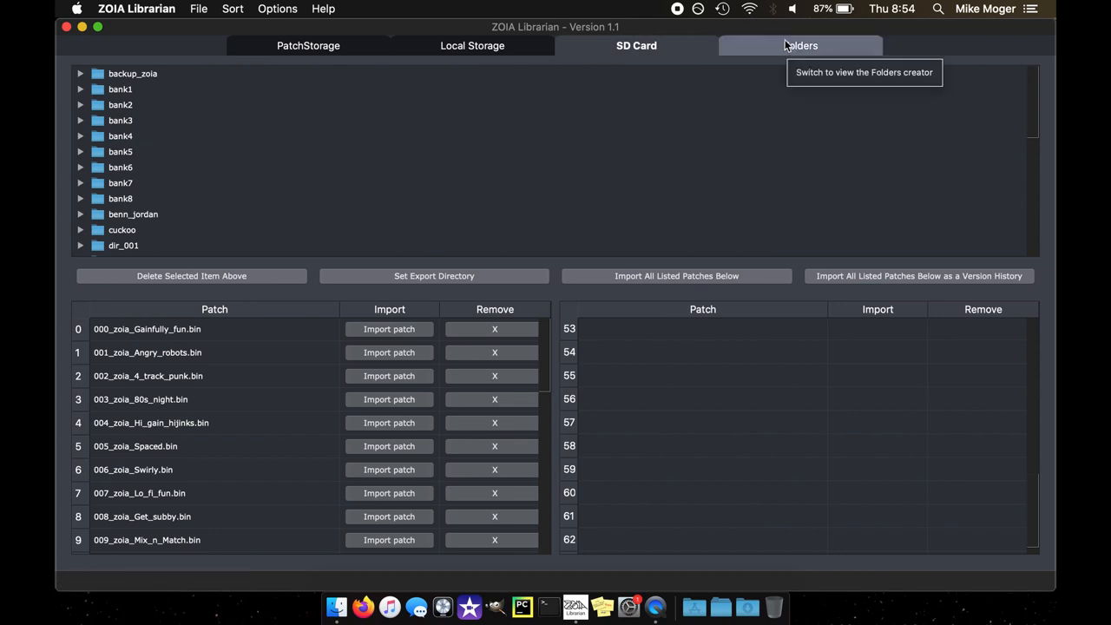
Load a saved folder into the folder creator, with patches from Simple_Random through Micro_Dylan
click(799, 45)
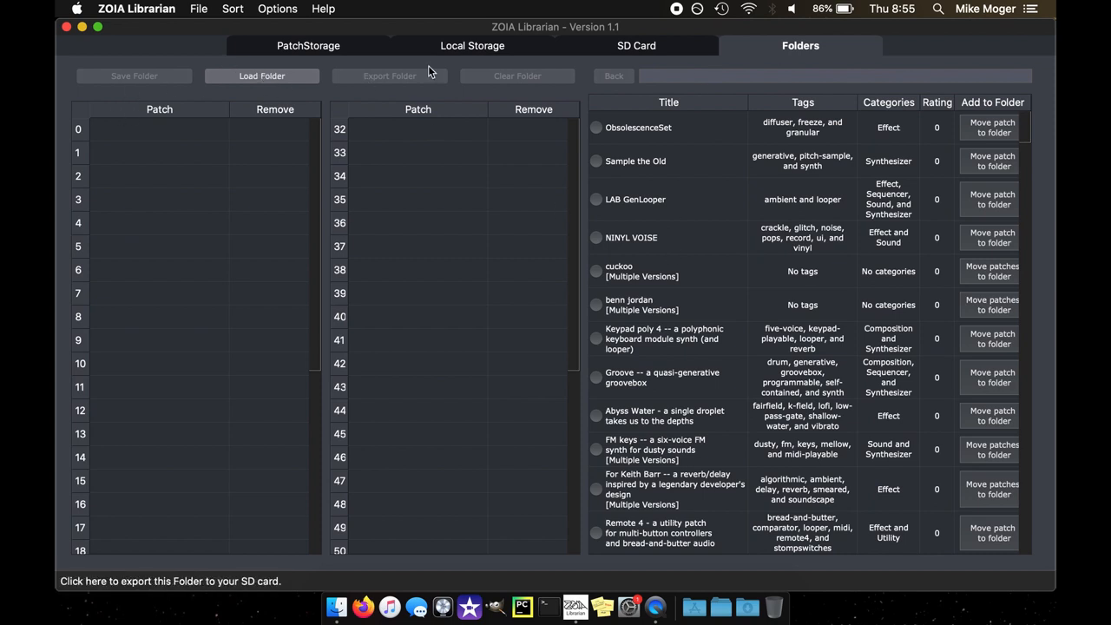
mouse_move(362, 95)
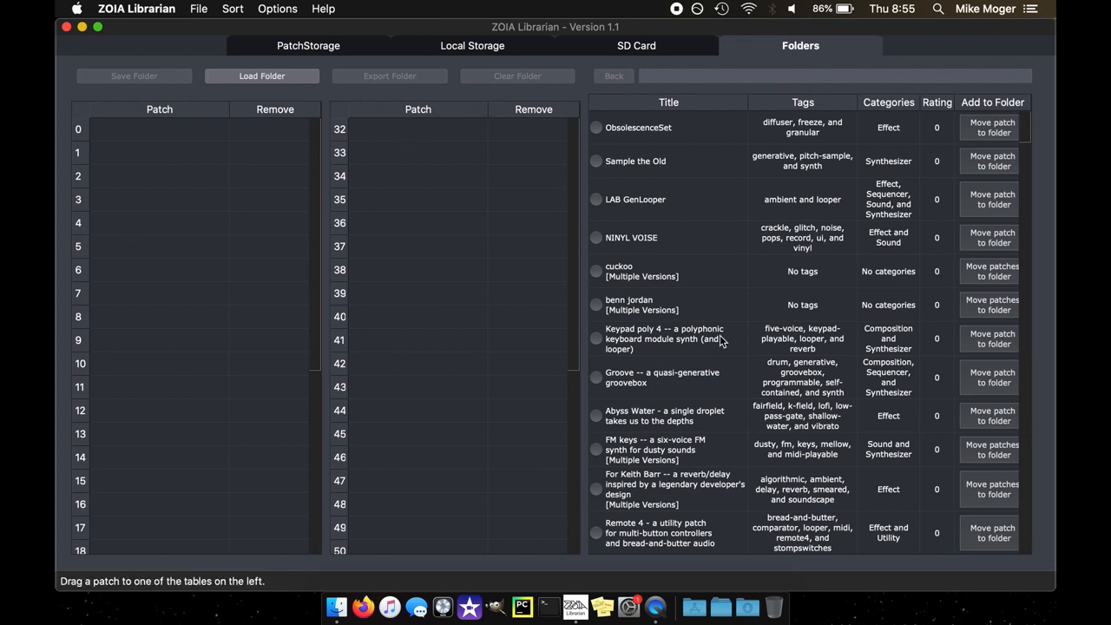
click(261, 76)
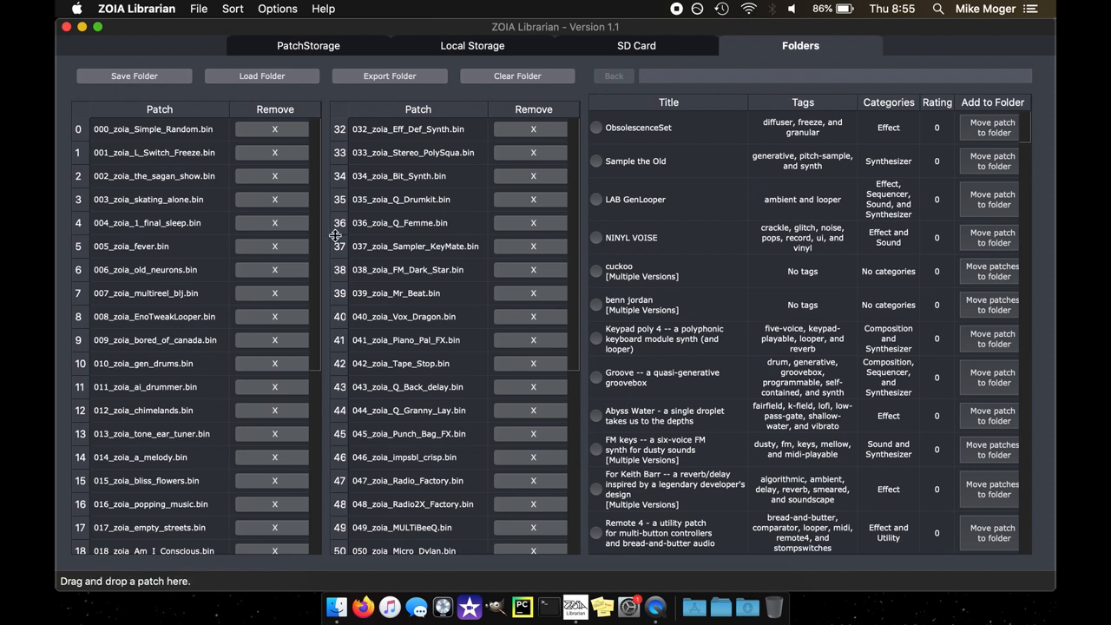
scroll(down, 3)
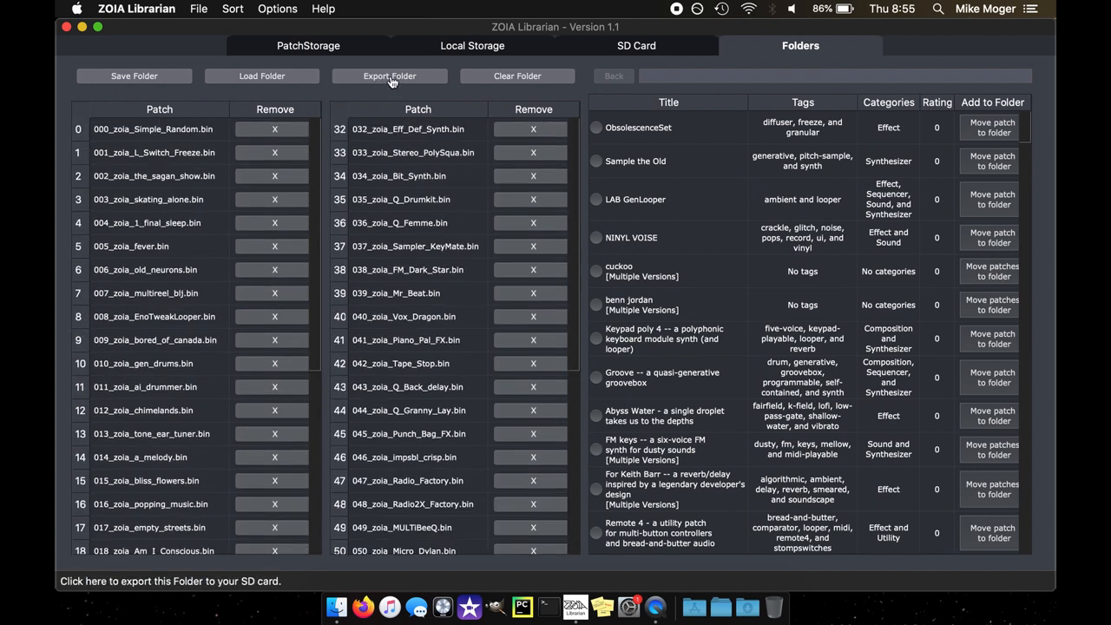
Export the loaded folder to the SD card as 'test_export' and dismiss the success message
click(388, 76)
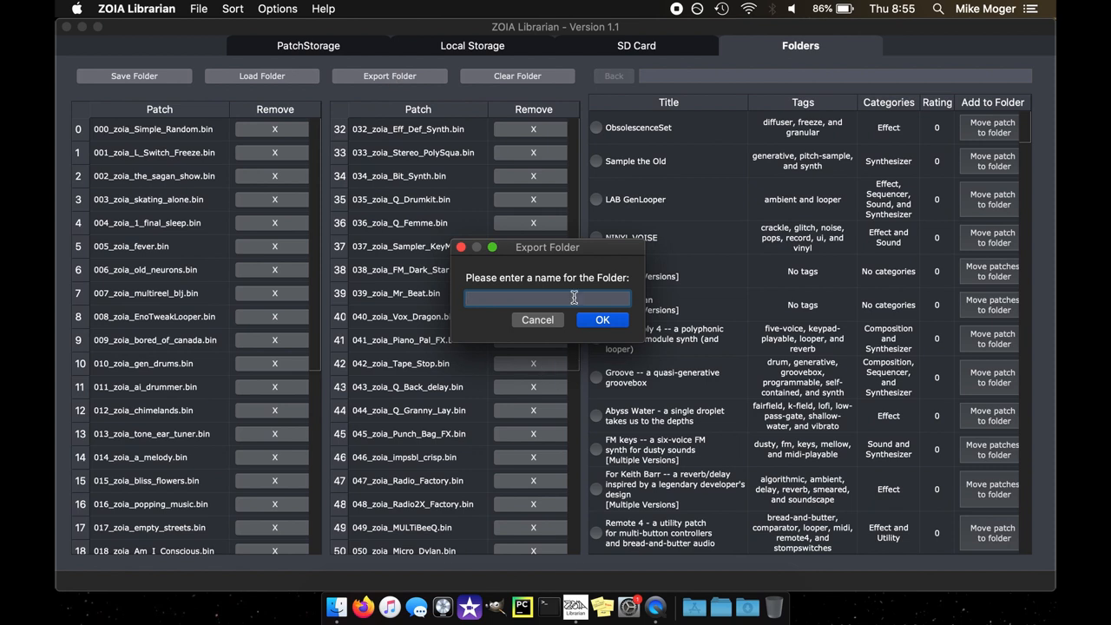
text(tes)
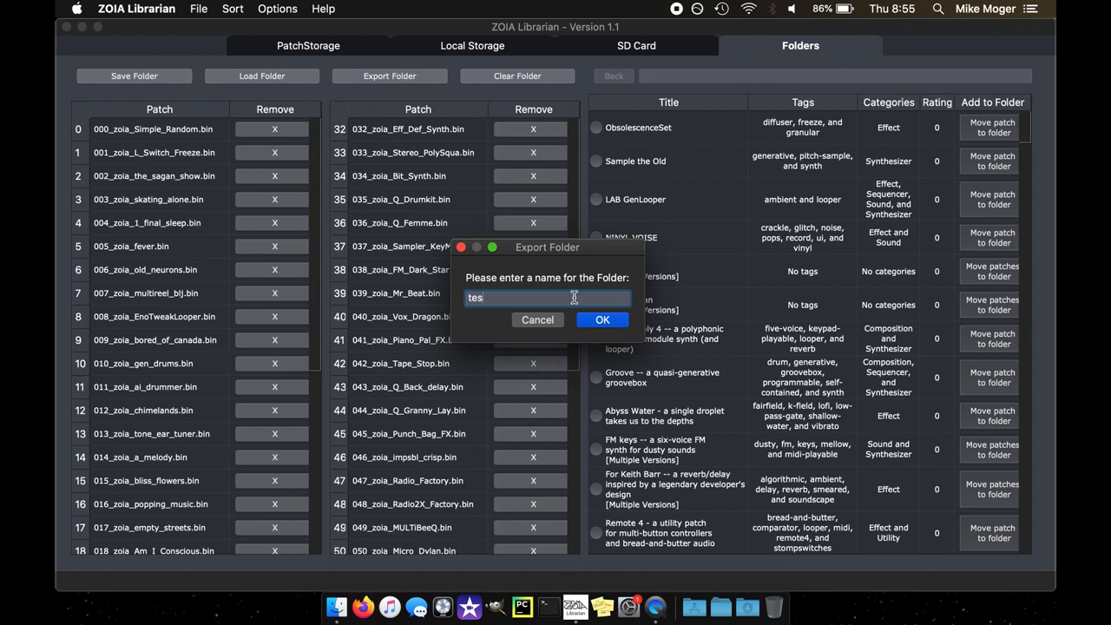
click(602, 319)
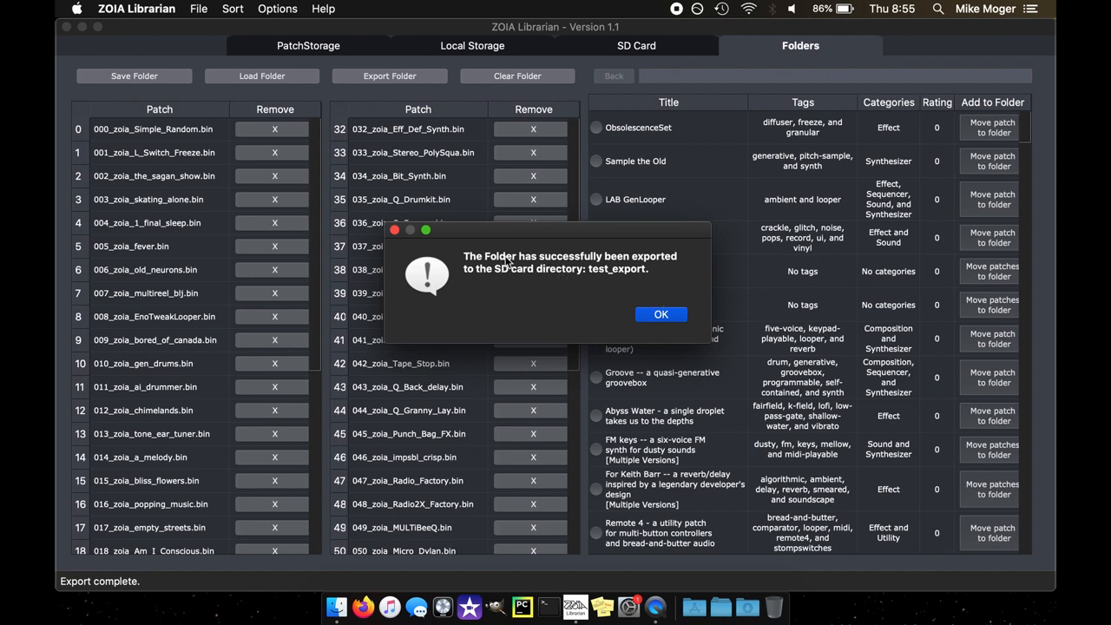
mouse_move(627, 279)
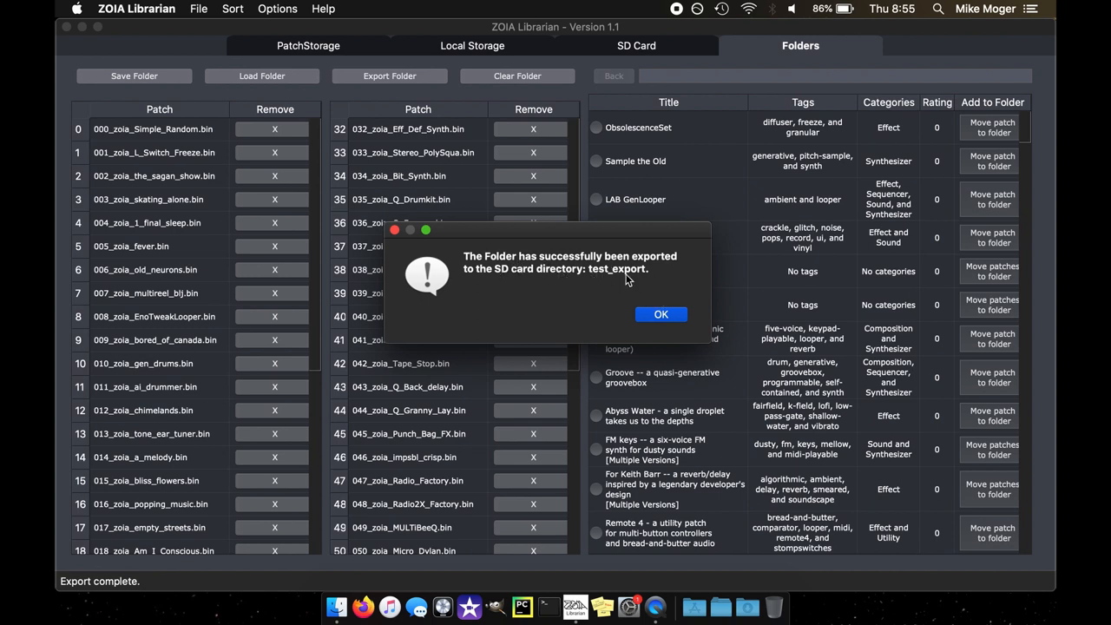
click(660, 314)
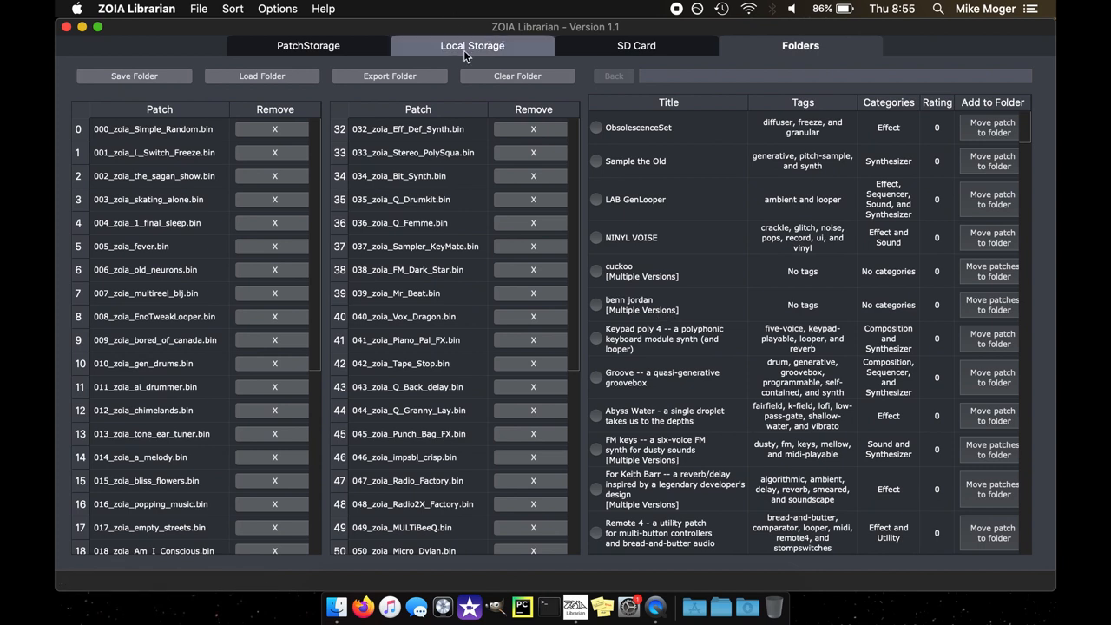
Browse the SD card tree to test_export, showing its patches and blank slots 56–63
click(472, 45)
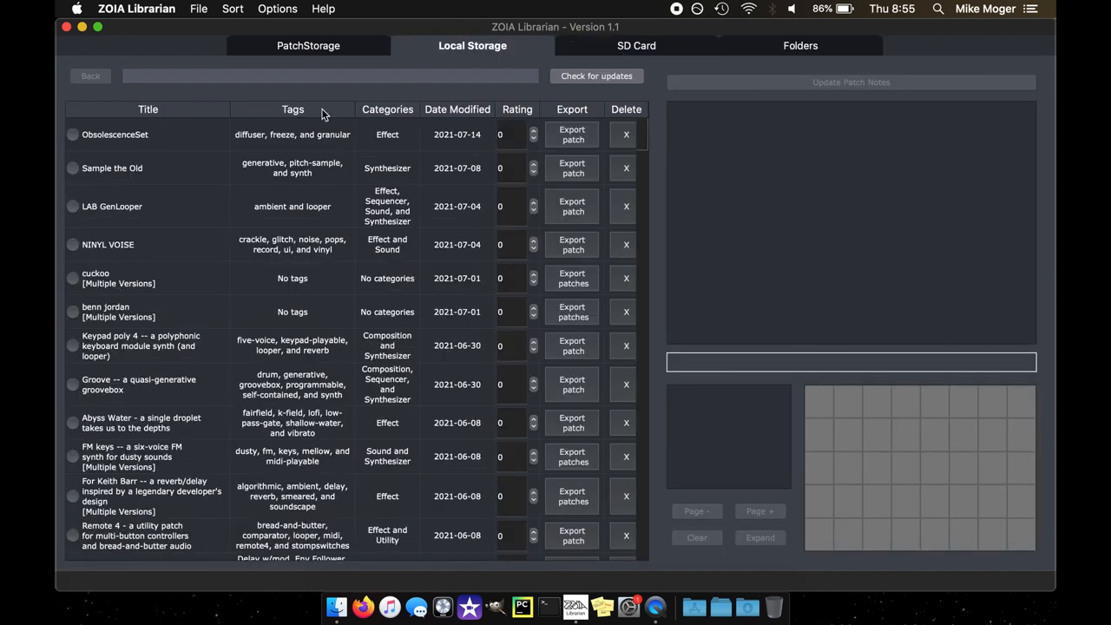
click(636, 45)
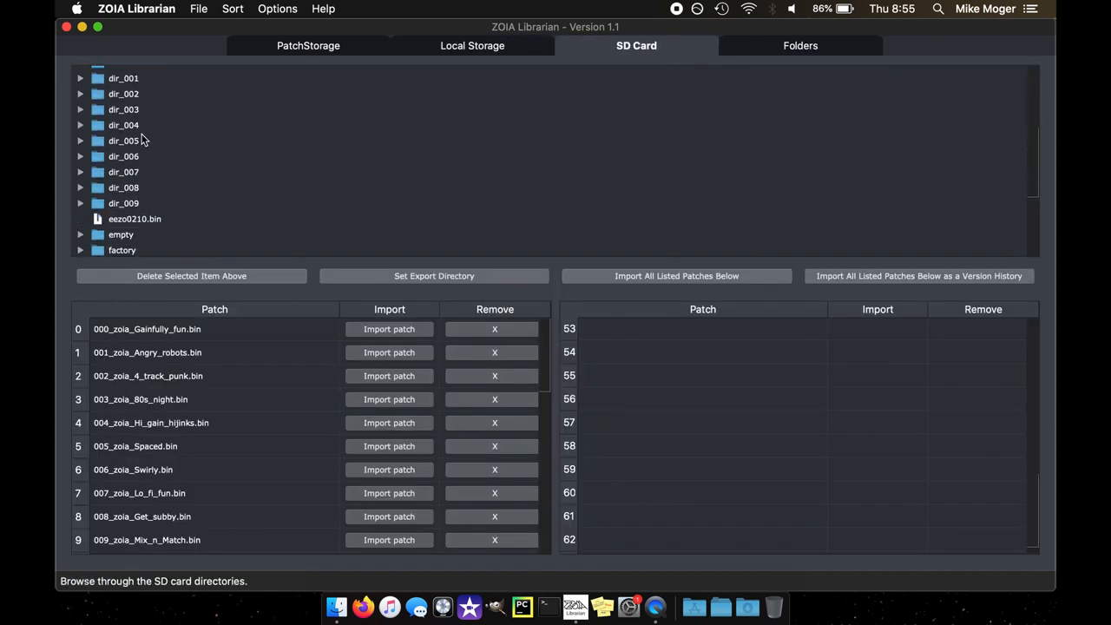
scroll(down, 3)
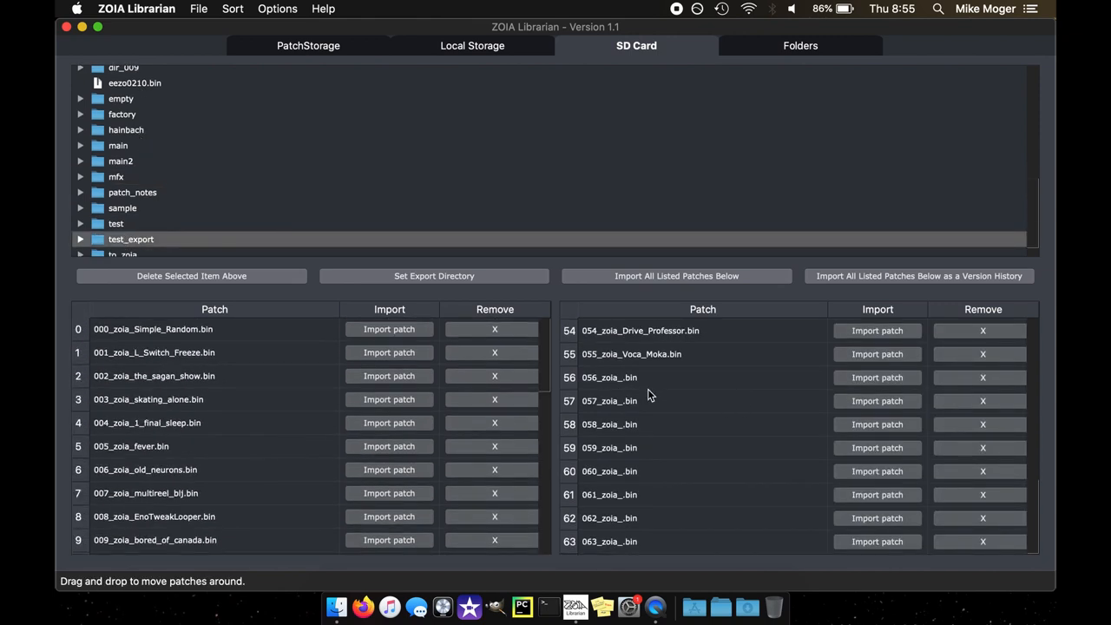
mouse_move(633, 377)
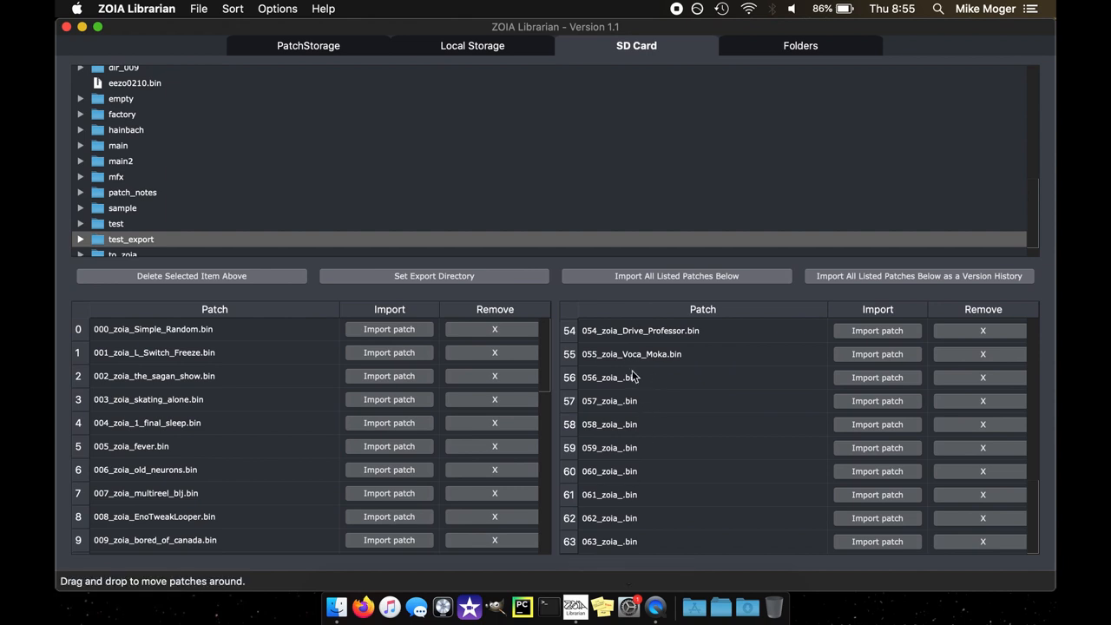
mouse_move(649, 488)
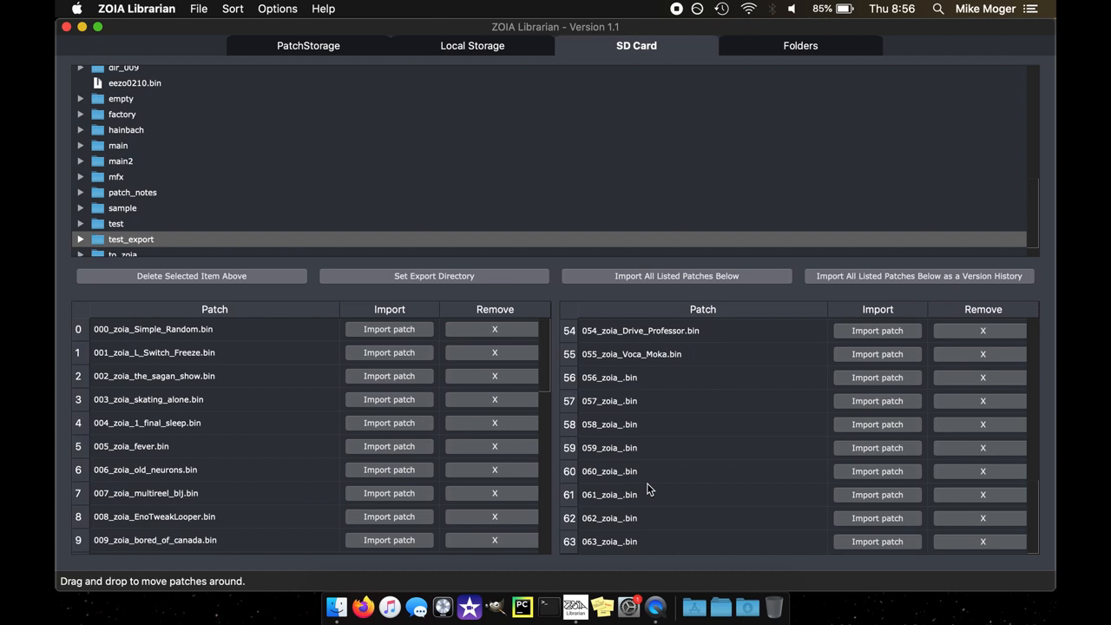
mouse_move(677, 410)
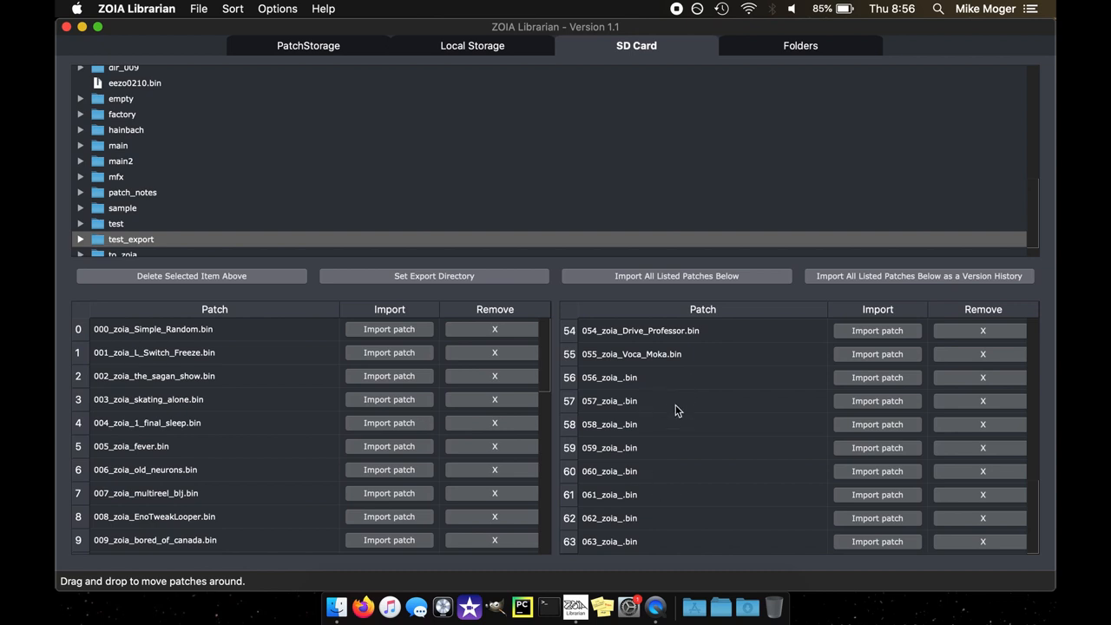
mouse_move(676, 403)
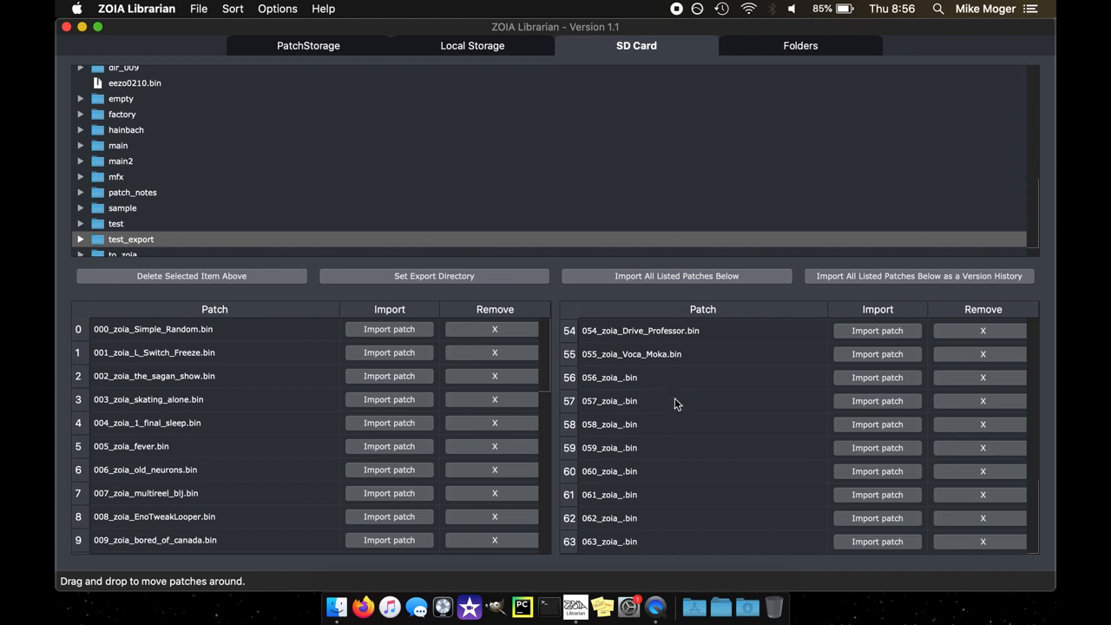
mouse_move(685, 558)
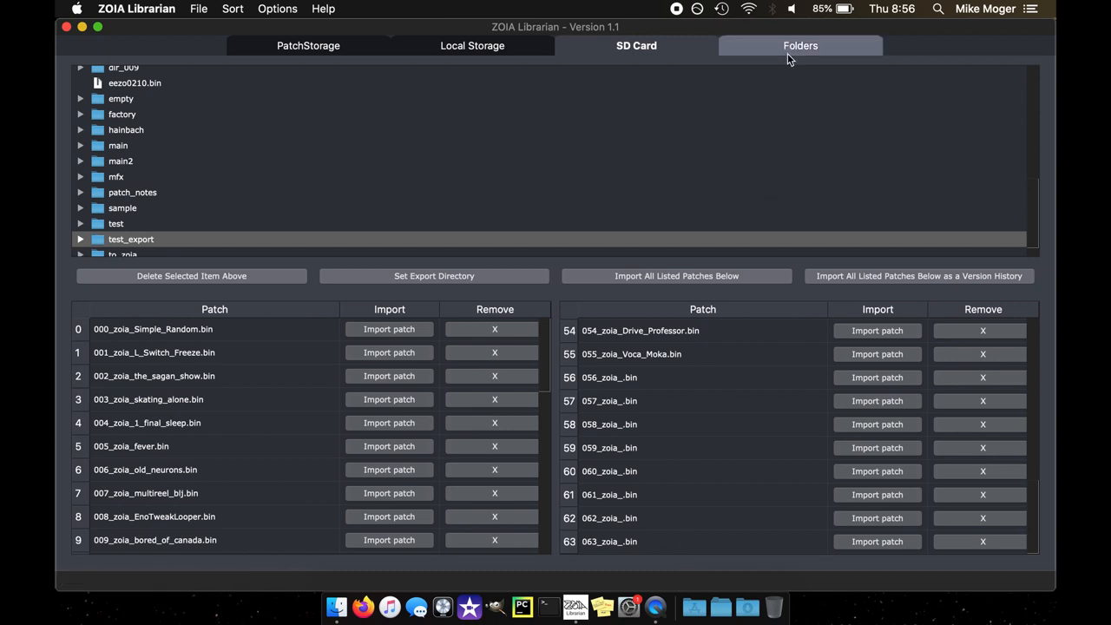
Return to the Folders view holding the loaded Simple_Random folder
click(800, 45)
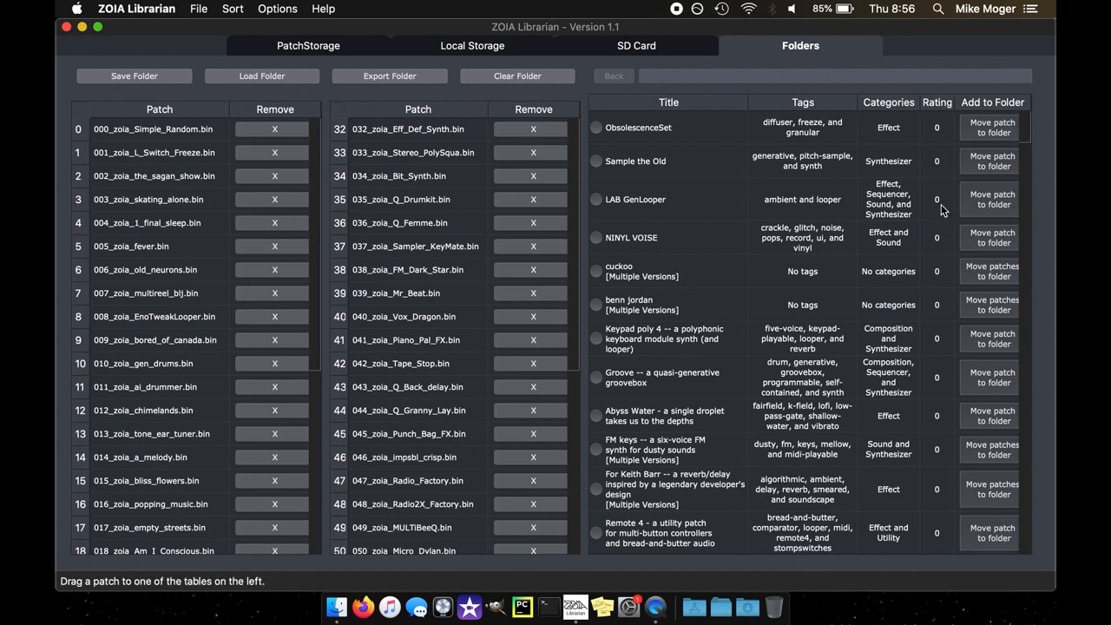
mouse_move(829, 161)
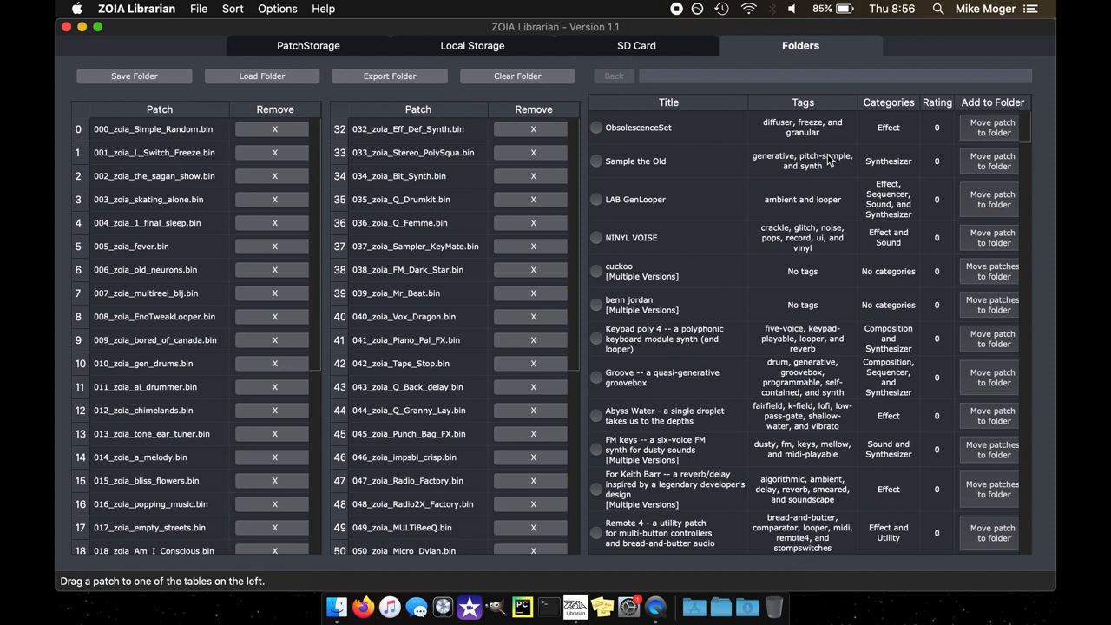
mouse_move(683, 90)
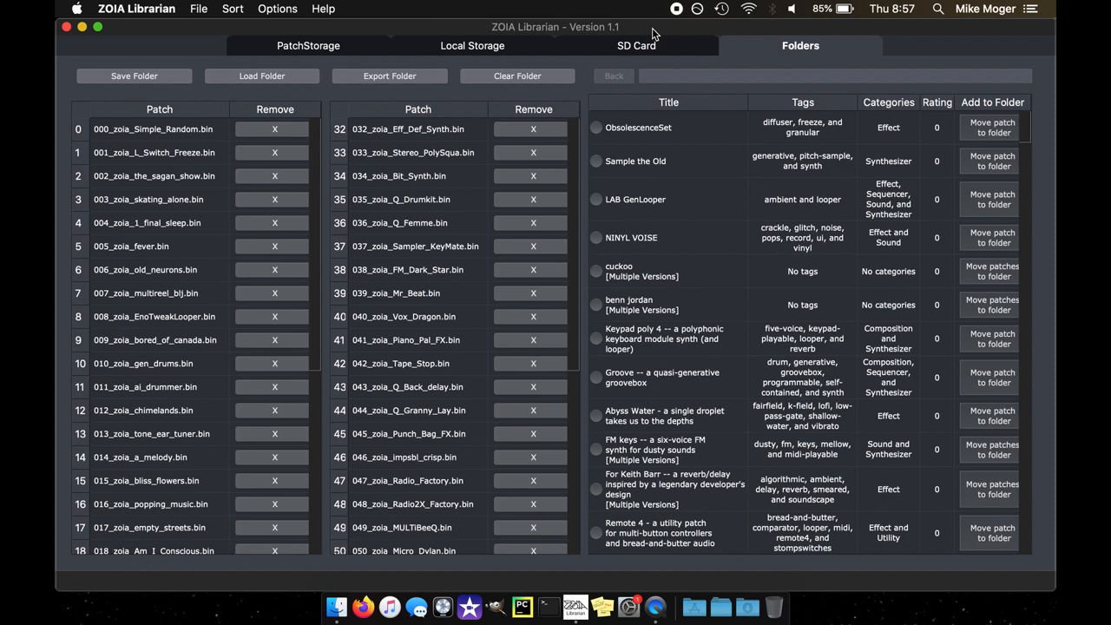
Visualize Sample the Old from local storage, showing its notes and page 0 module grid
click(308, 45)
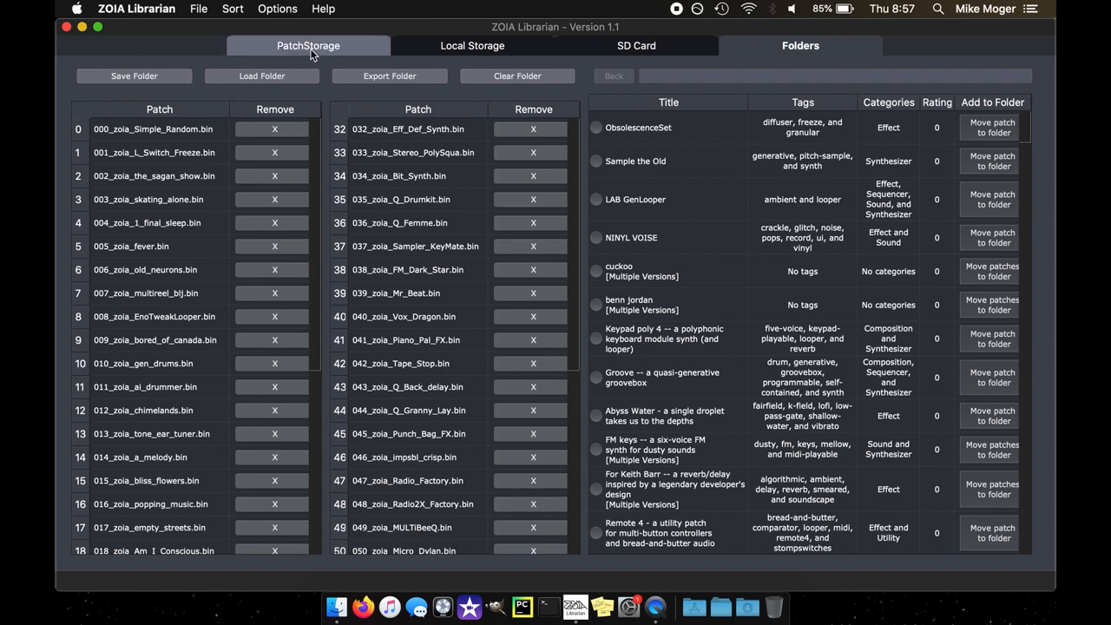
click(308, 45)
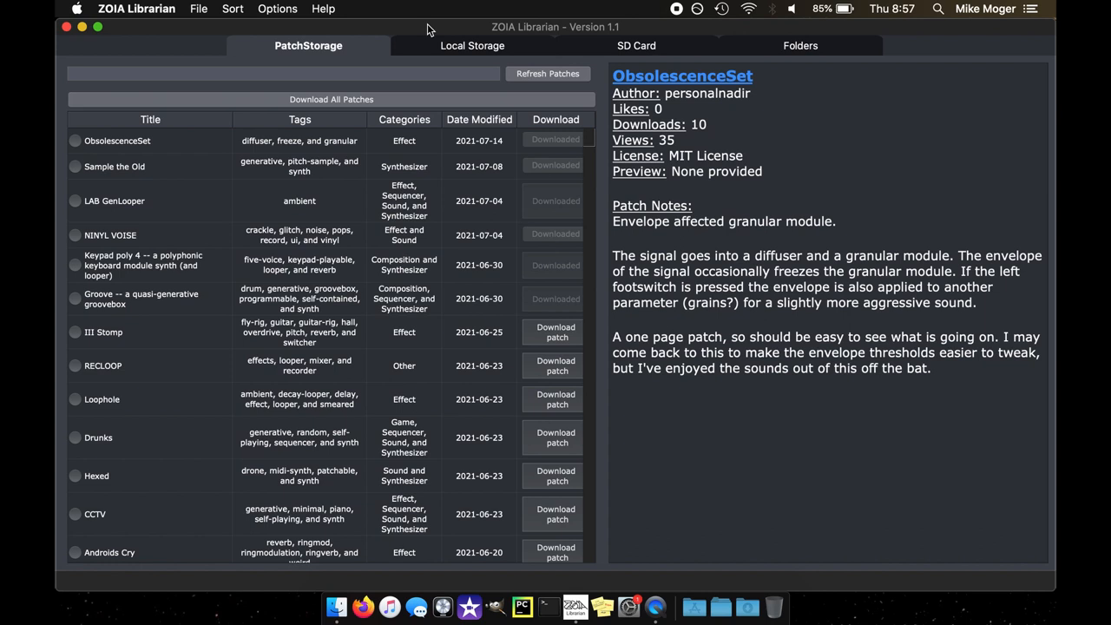
click(472, 45)
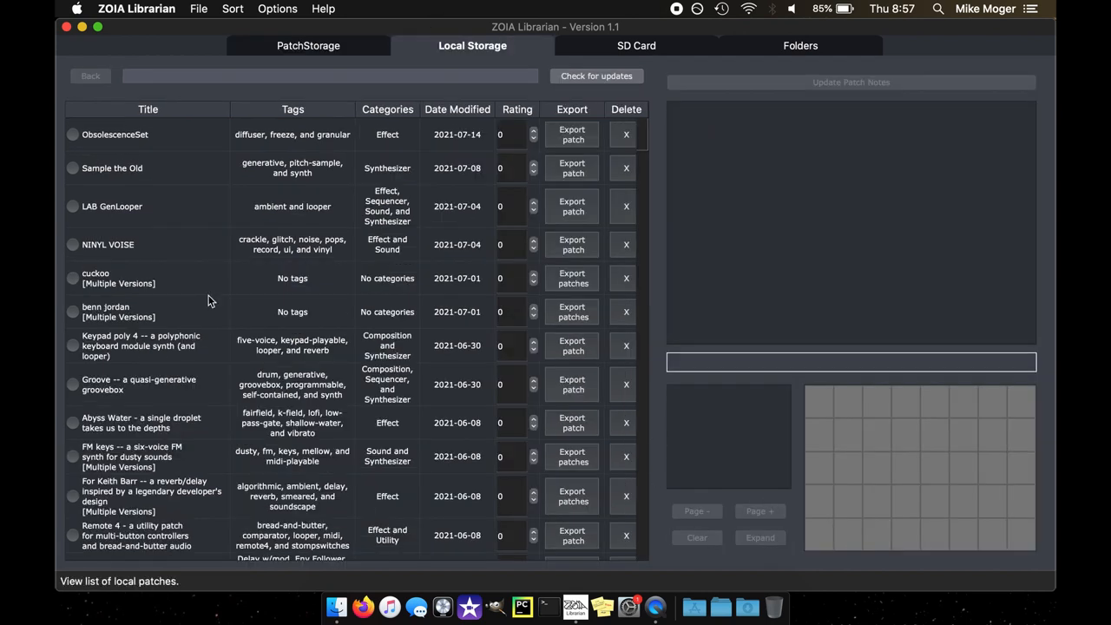
click(112, 168)
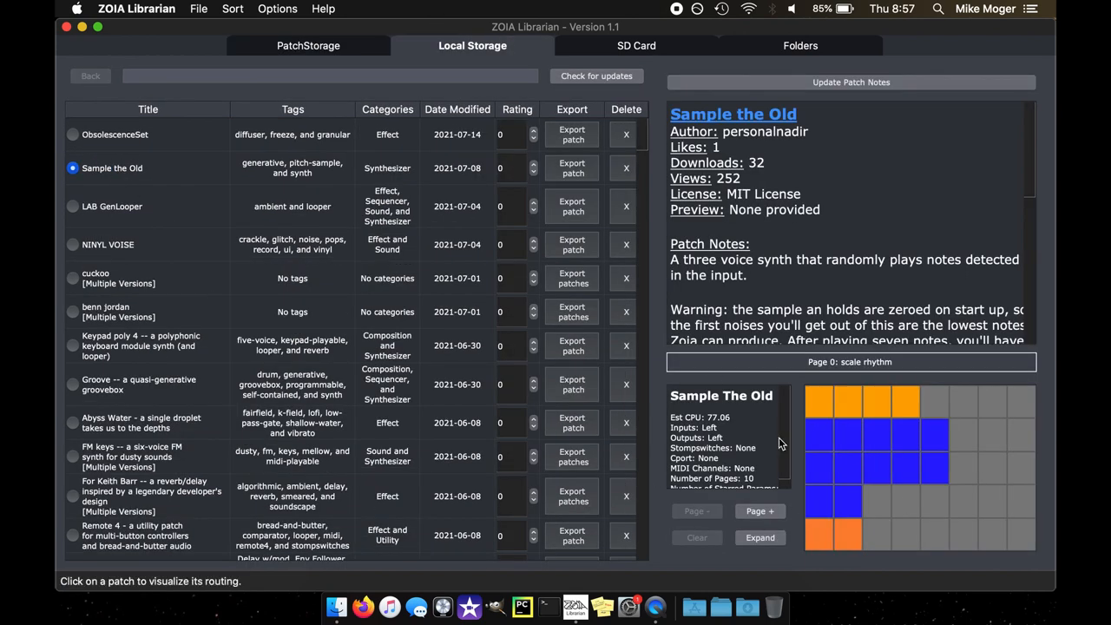
mouse_move(930, 565)
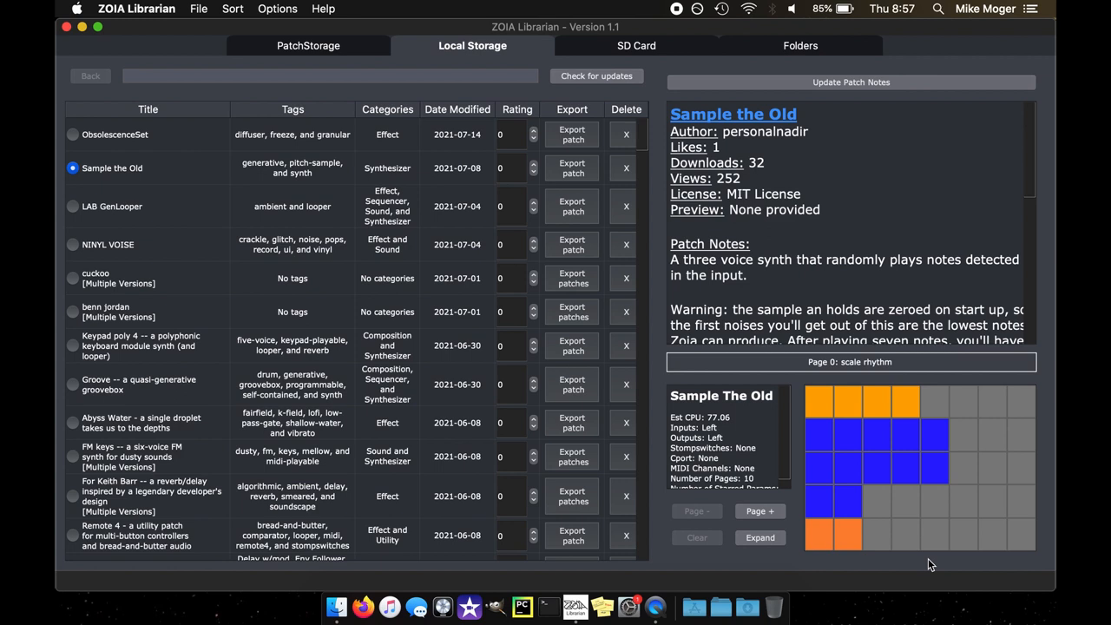